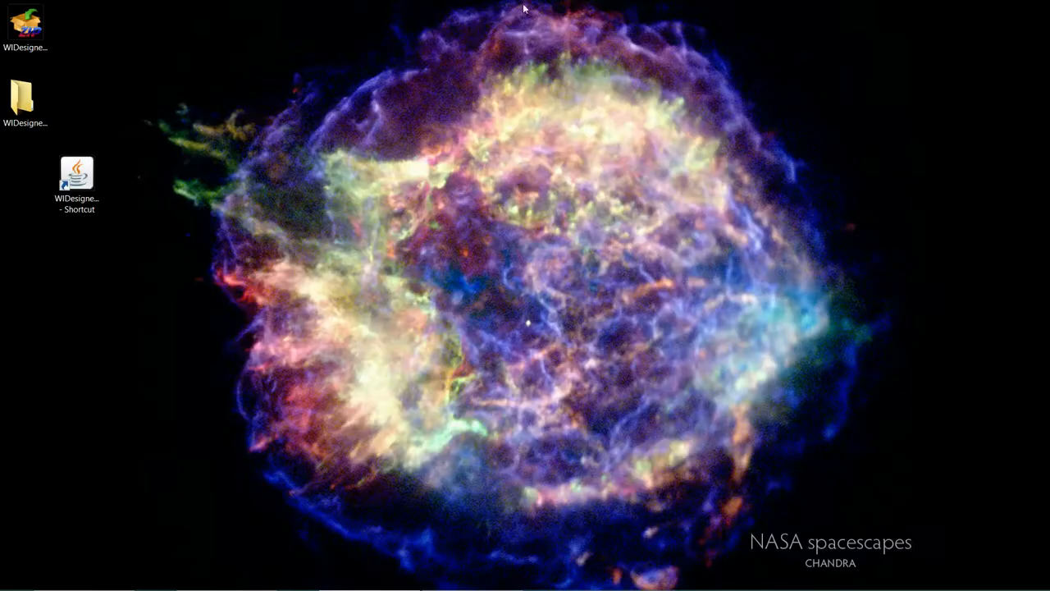
Step: Launch WIDesigner from its desktop shortcut to show the Native American Flute Study workspace
click(77, 178)
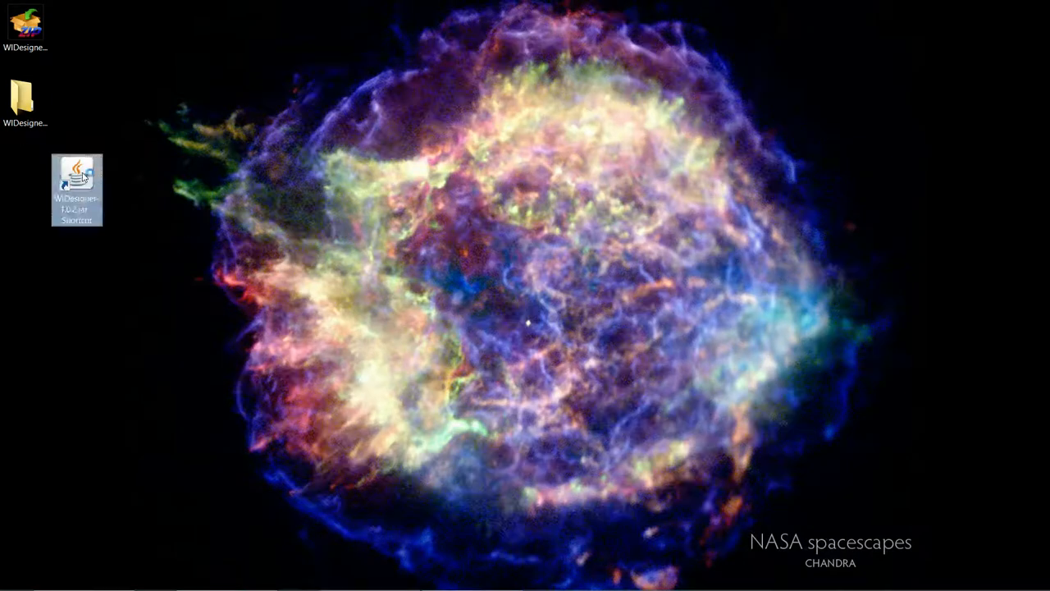
double_click(76, 176)
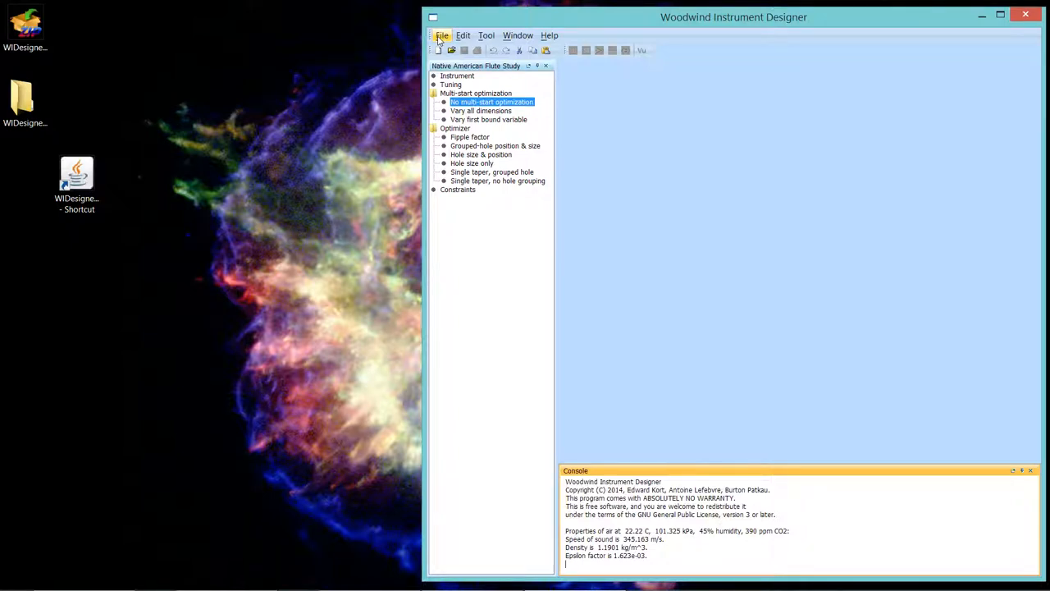
Step: In File > Open, select and preview A4_ET_6-hole_NAF_chromatic_tuning.xml in the tunings folder
click(442, 35)
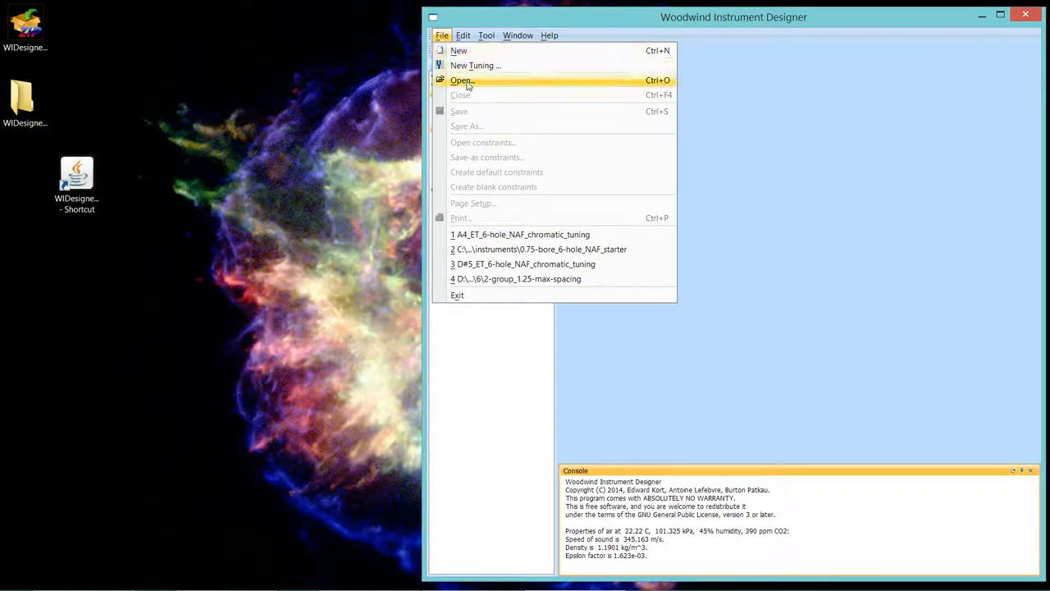
click(462, 80)
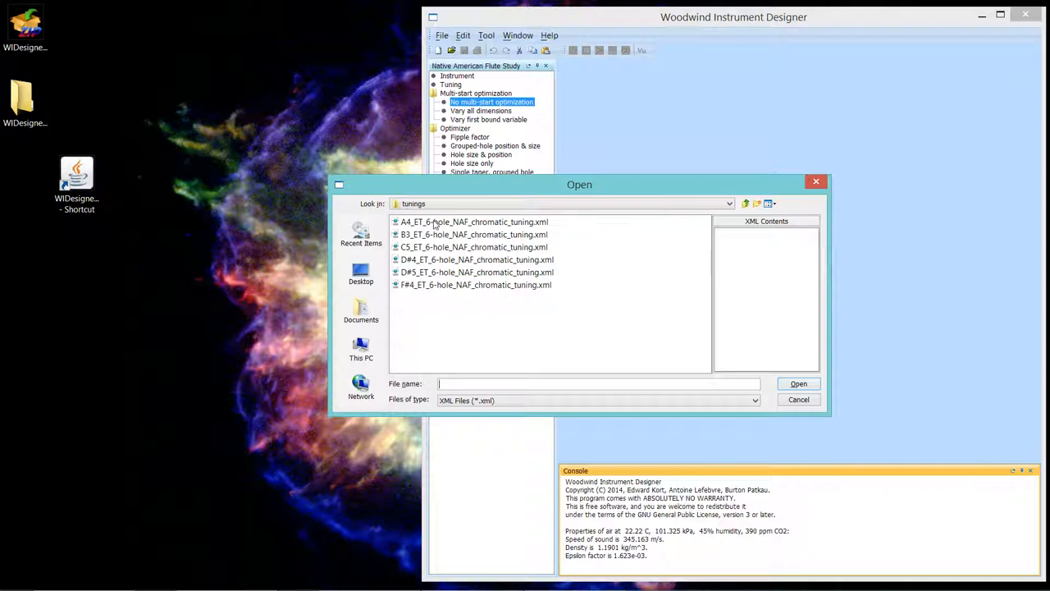
click(473, 222)
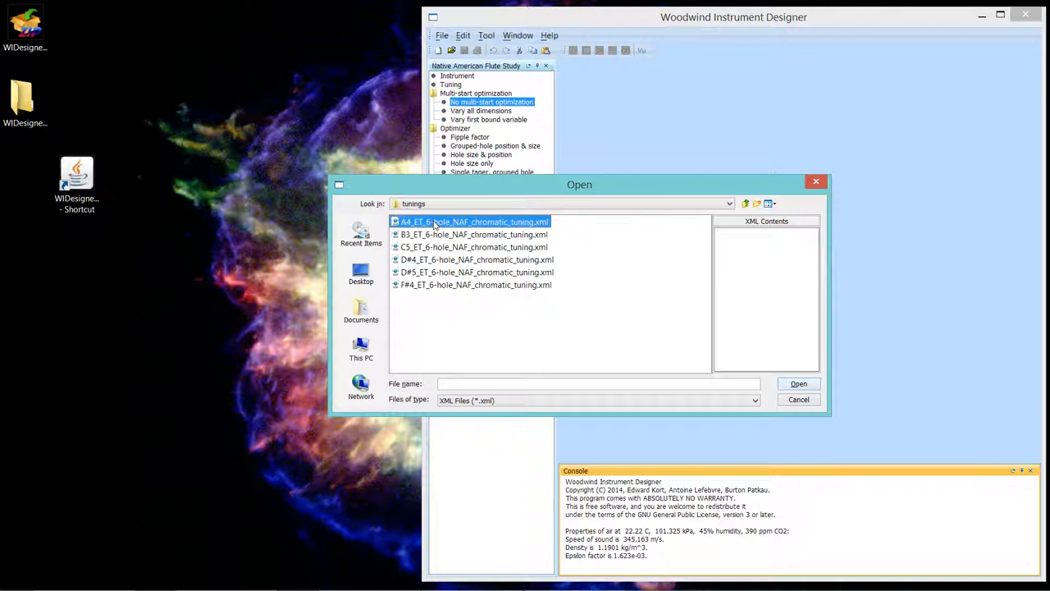
click(474, 222)
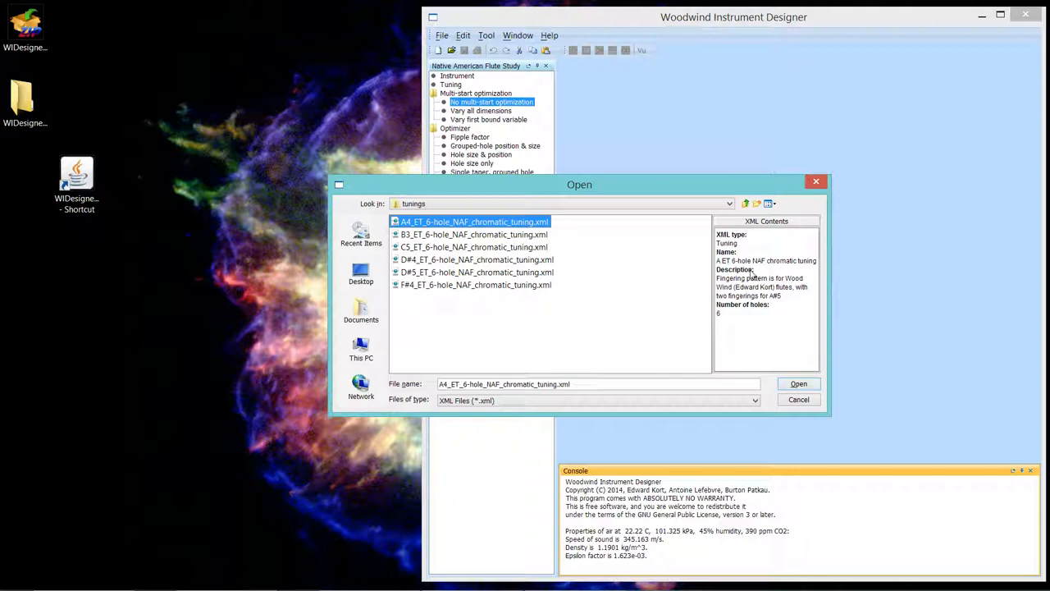
mouse_move(753, 293)
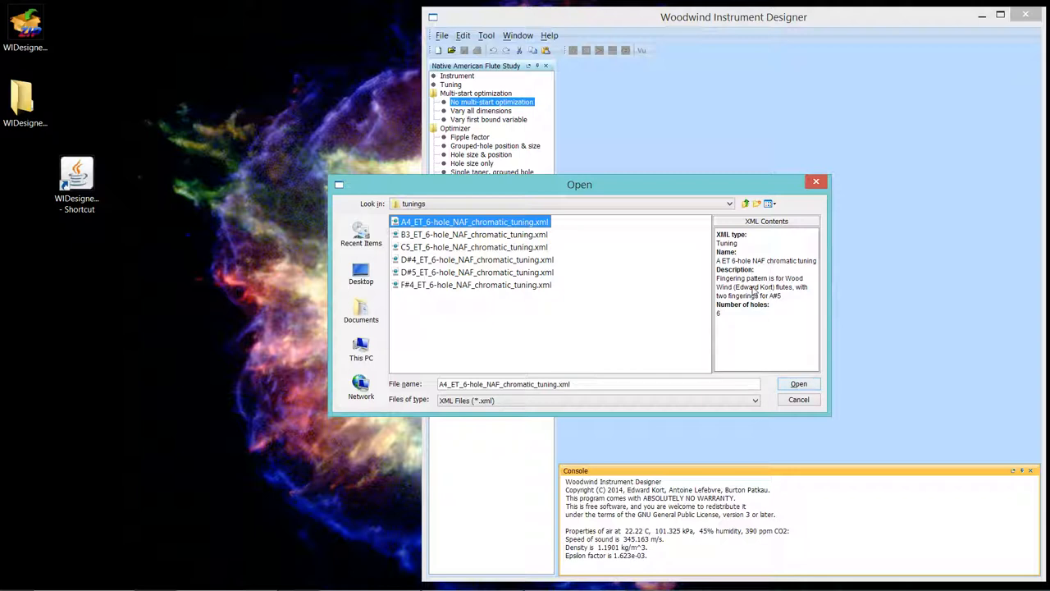
mouse_move(798, 383)
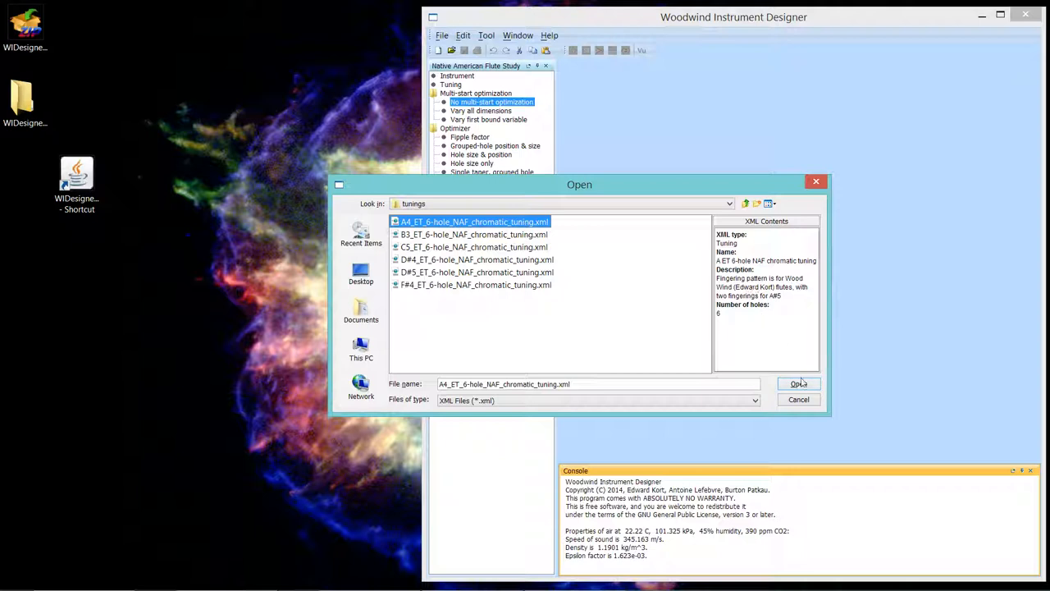
Step: Load A4_ET_6-hole_NAF_chromatic_tuning.xml, showing its description and fingering list
click(798, 383)
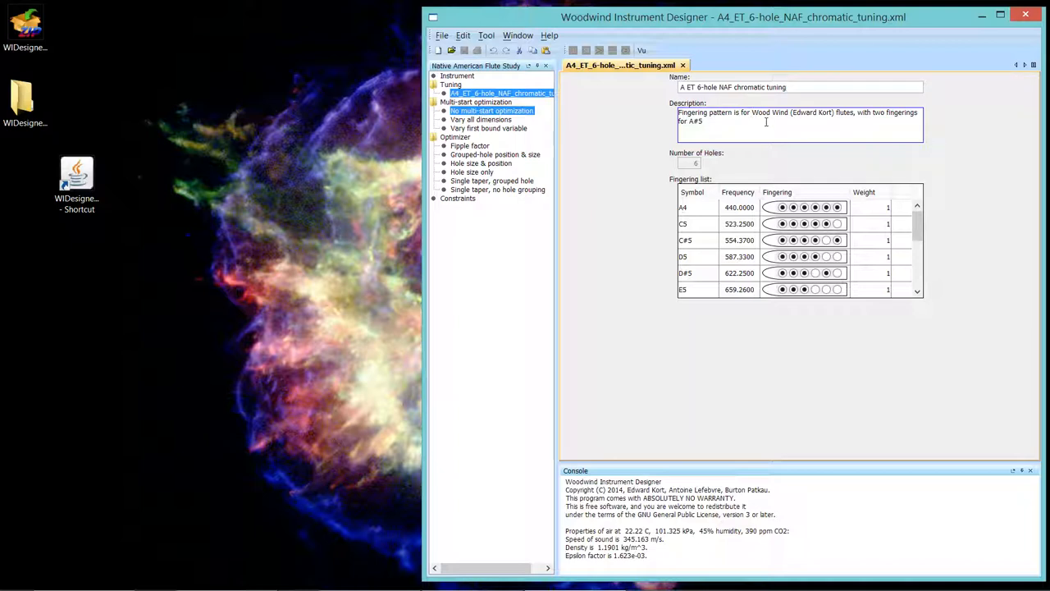
mouse_move(619, 167)
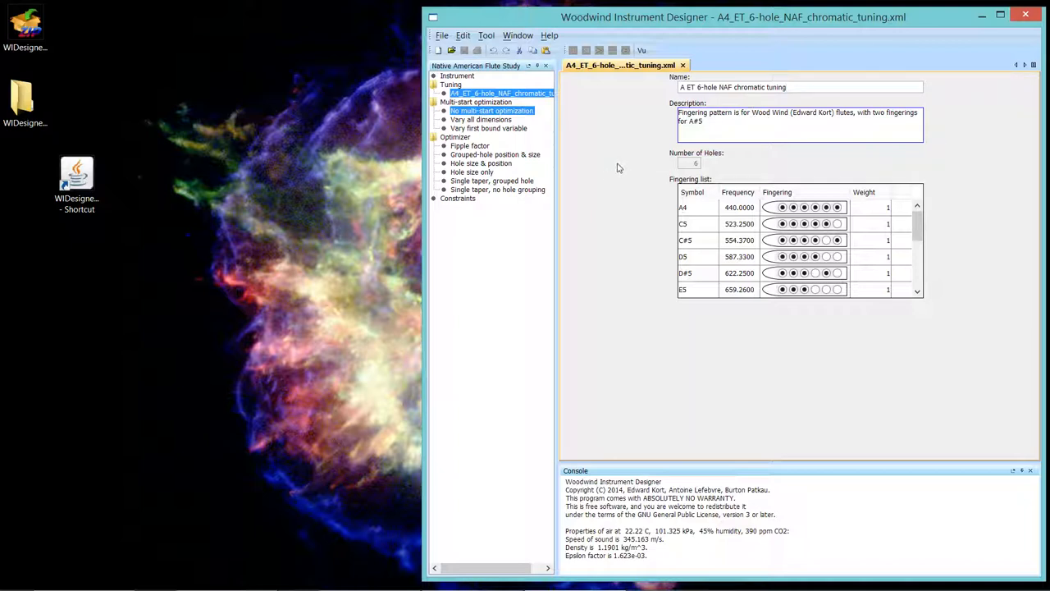
mouse_move(916, 193)
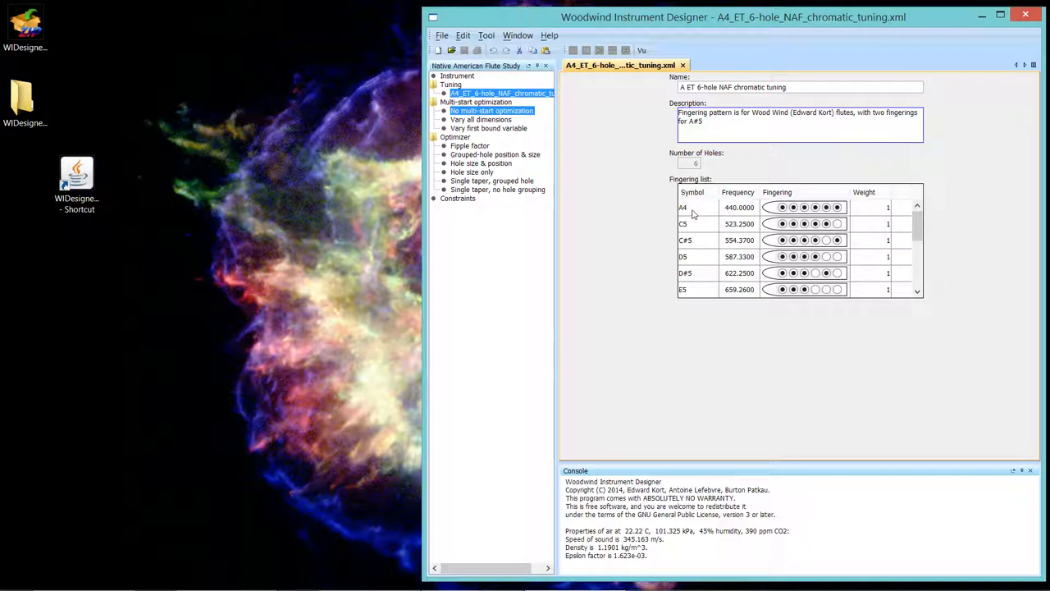
mouse_move(735, 214)
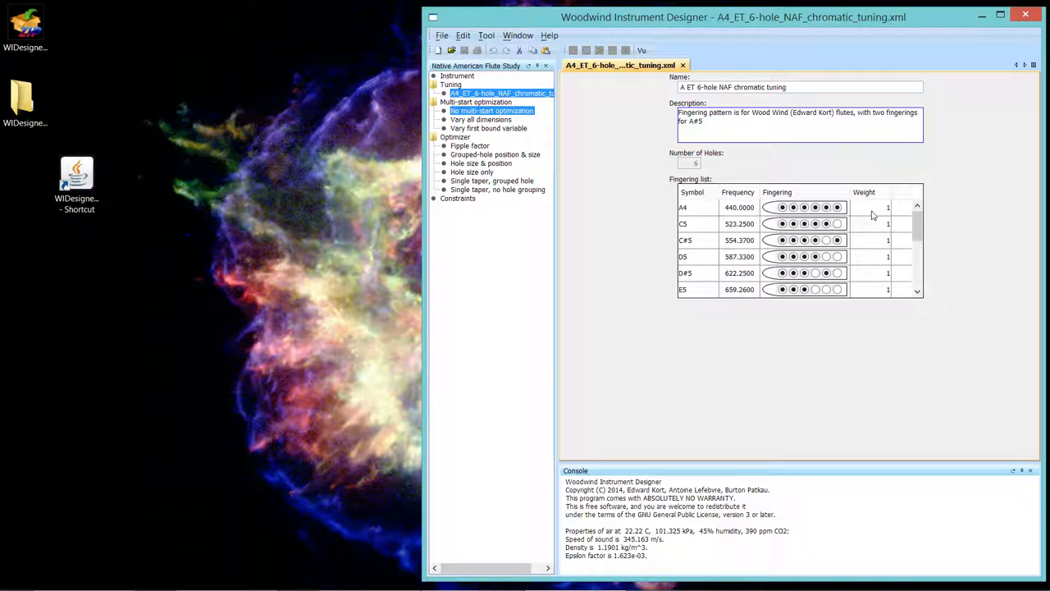
mouse_move(870, 230)
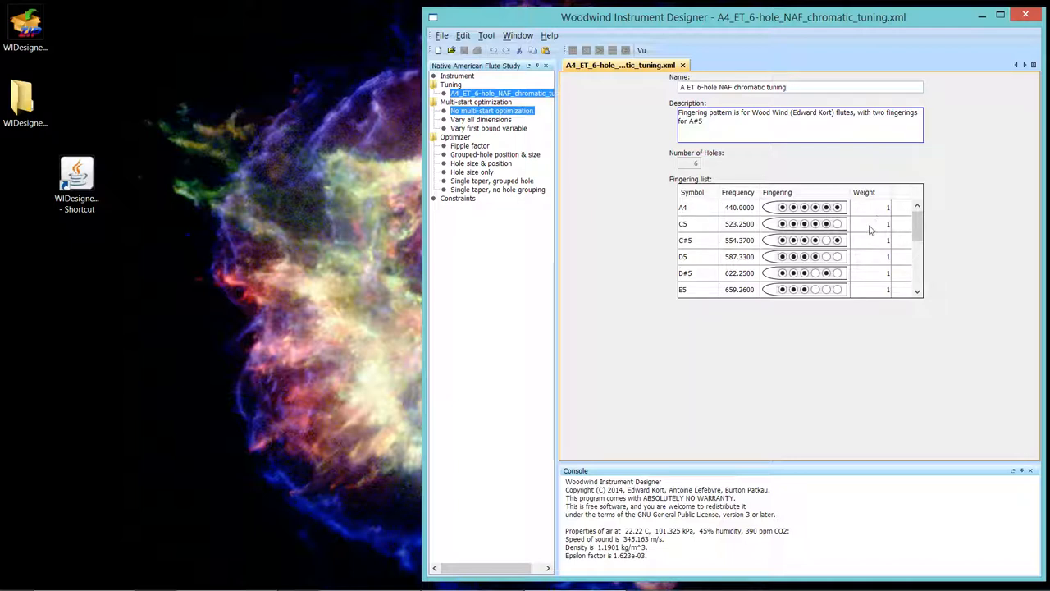
mouse_move(710, 212)
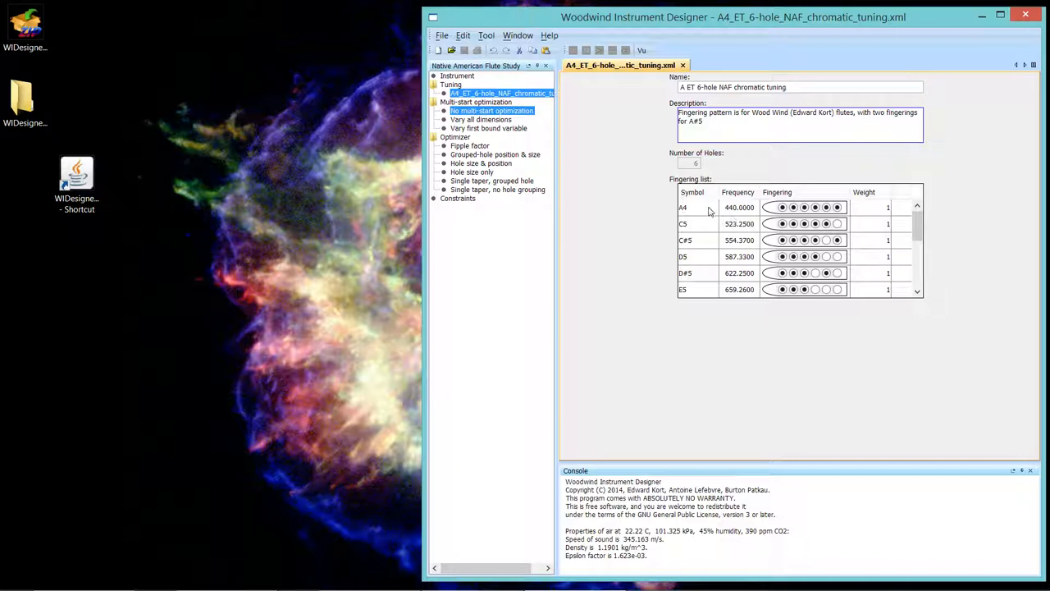
mouse_move(698, 214)
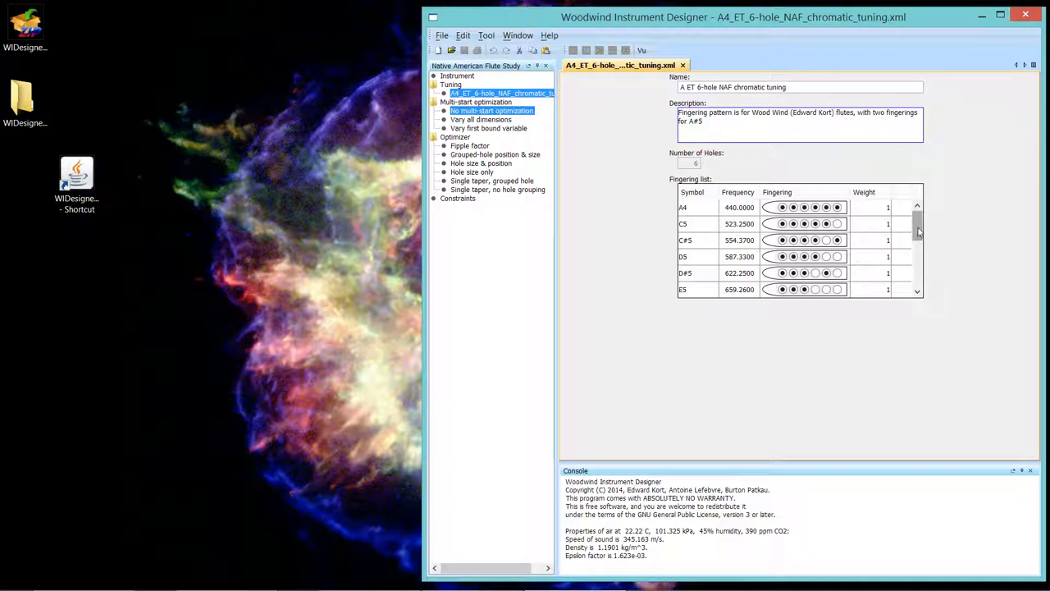
mouse_move(918, 228)
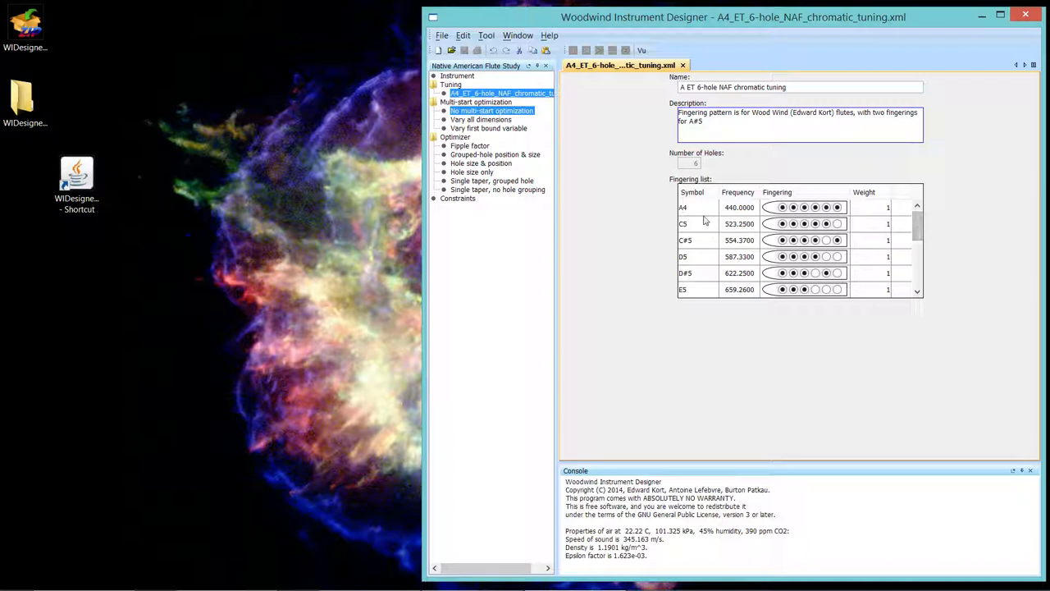
Step: Edit the A4 row, retyping its symbol as 'A4' after mistypes, toward about 432 Hz
double_click(683, 207)
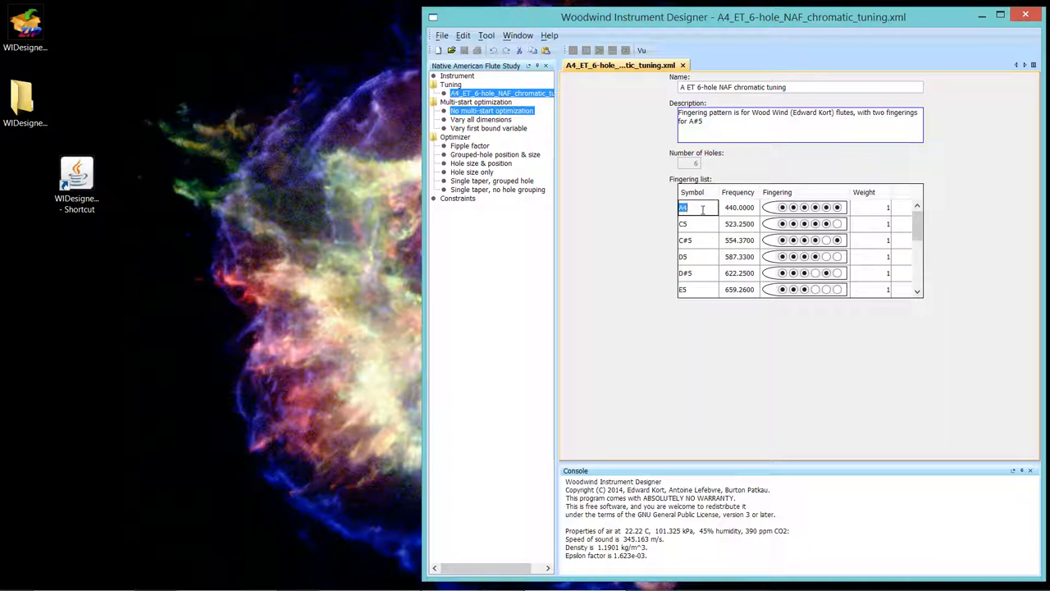
text(Do)
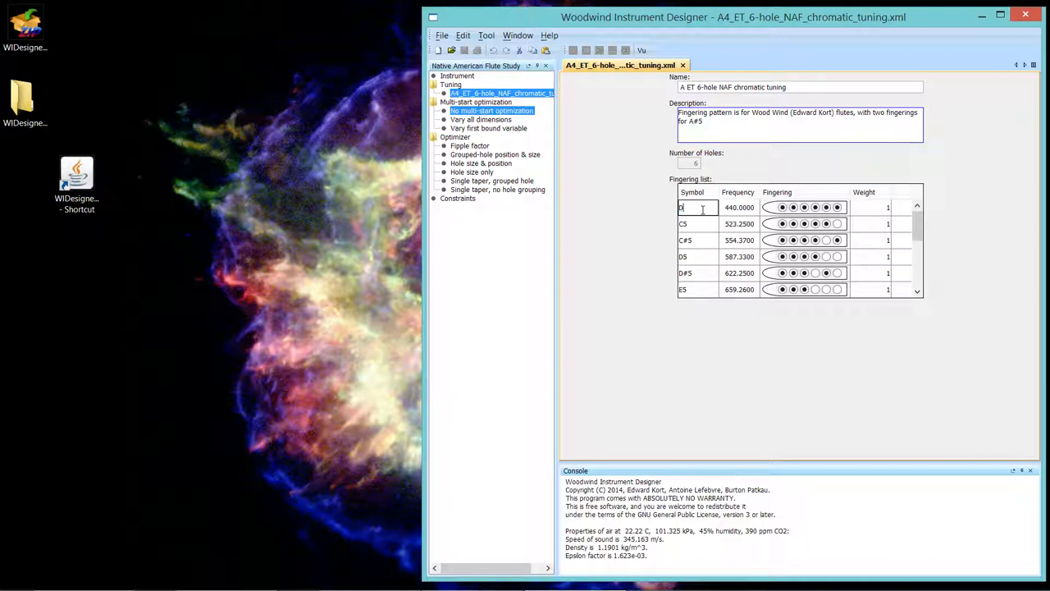
text(D0)
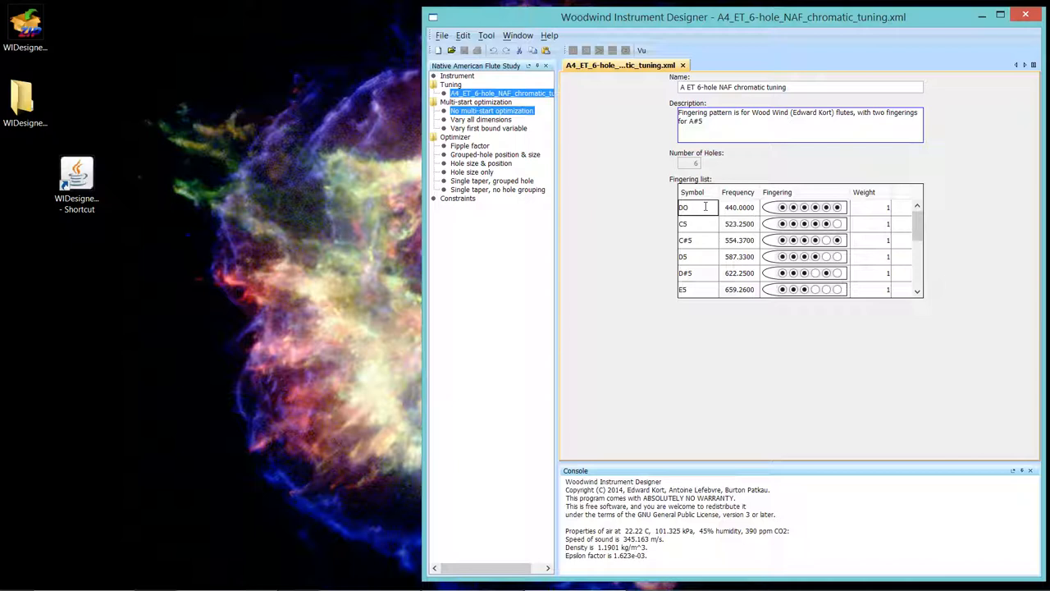
text(A)
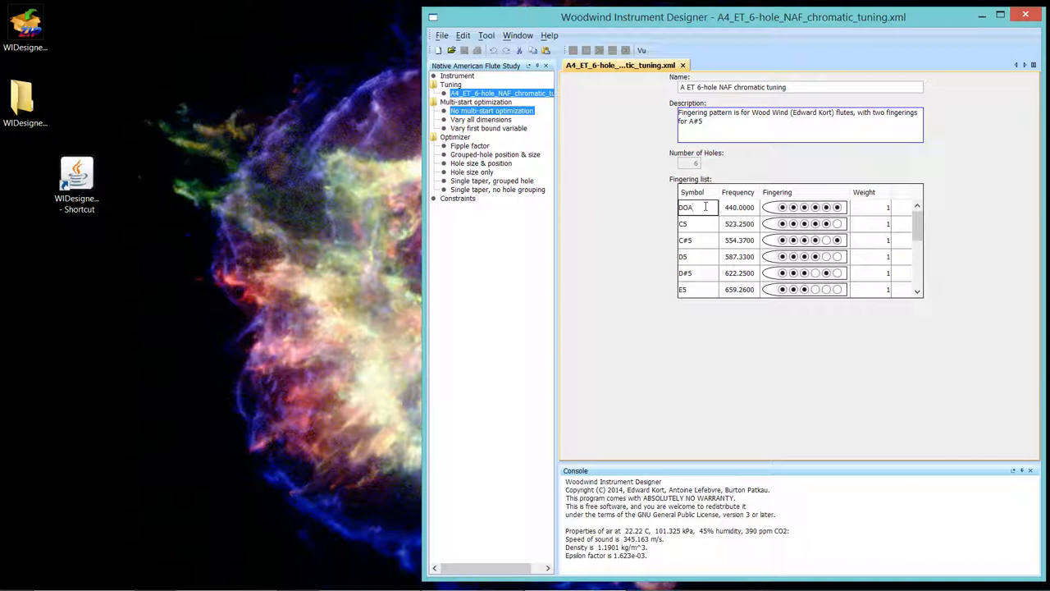
click(698, 207)
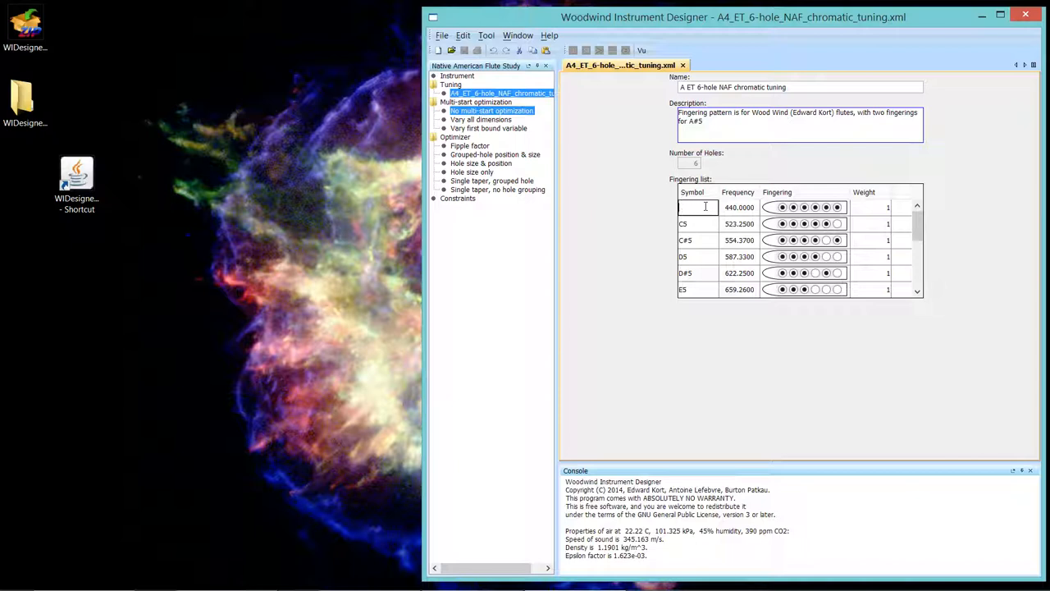
text(A4)
click(739, 206)
text(432.0000)
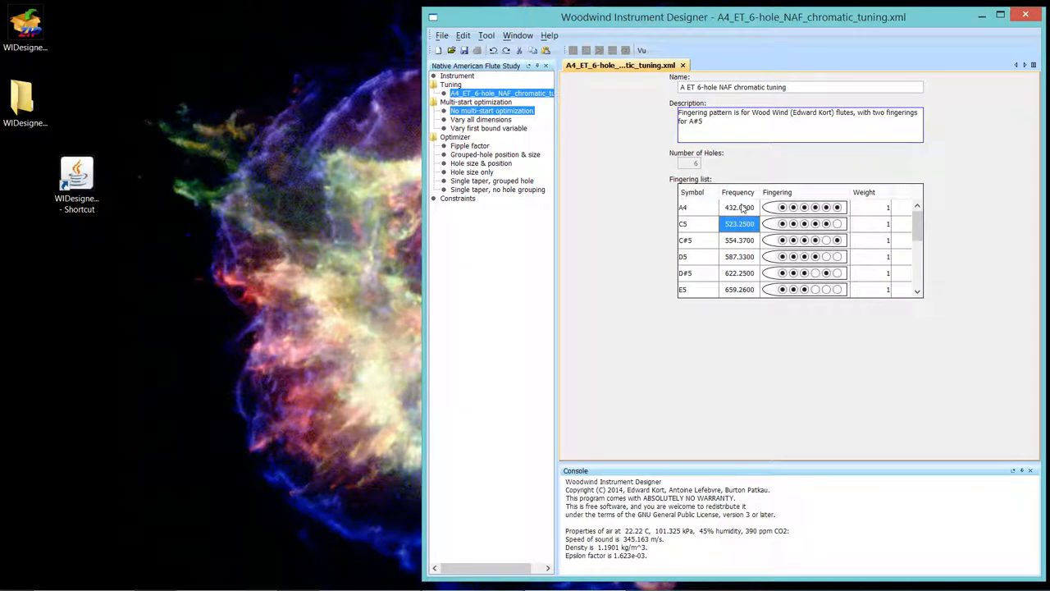
Step: Undo A4's frequency back to 440 and close the last hole of its fingering
click(738, 206)
text(440.0000)
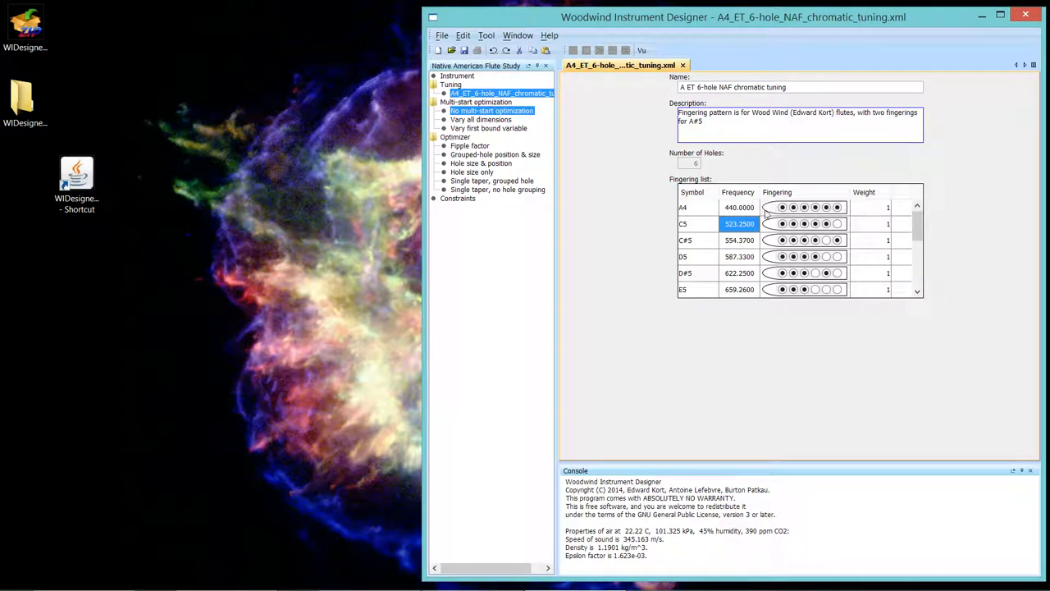
mouse_move(853, 215)
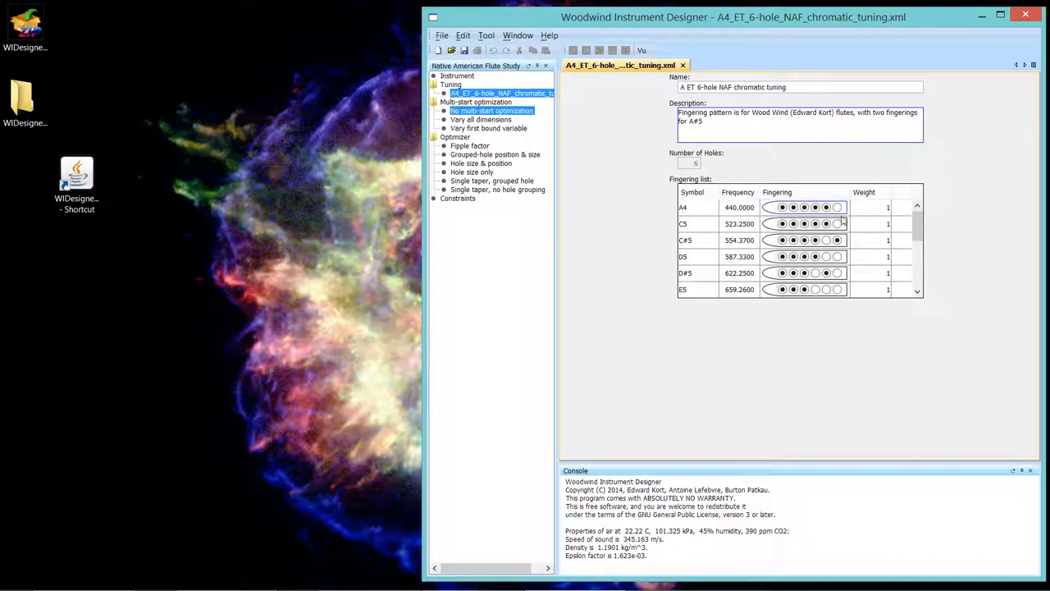
click(837, 207)
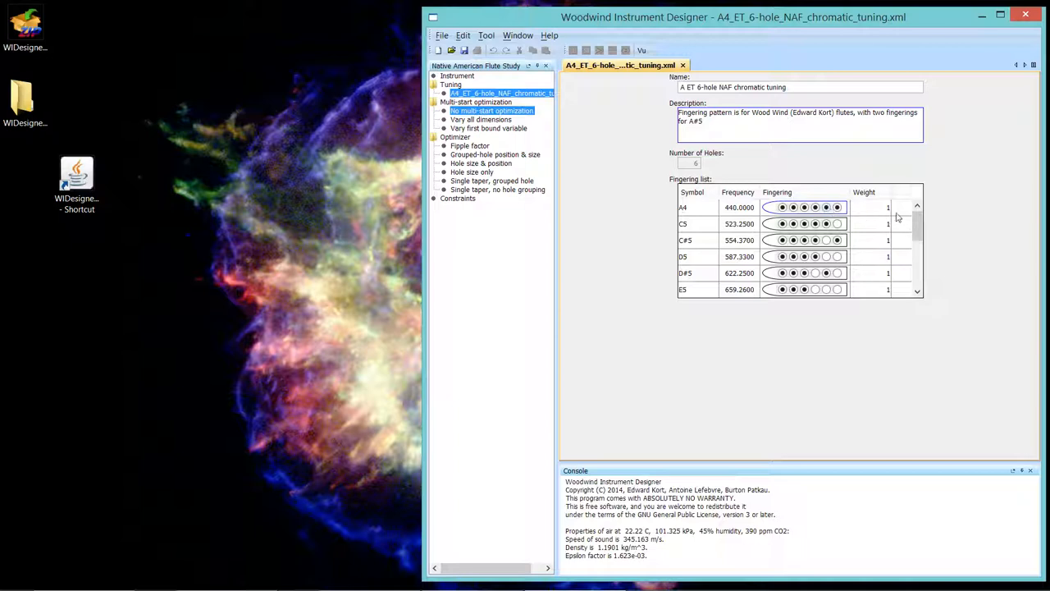
mouse_move(786, 179)
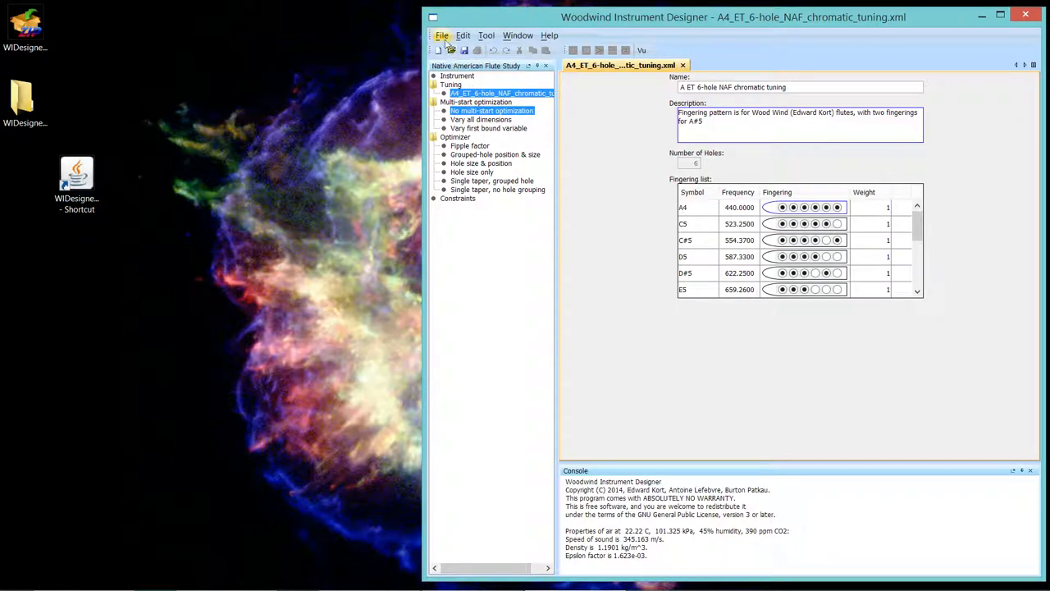
Step: Browse from NafStudy into the instruments folder and preview 0.75-bore_6-hole_NAF_starter.xml
click(442, 36)
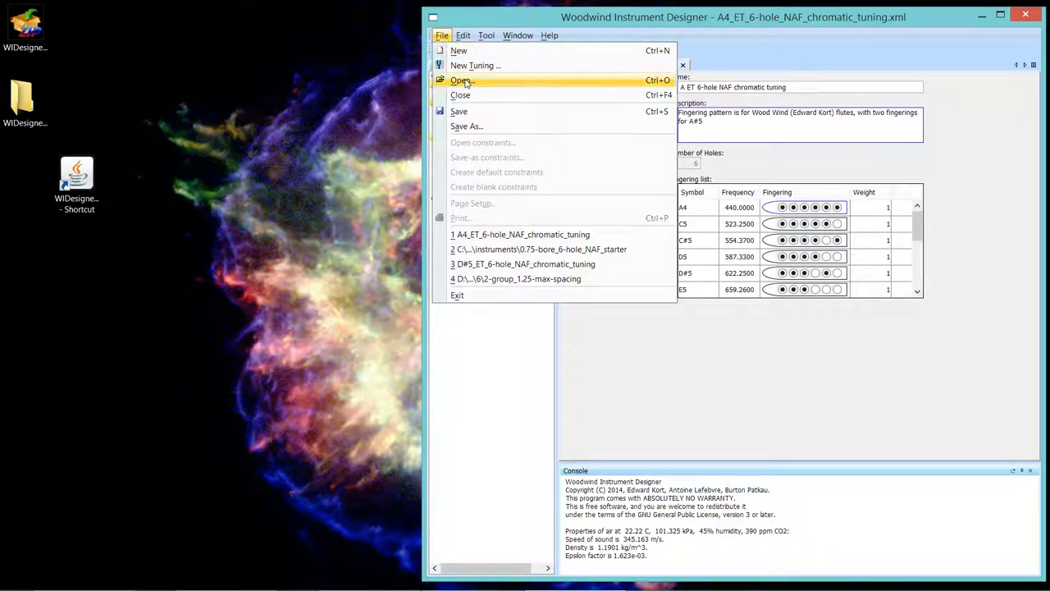
click(462, 79)
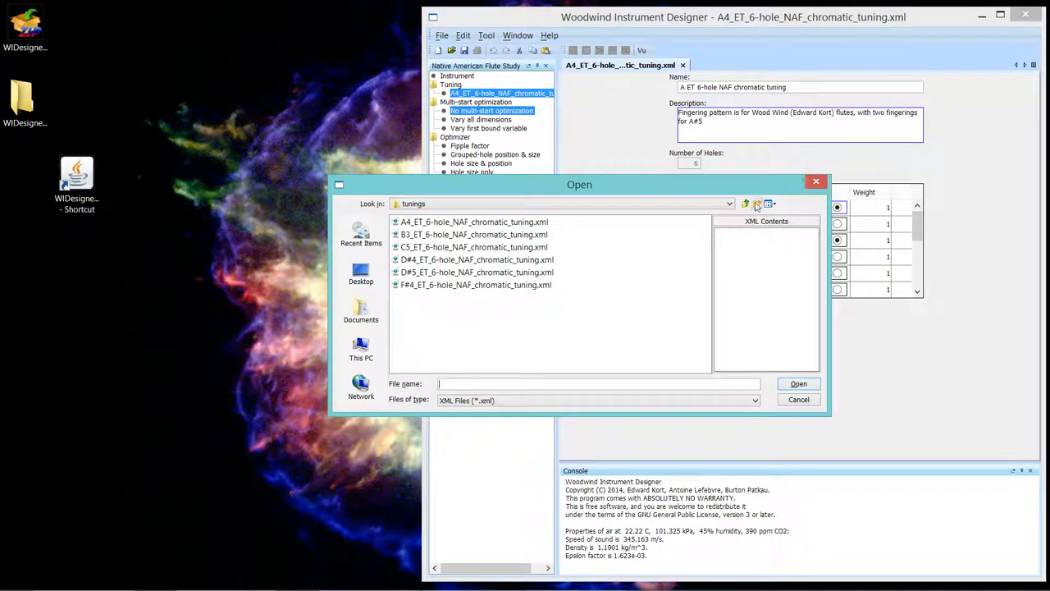
click(745, 203)
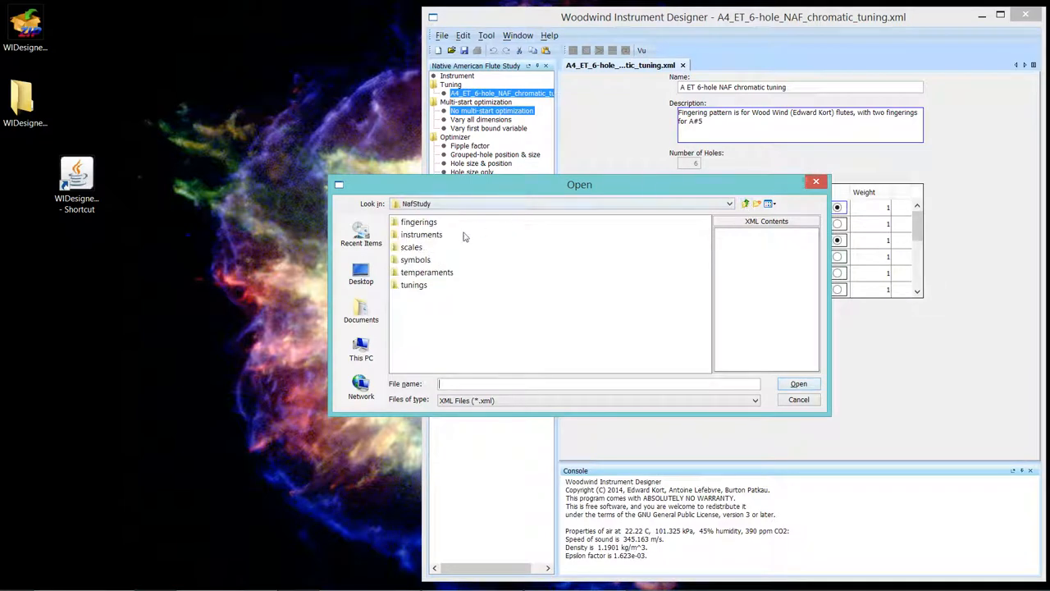
double_click(421, 234)
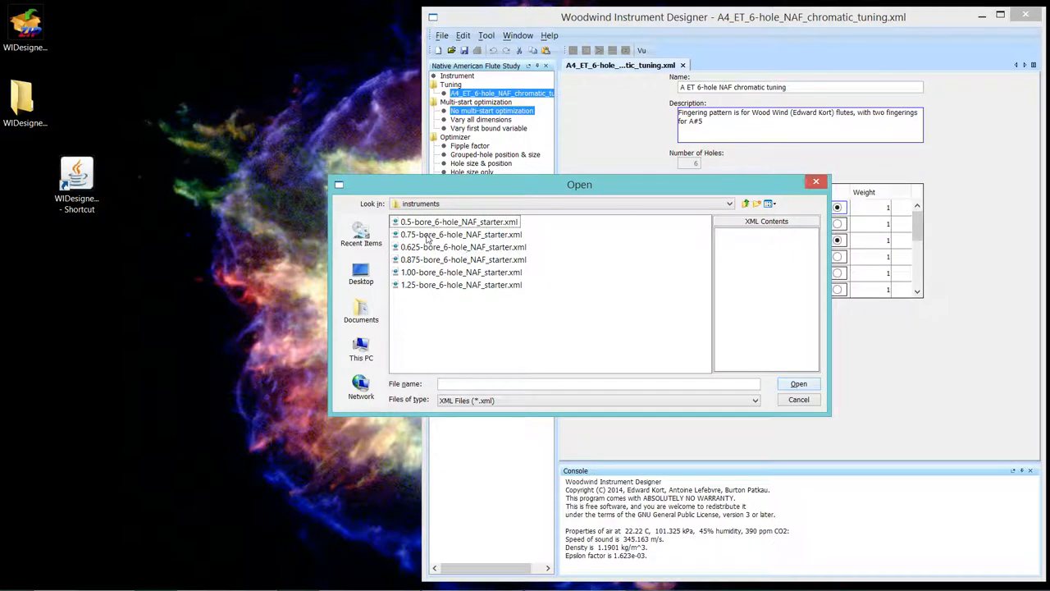
click(461, 235)
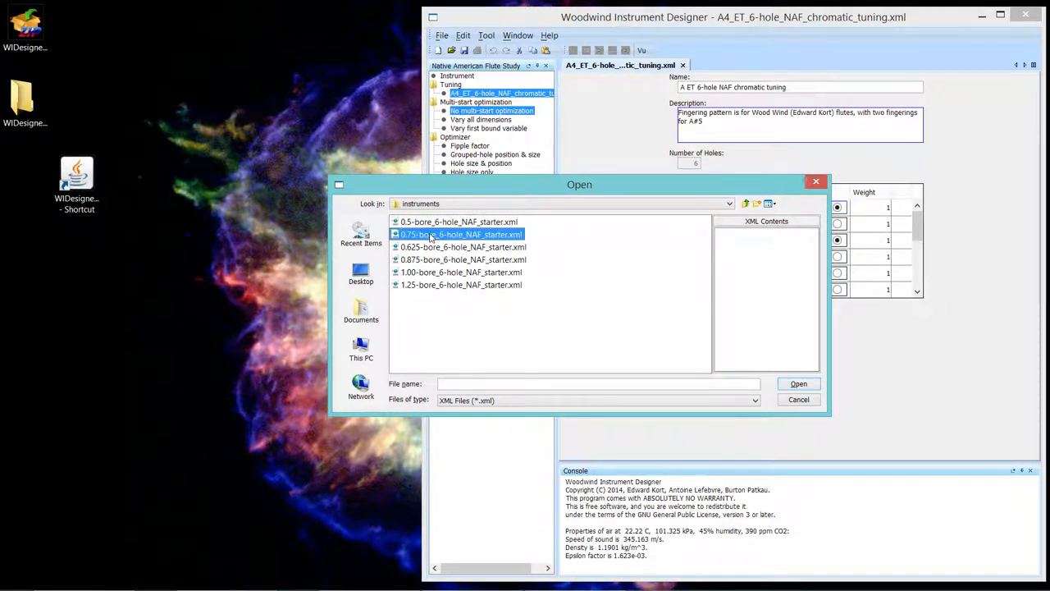
click(461, 234)
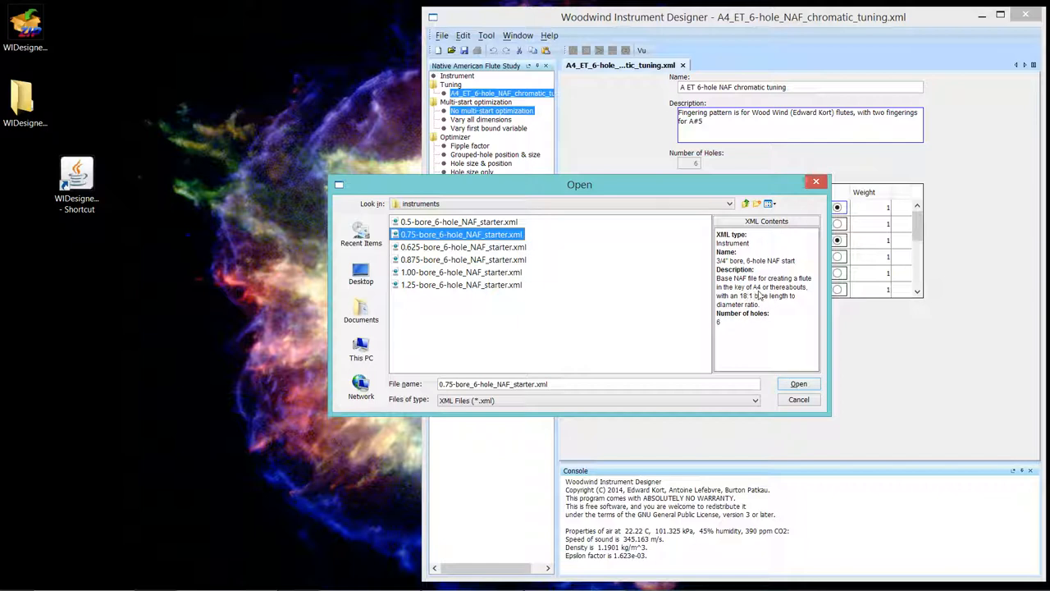
mouse_move(736, 297)
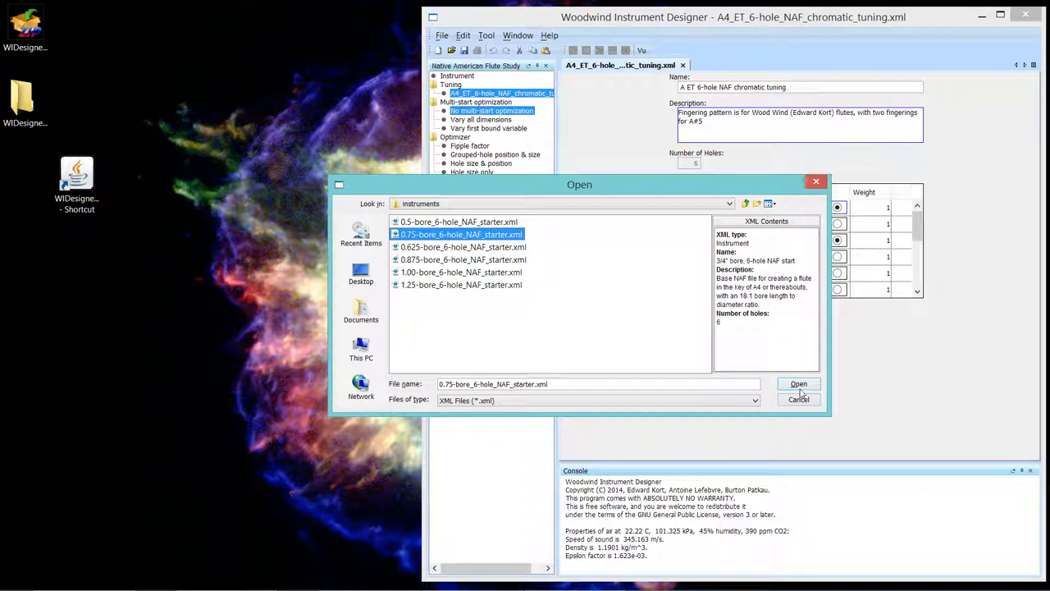
Step: Load the 0.75-bore starter instrument, then browse the Window and Tool menus without choosing
click(798, 384)
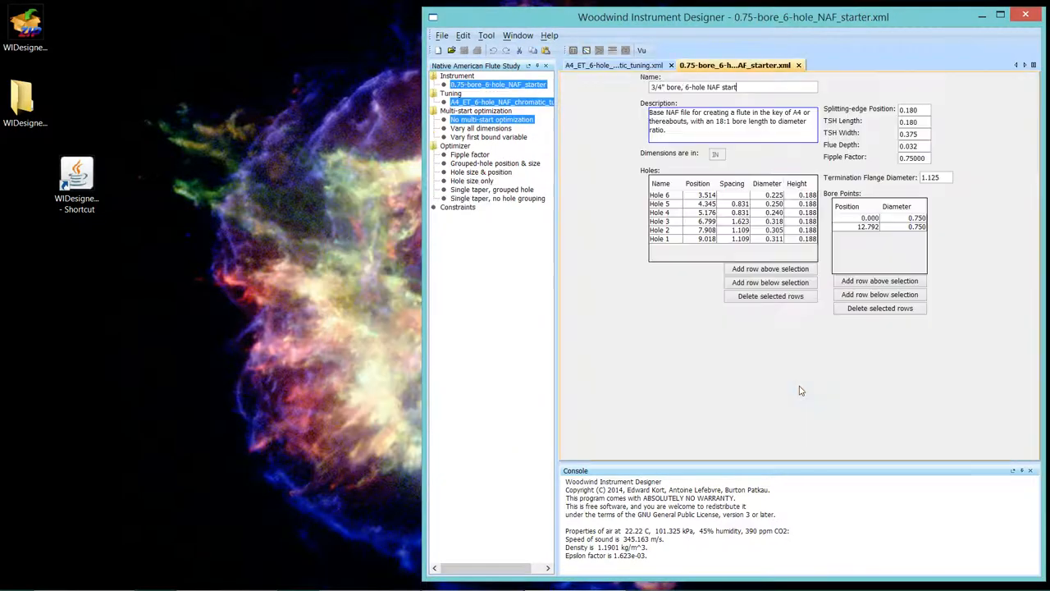
mouse_move(646, 288)
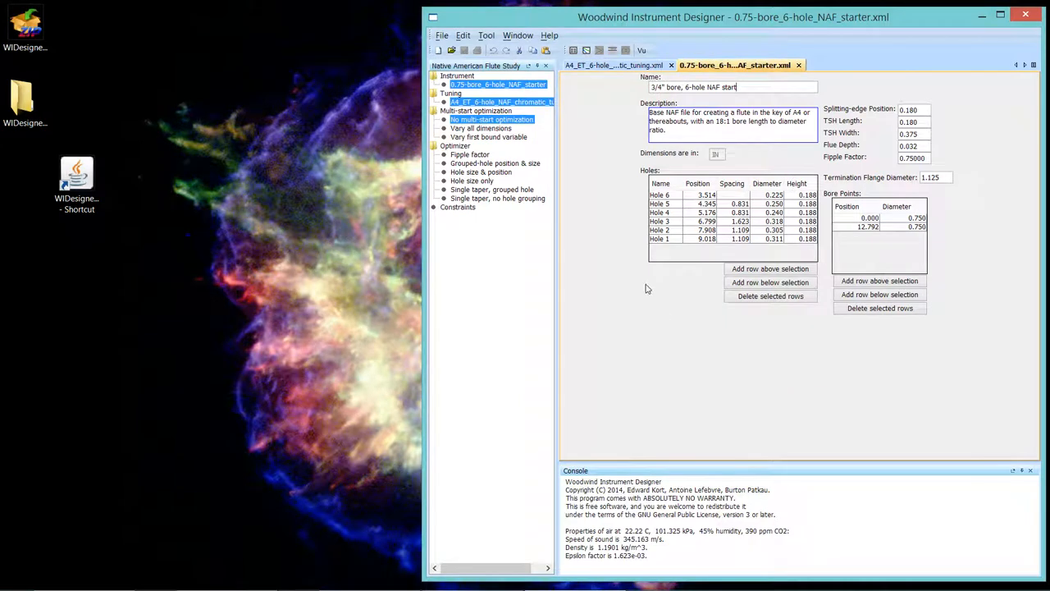
mouse_move(643, 281)
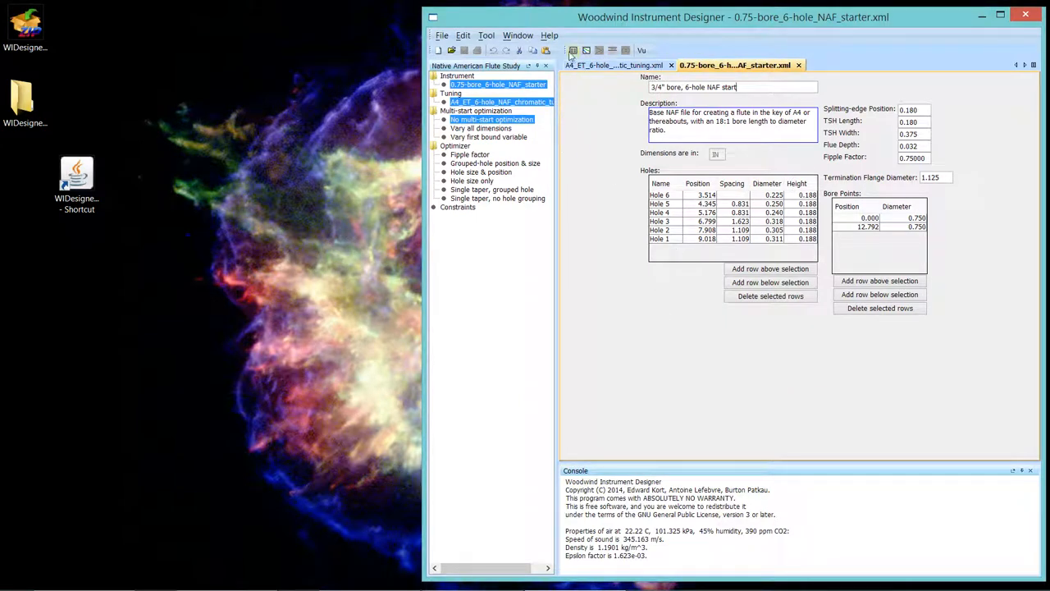
mouse_move(572, 50)
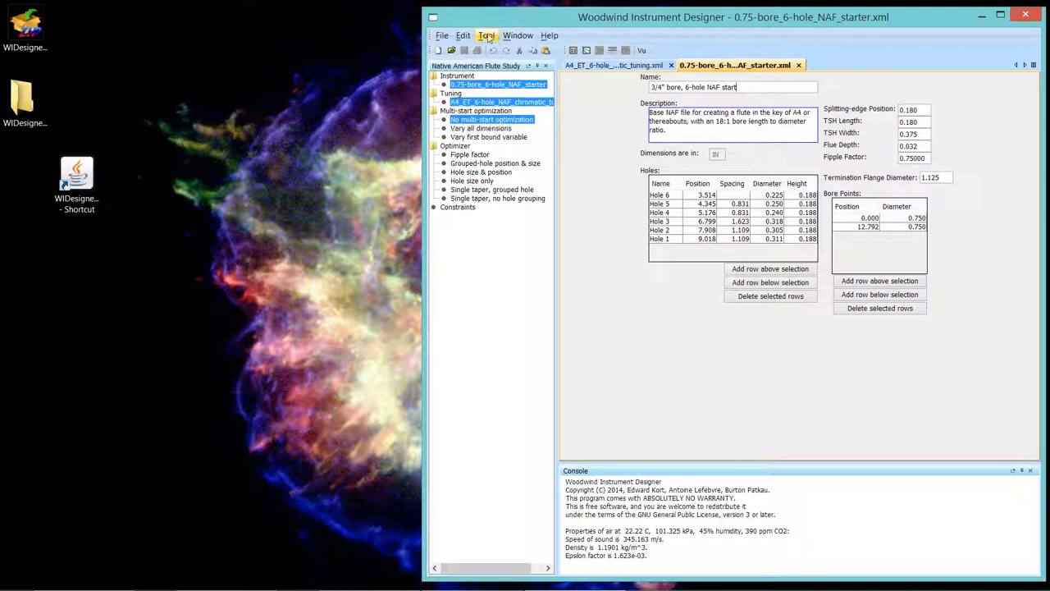
click(517, 35)
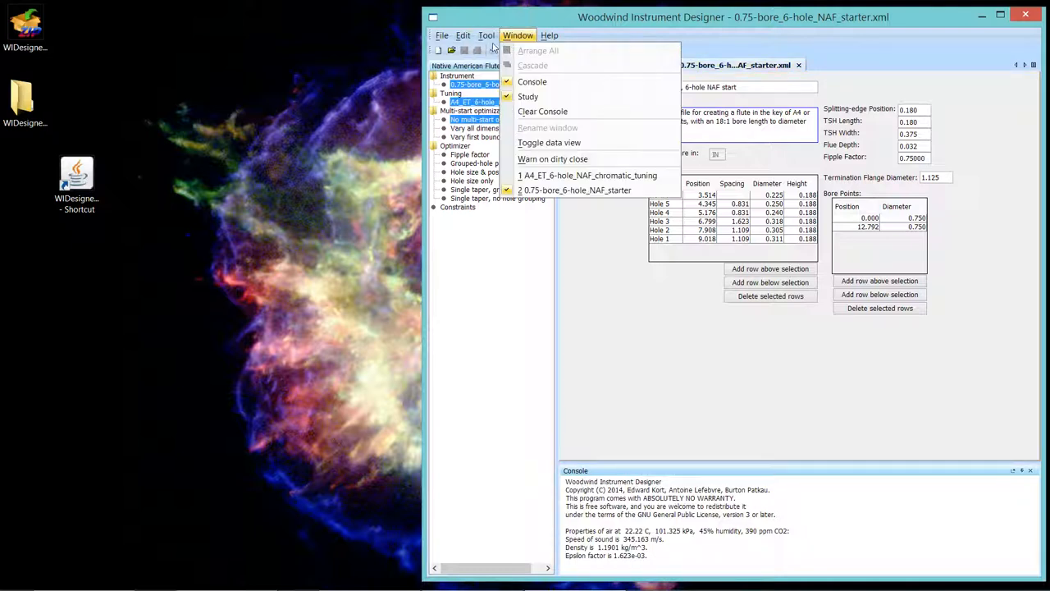
click(487, 35)
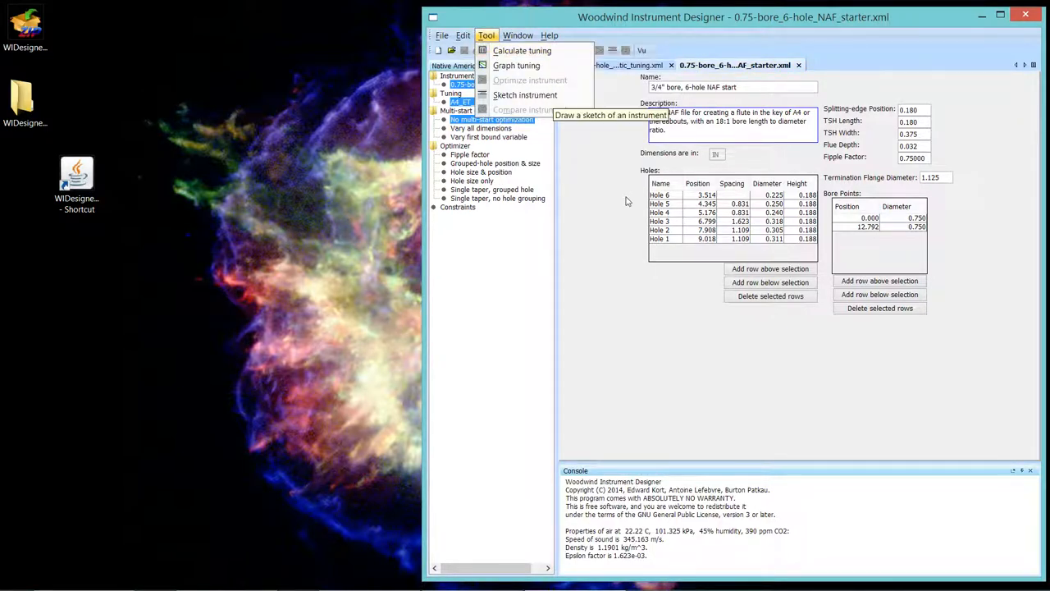
click(486, 35)
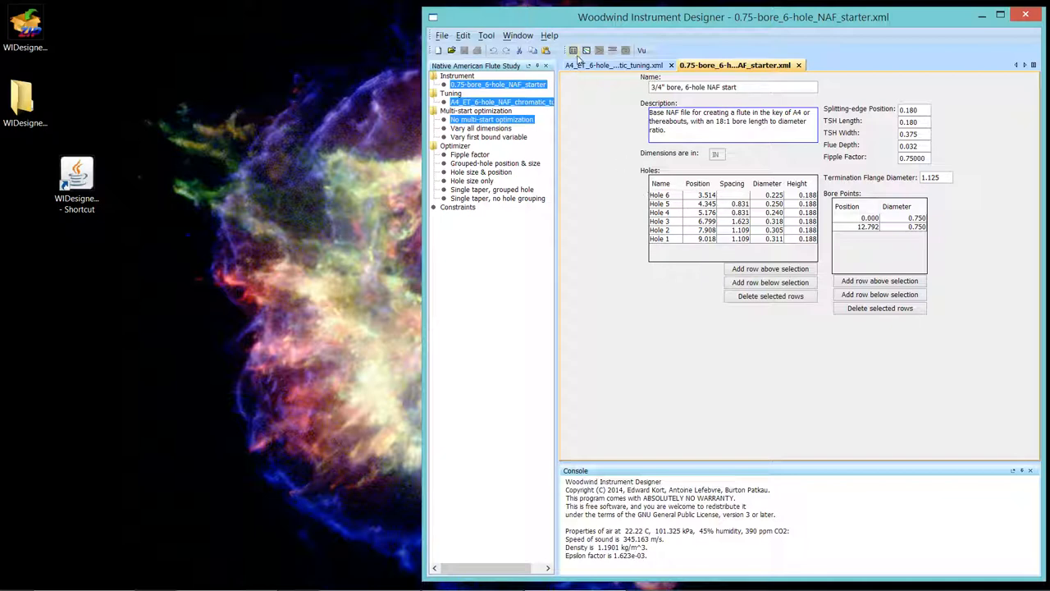
Step: Calculate the starter's tuning table (net error -3.21, deviation 17.62), then bring the chromatic tuning forward
click(573, 50)
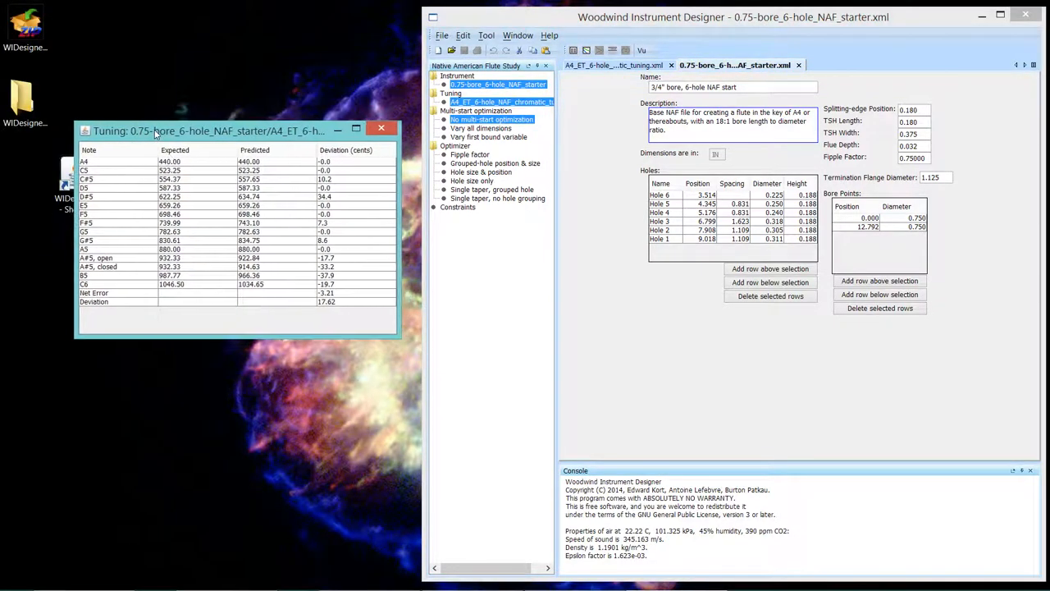
mouse_move(284, 159)
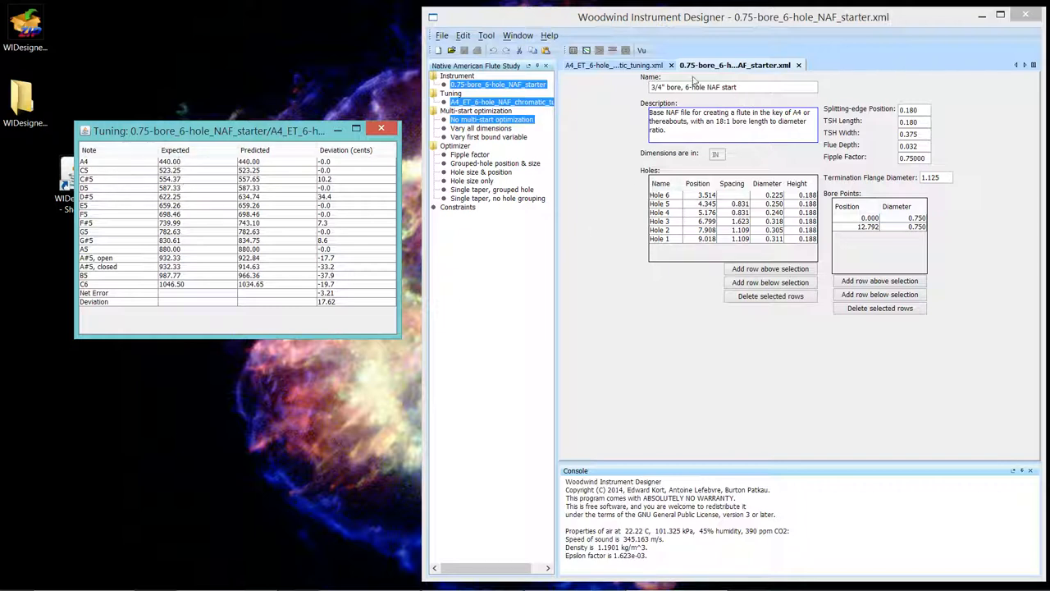
click(611, 64)
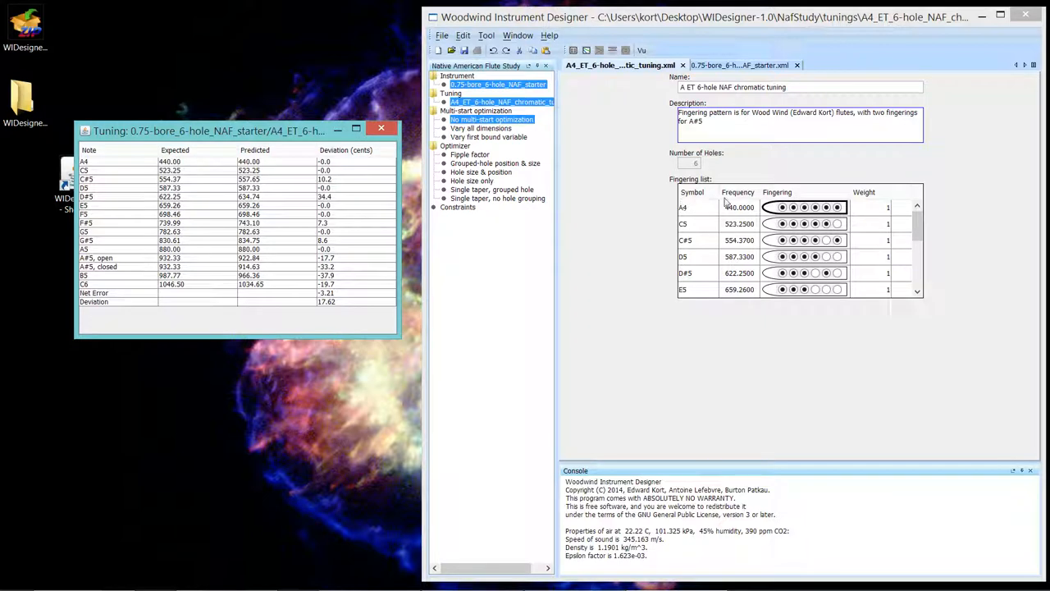
mouse_move(722, 207)
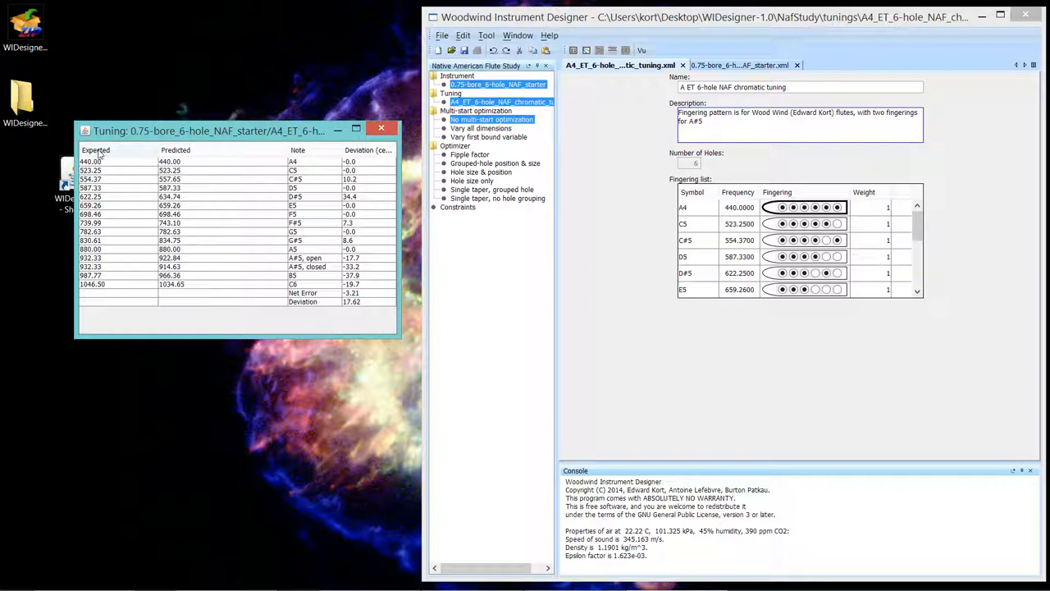
mouse_move(367, 173)
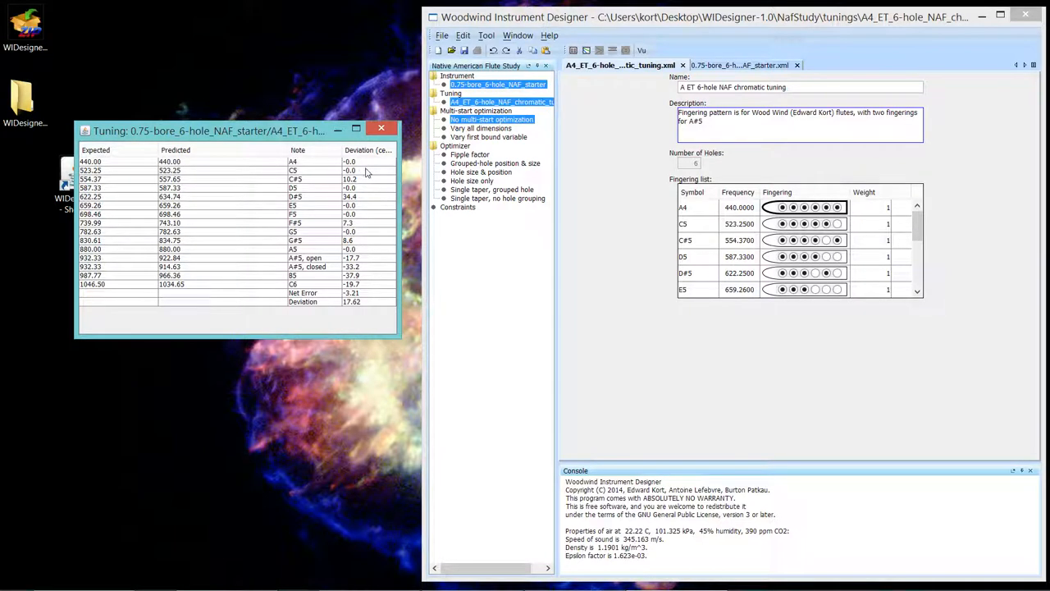
mouse_move(369, 249)
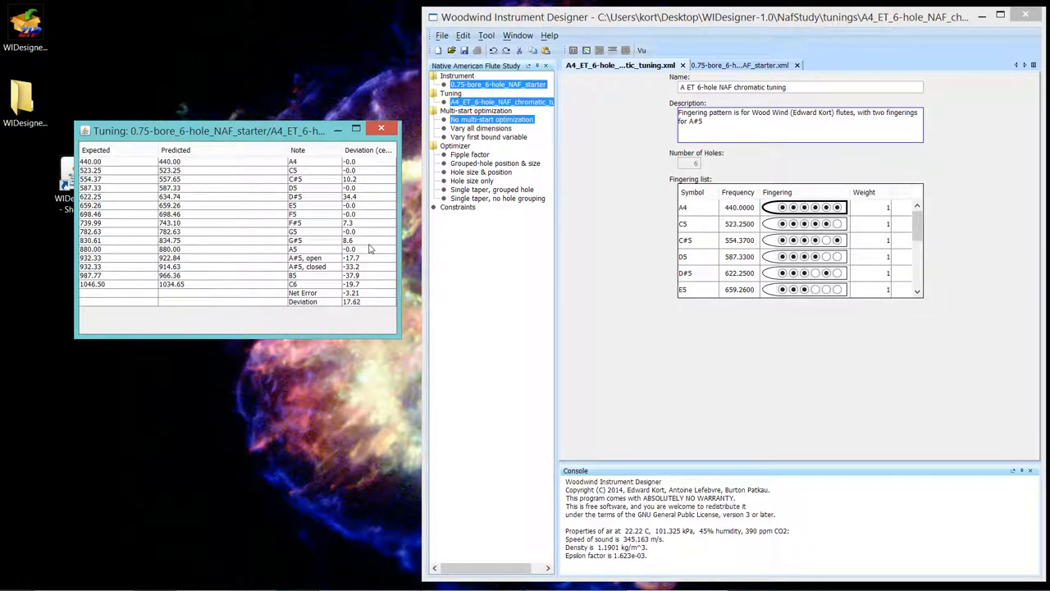
mouse_move(412, 230)
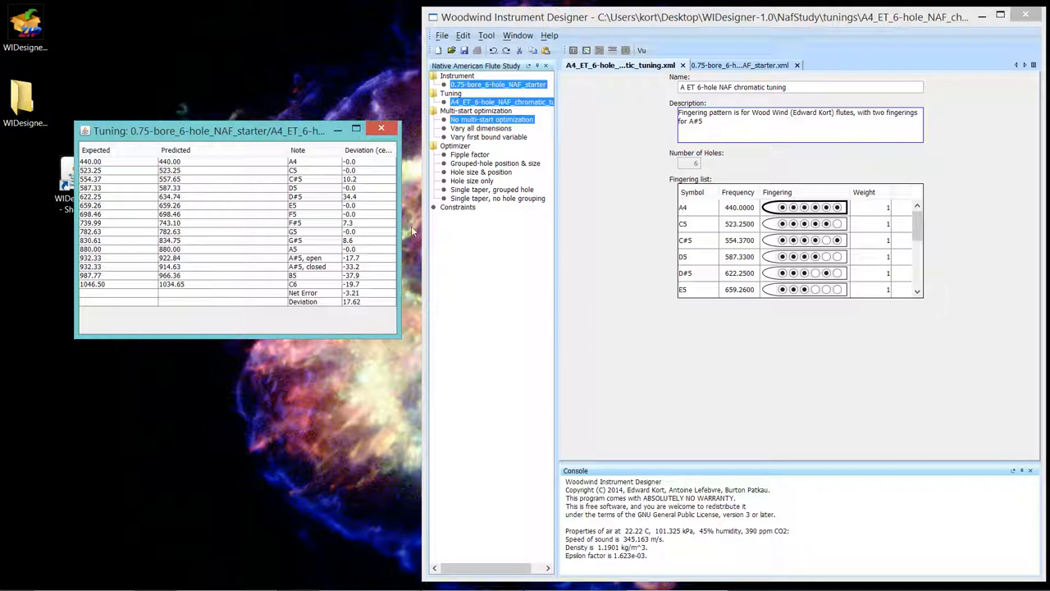
mouse_move(632, 221)
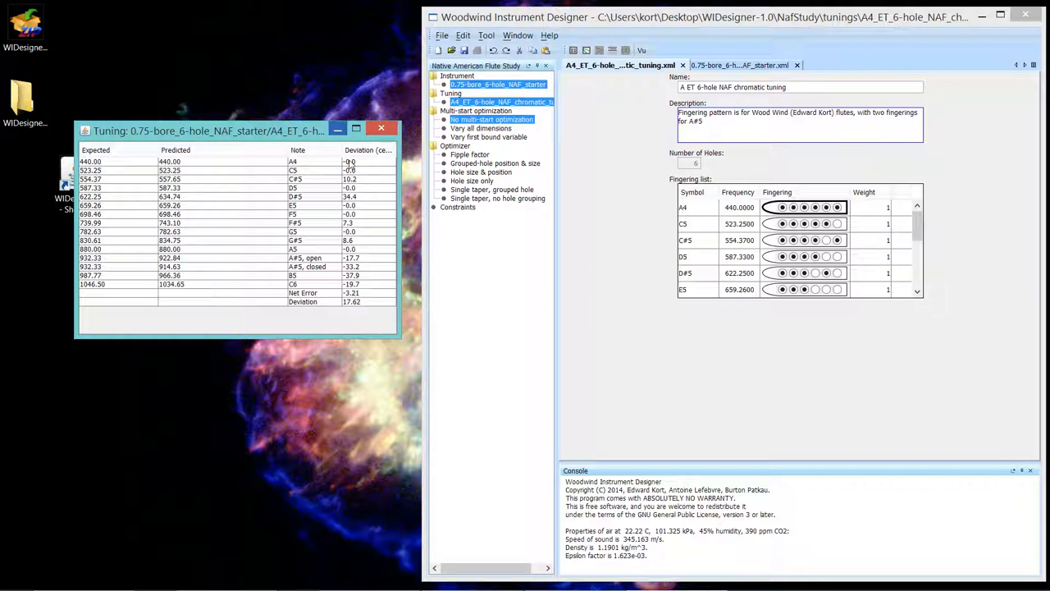
mouse_move(310, 166)
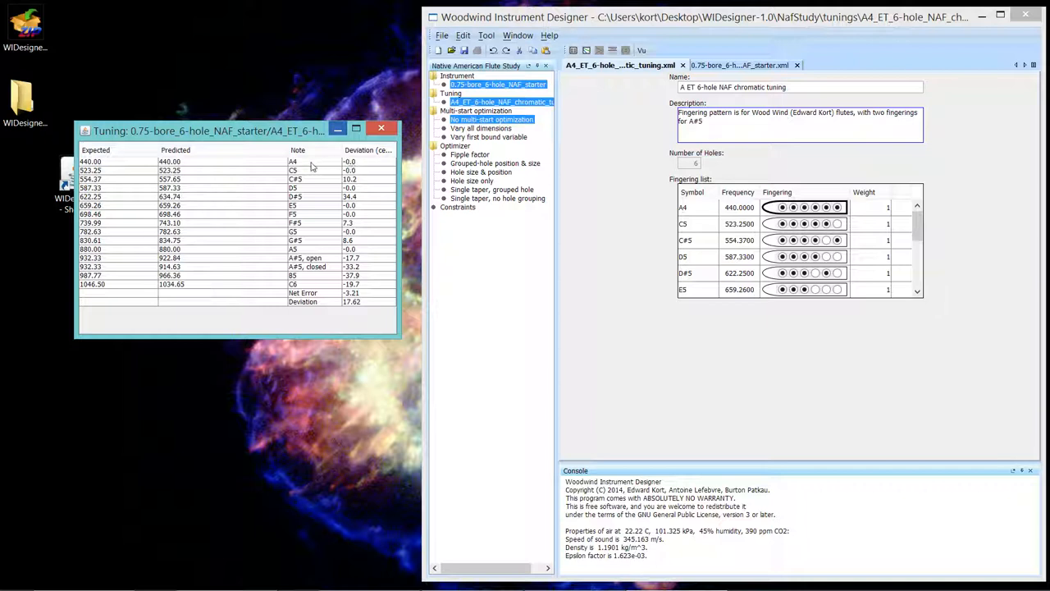
mouse_move(301, 170)
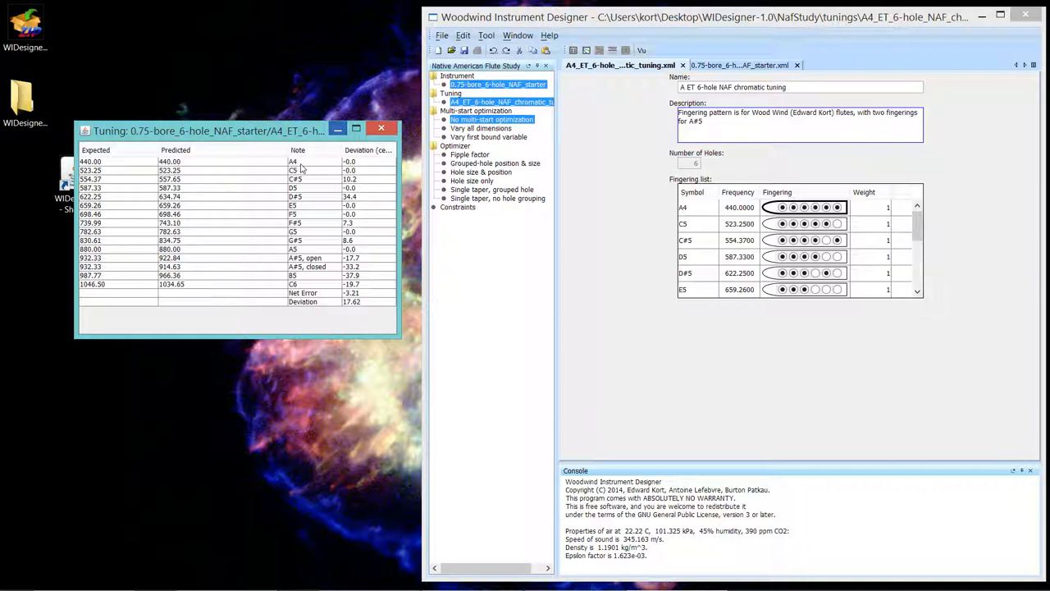
mouse_move(304, 170)
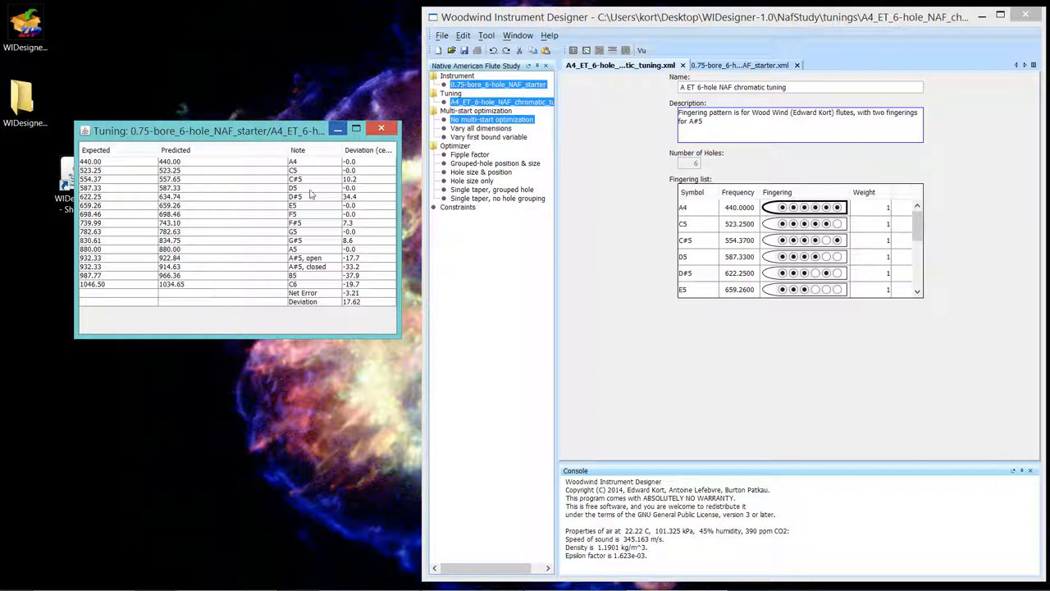
mouse_move(310, 237)
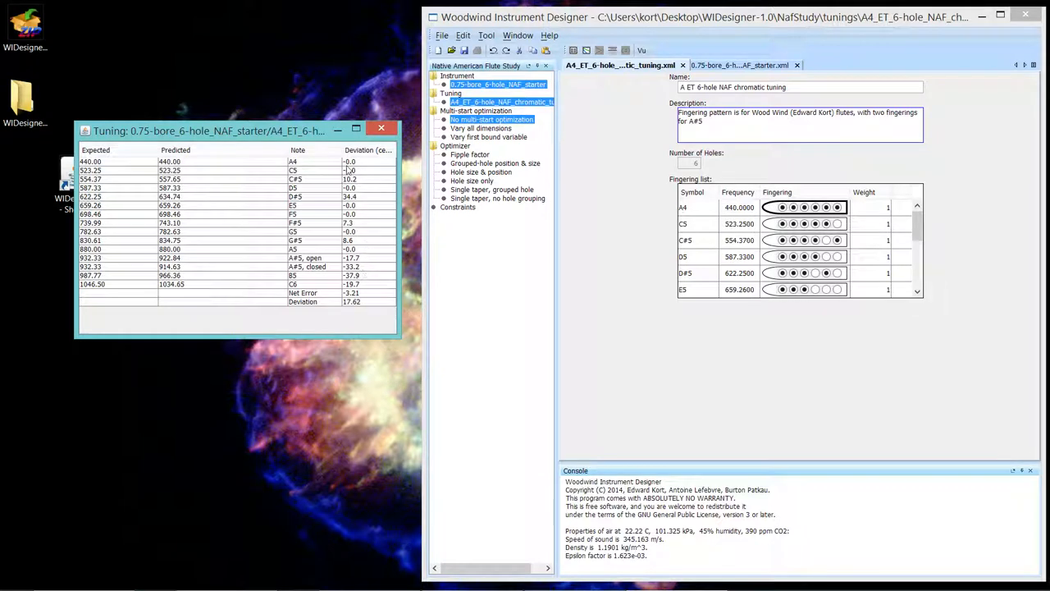
mouse_move(384, 172)
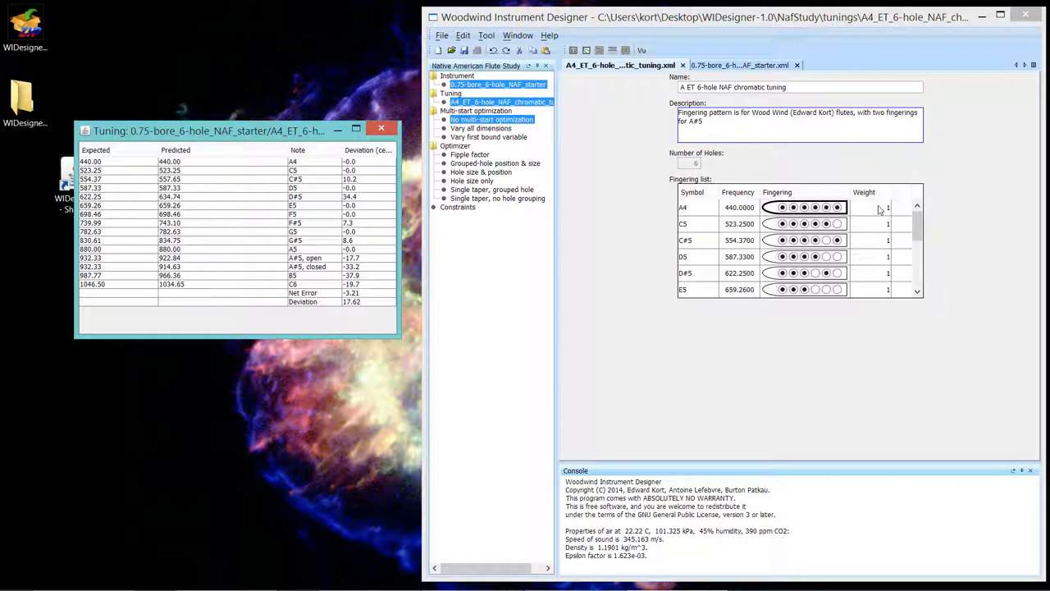
mouse_move(793, 159)
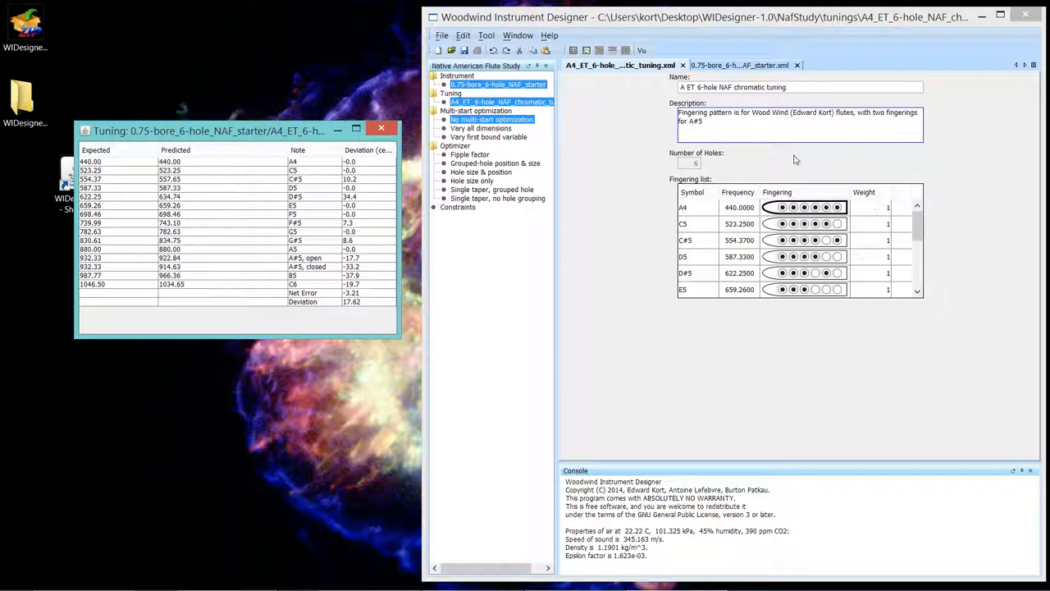
mouse_move(311, 168)
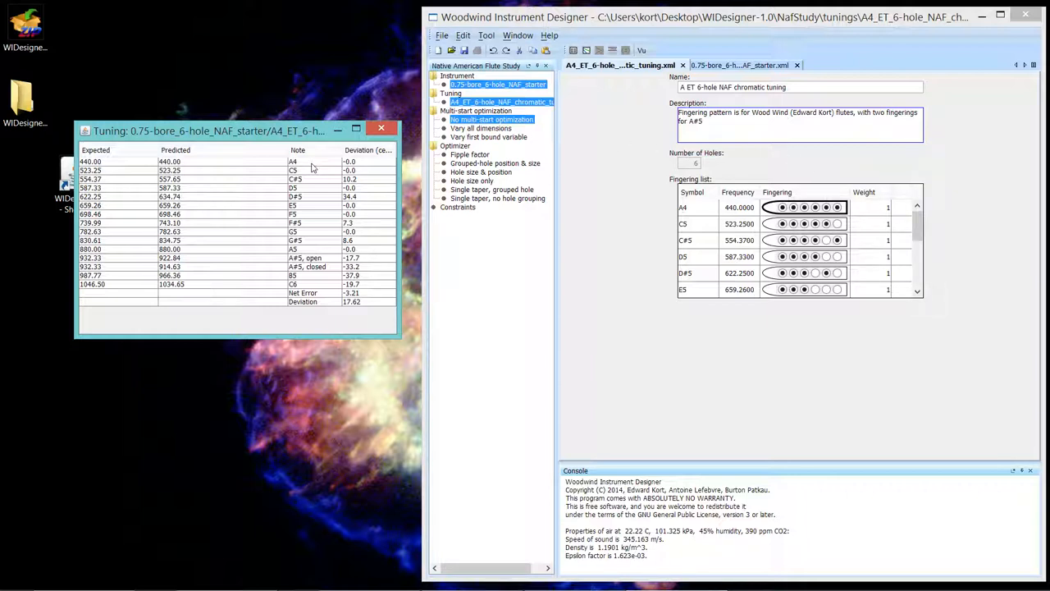
mouse_move(333, 168)
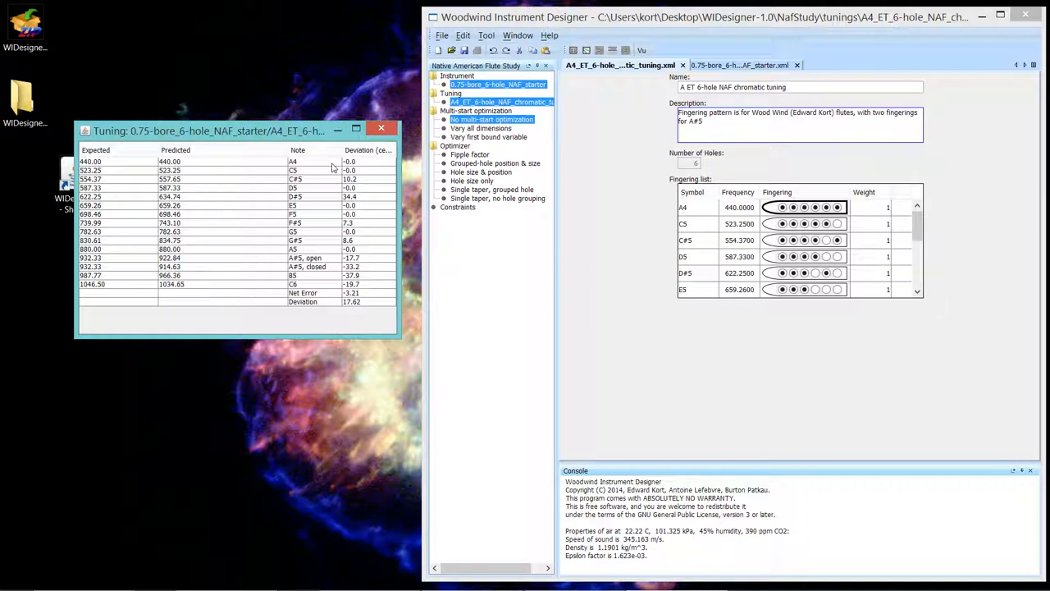
mouse_move(333, 168)
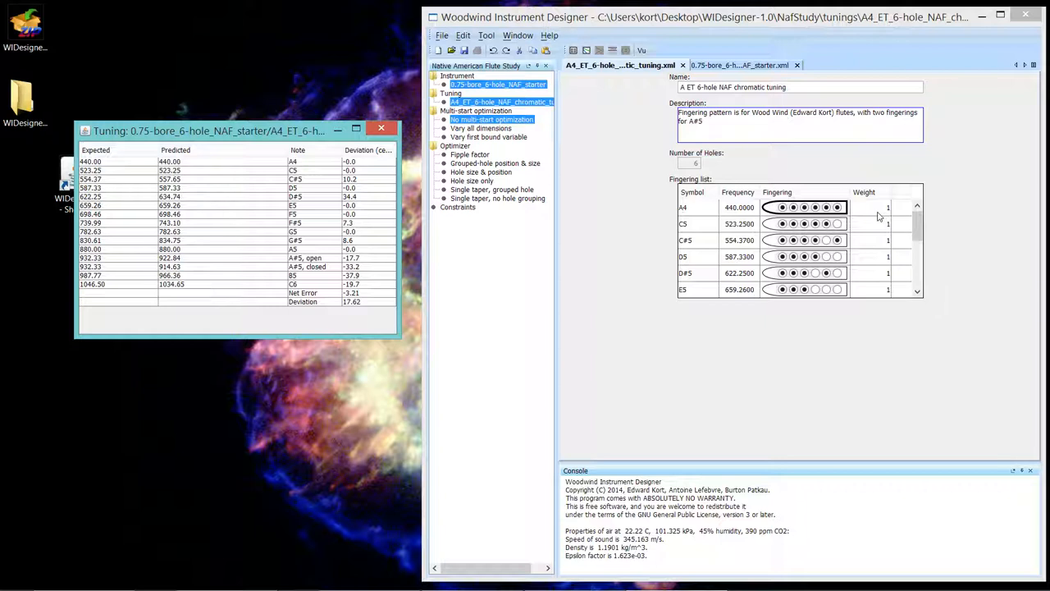
mouse_move(880, 222)
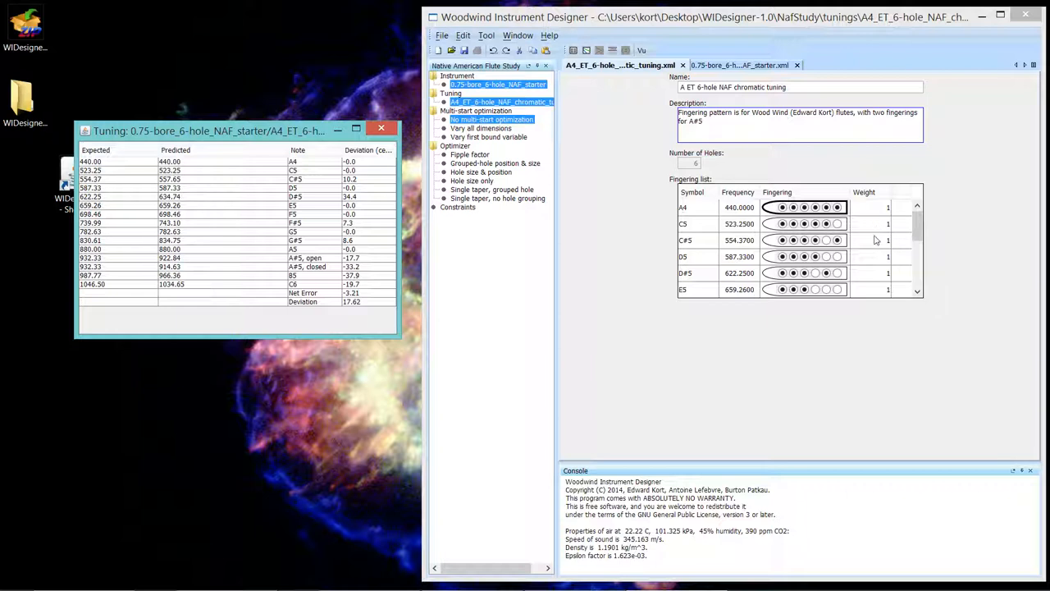
Step: Enter 0 in the sharp notes' Weight cells, starting with C#5 and D#5, scrolling down
click(874, 239)
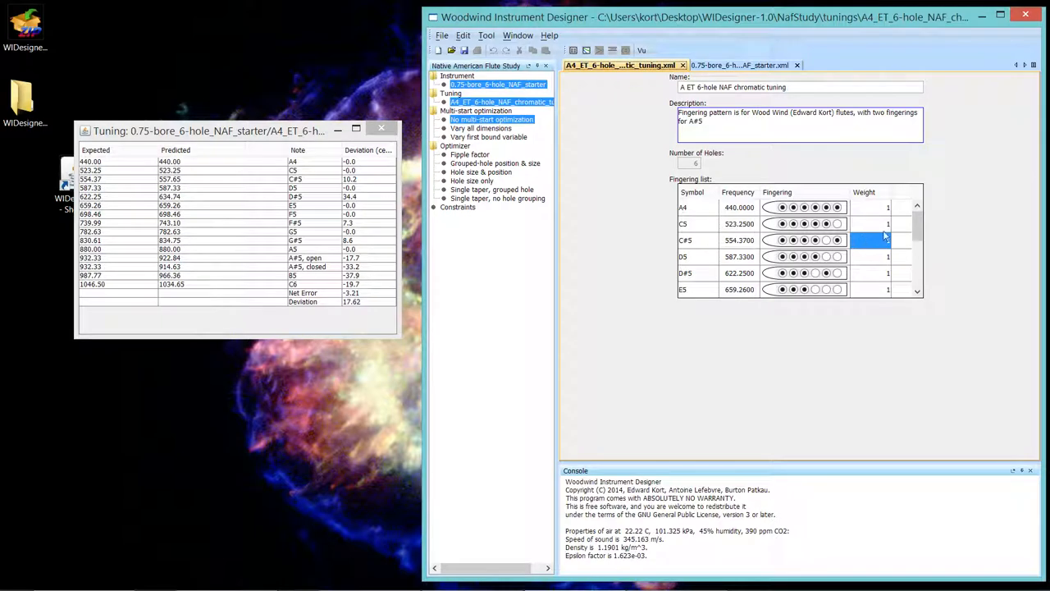
mouse_move(902, 236)
text(0)
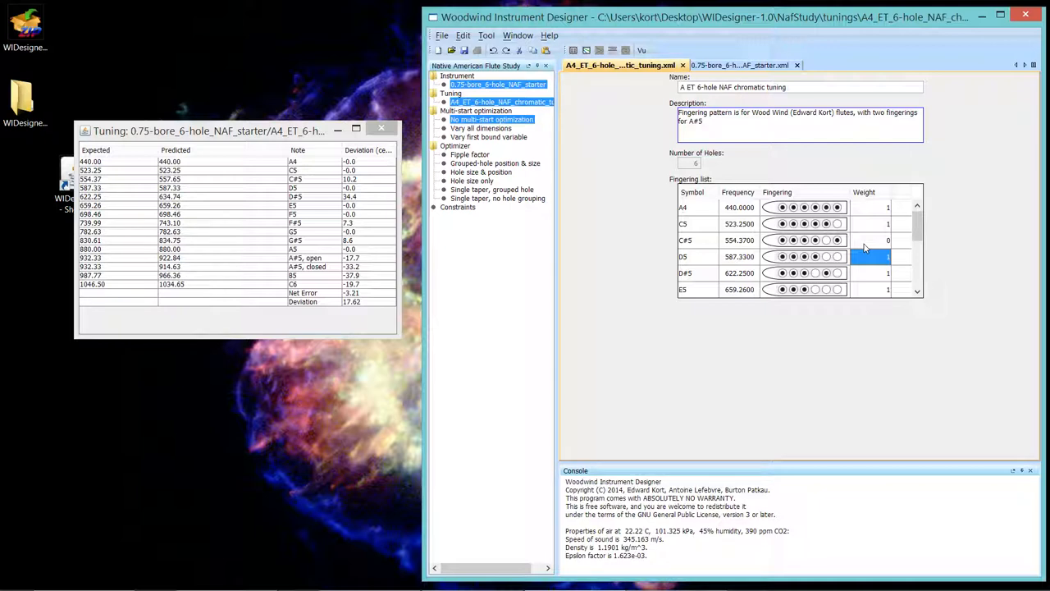
click(865, 272)
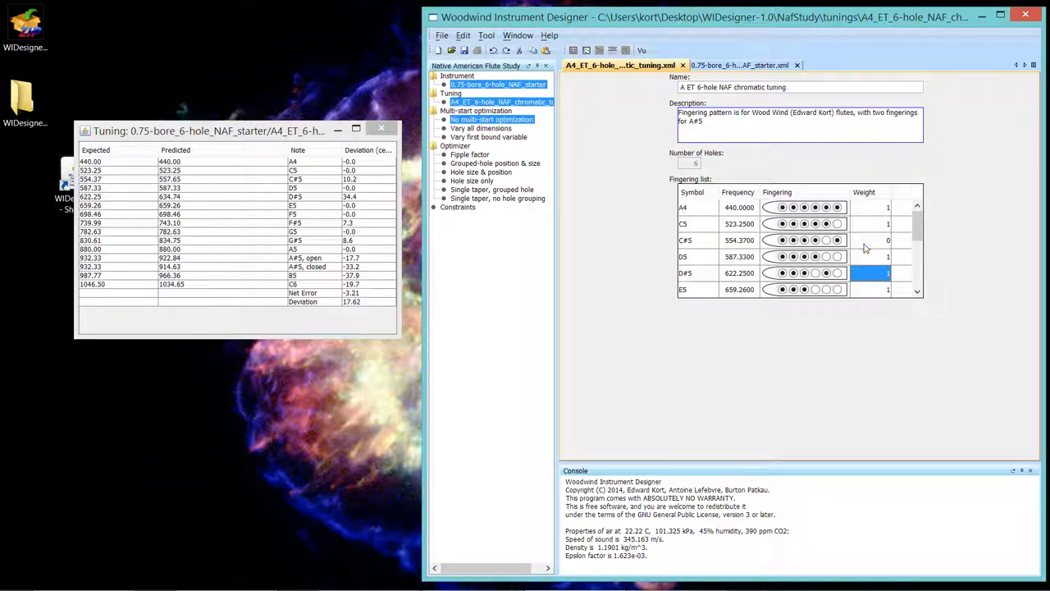
click(870, 288)
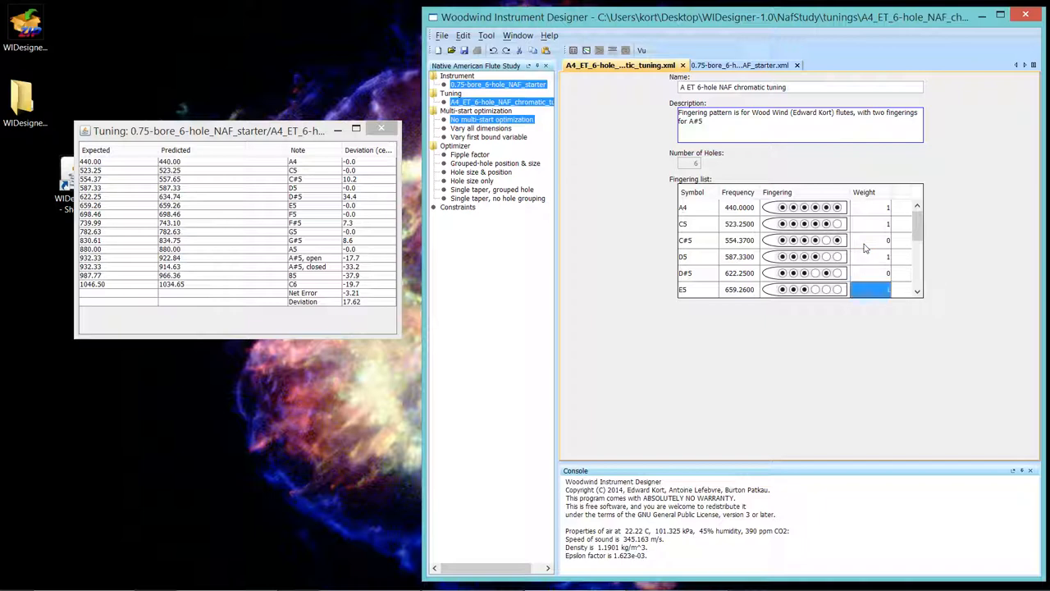
scroll(down, 3)
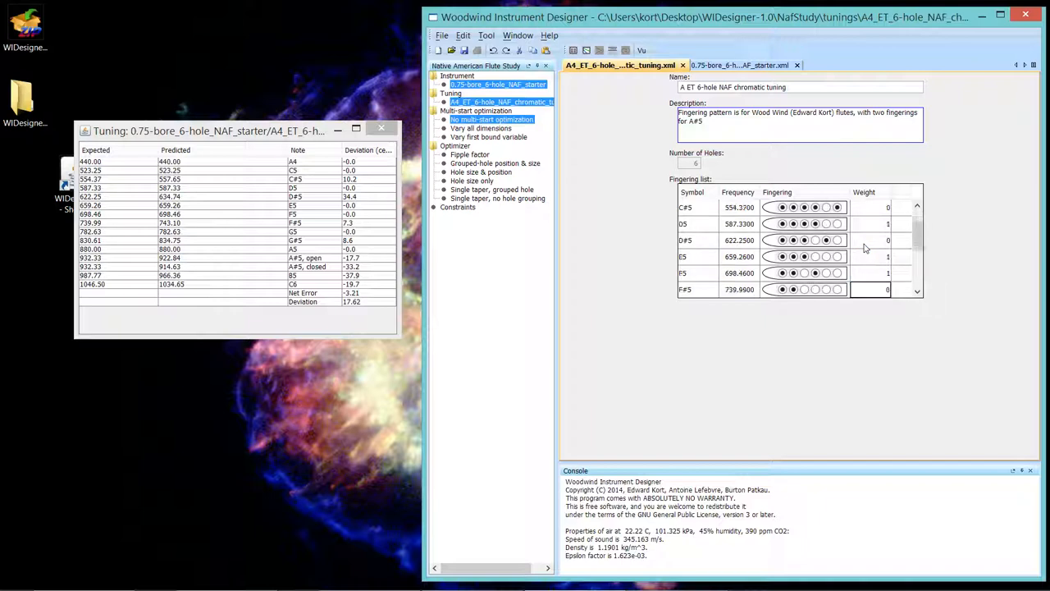
scroll(down, 3)
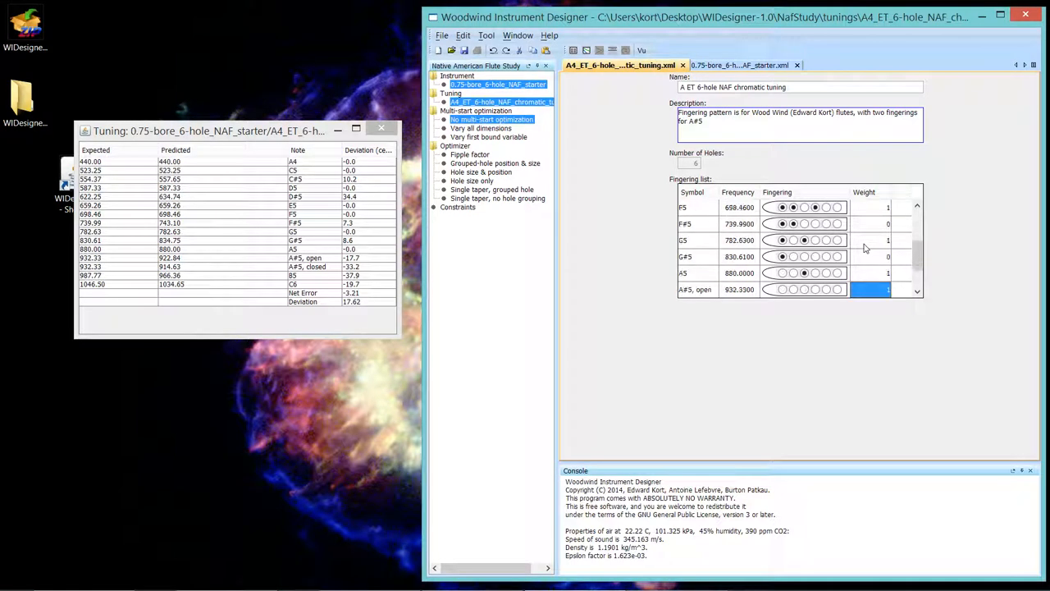
scroll(down, 3)
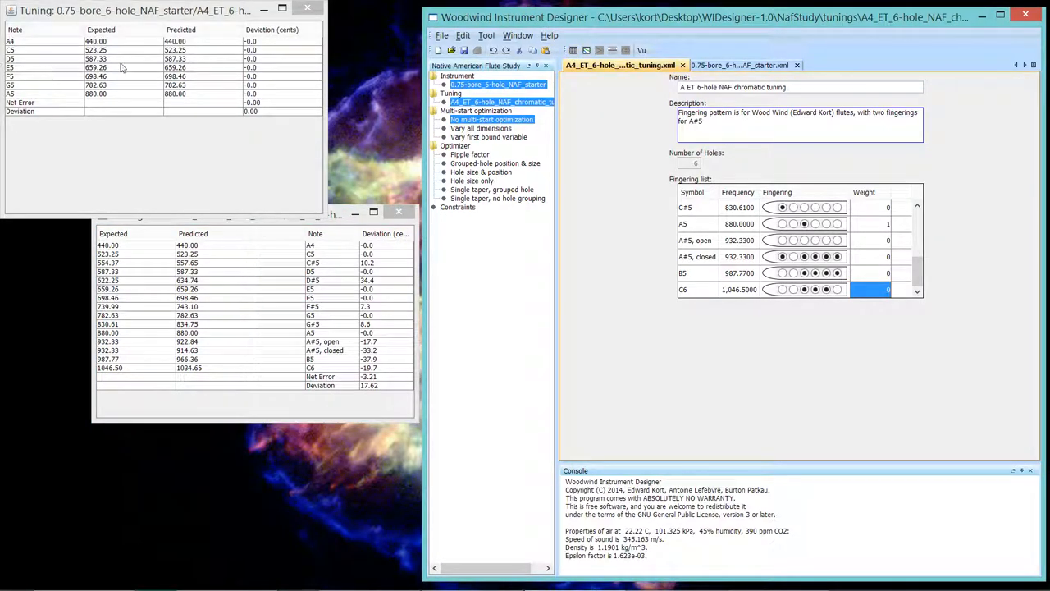
mouse_move(57, 68)
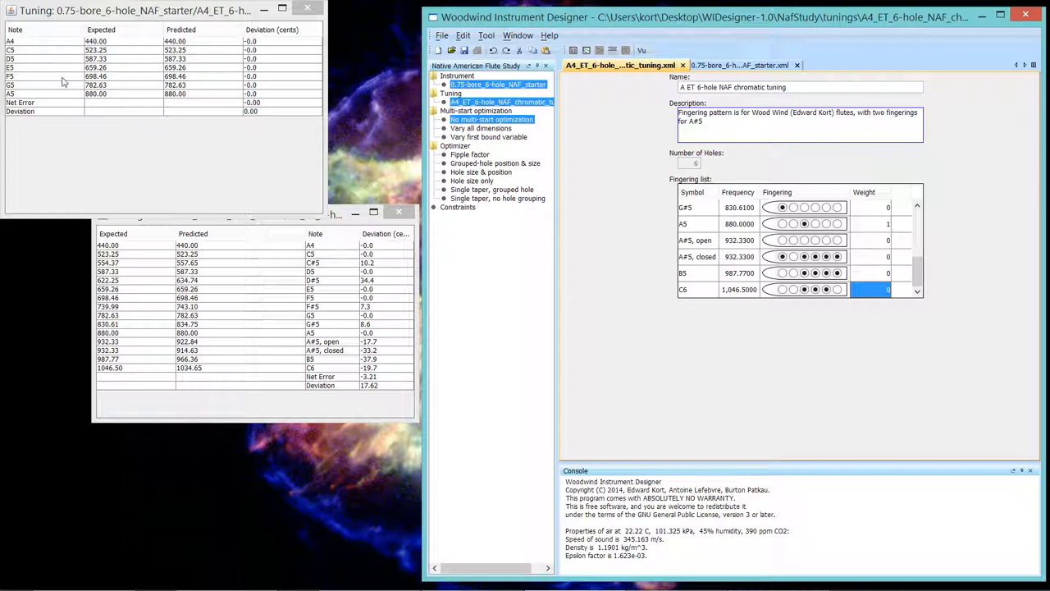
mouse_move(88, 100)
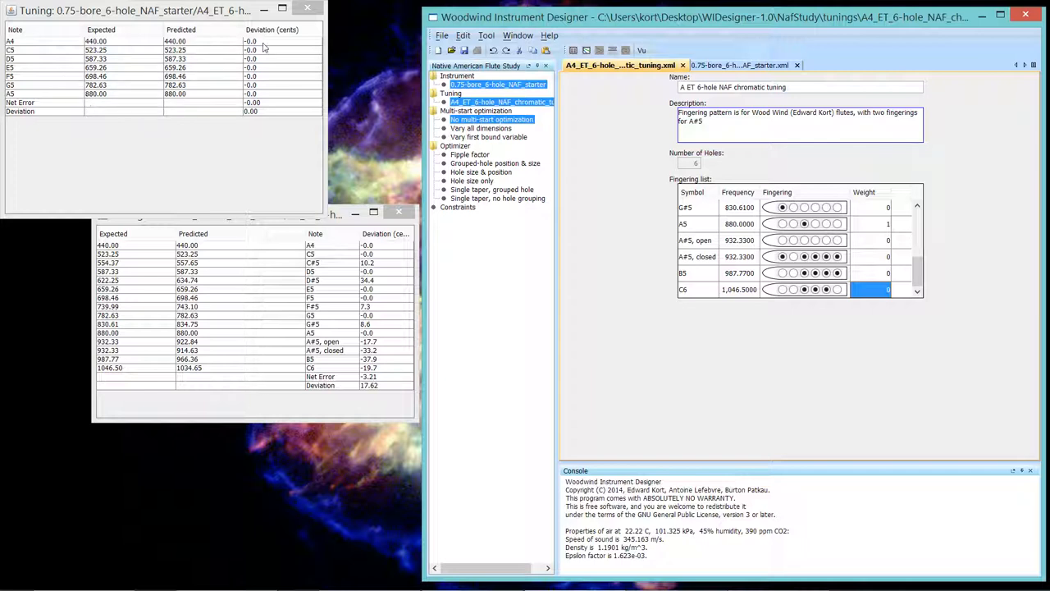
mouse_move(271, 104)
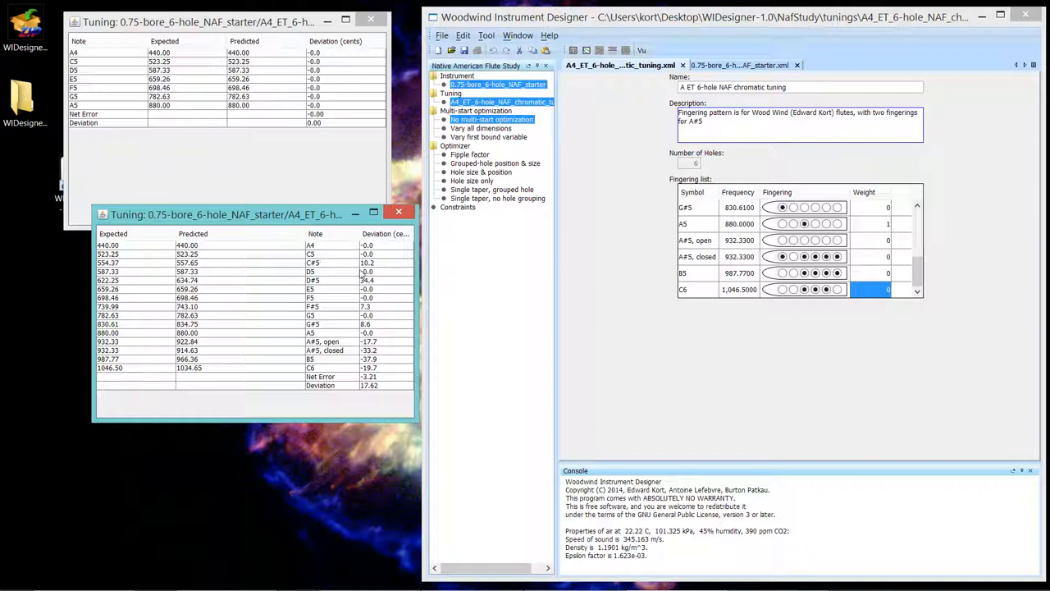
mouse_move(365, 273)
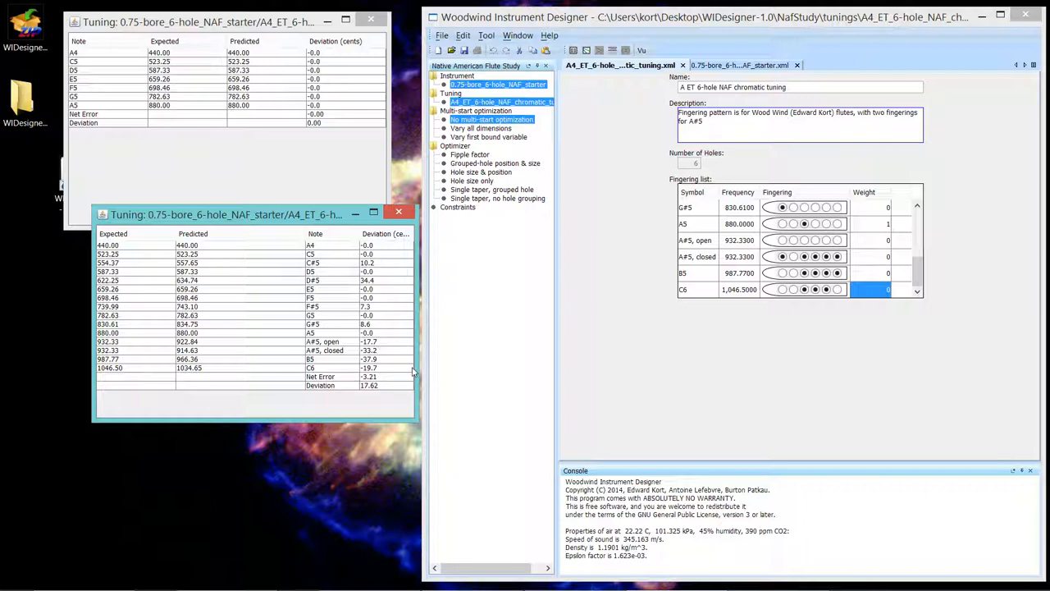
mouse_move(380, 249)
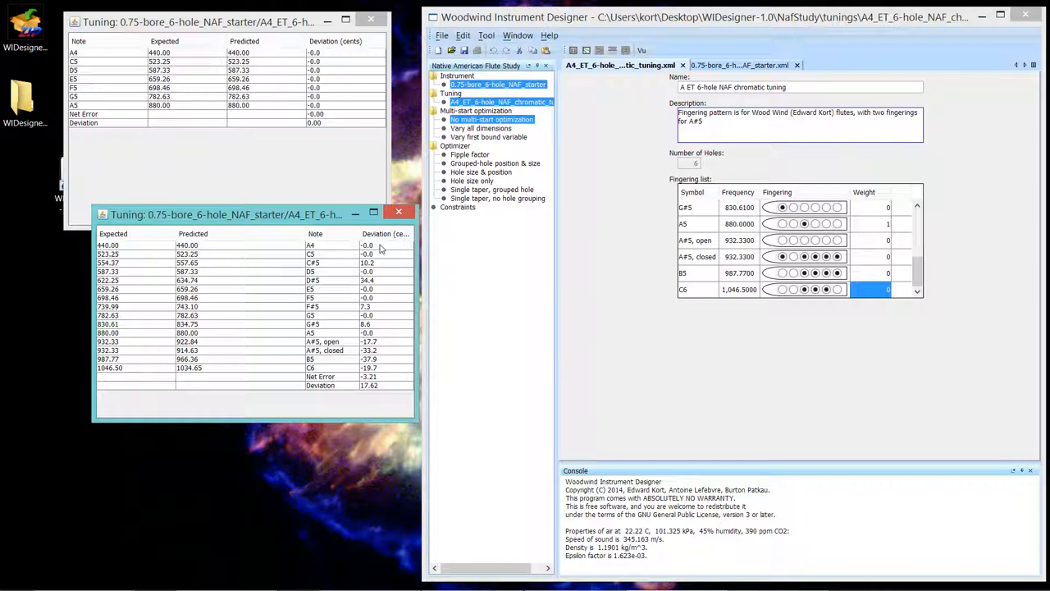
mouse_move(380, 356)
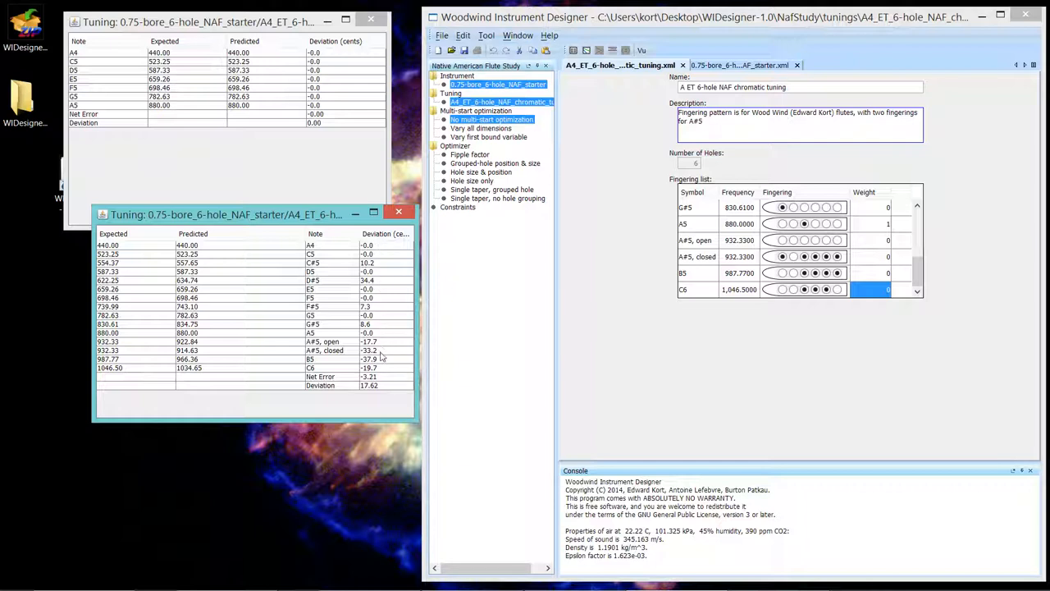
mouse_move(373, 394)
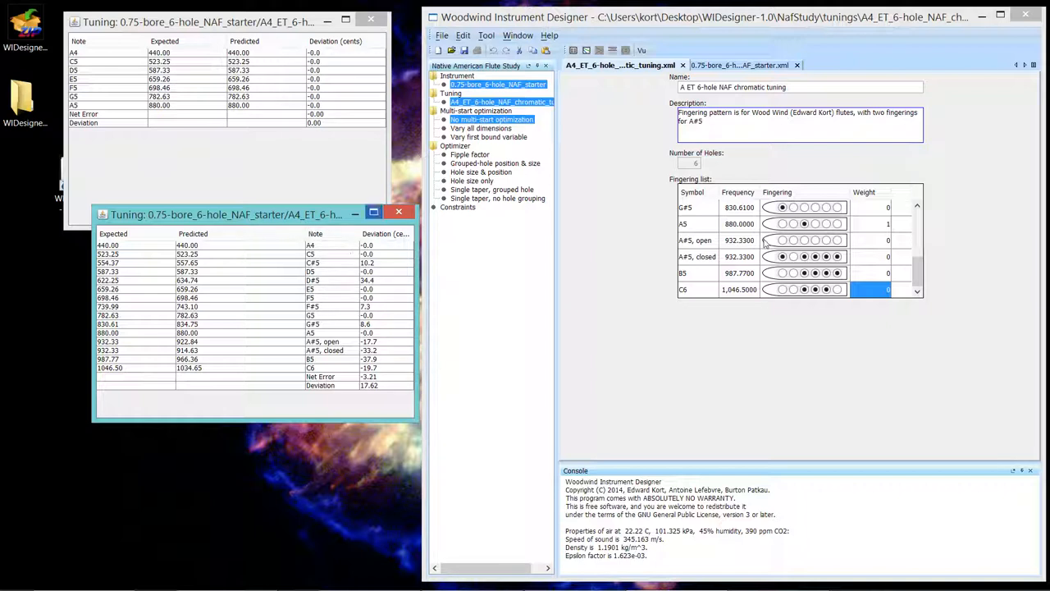
mouse_move(630, 292)
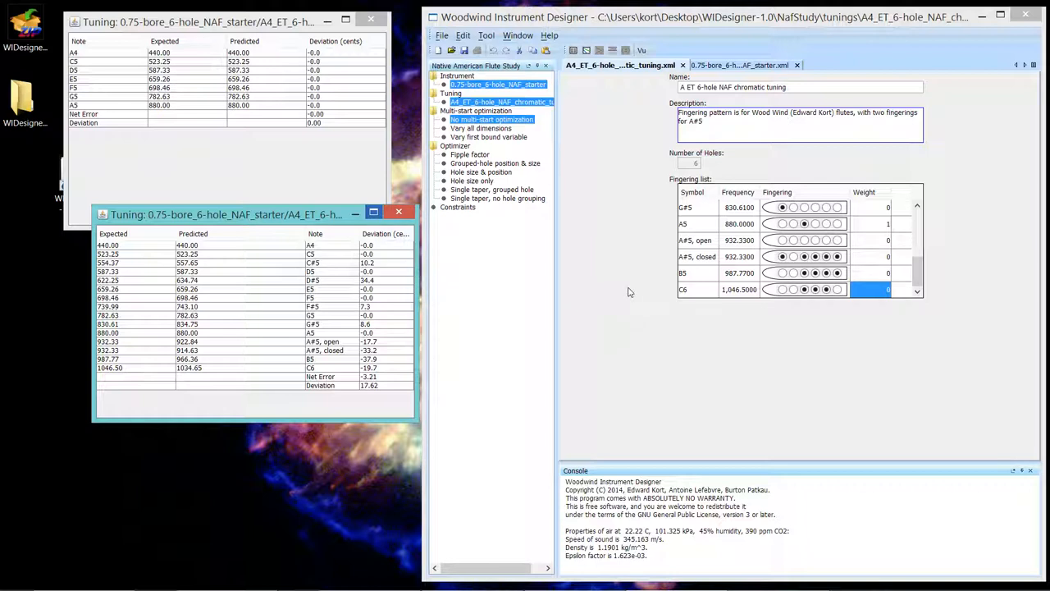
mouse_move(372, 222)
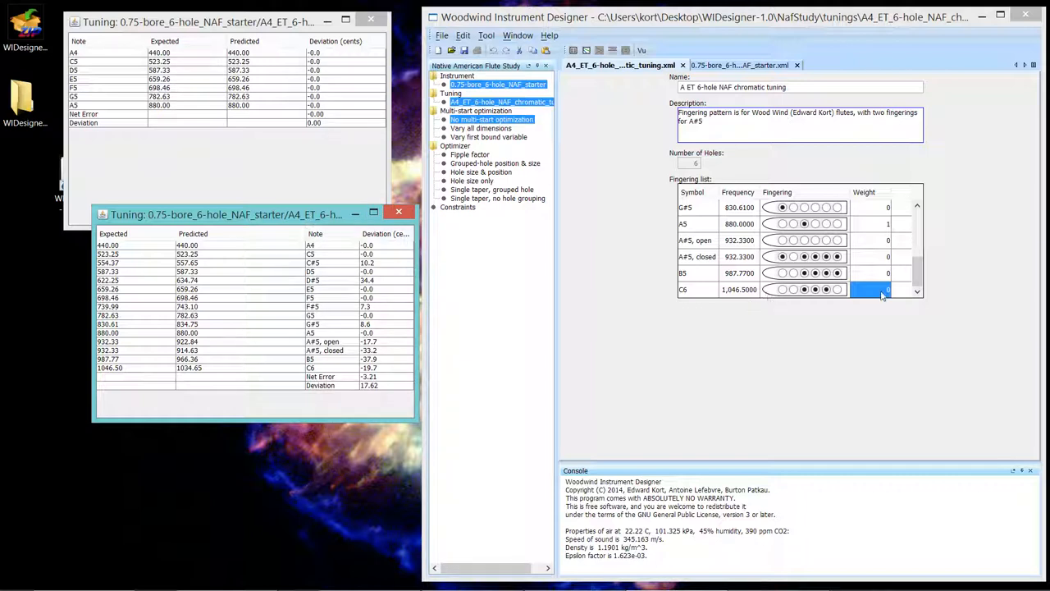
mouse_move(884, 296)
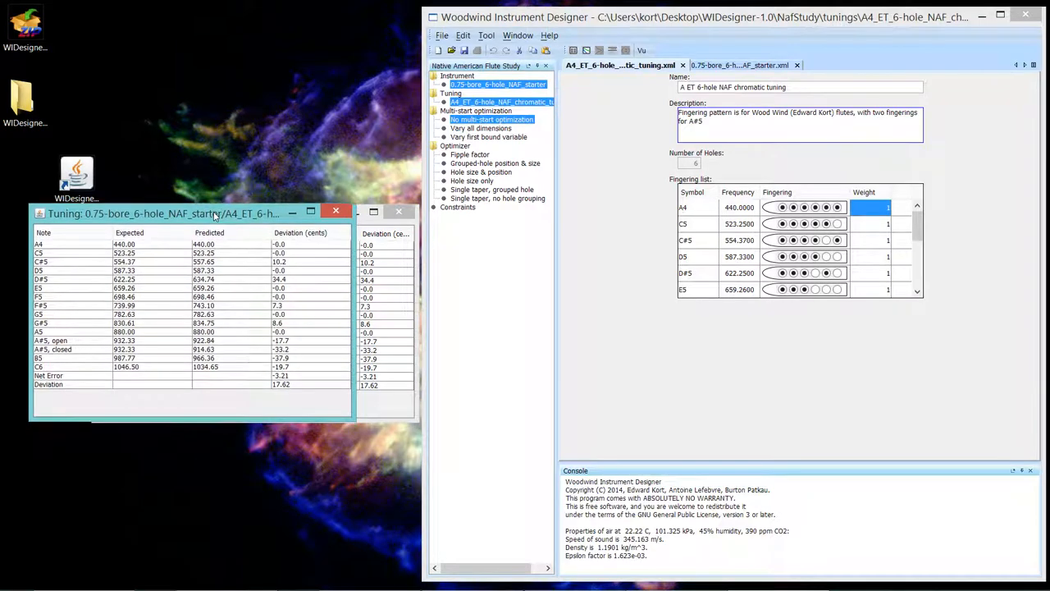
Step: Move a tuning table window aside and close the remaining tuning table
drag(164, 213, 148, 91)
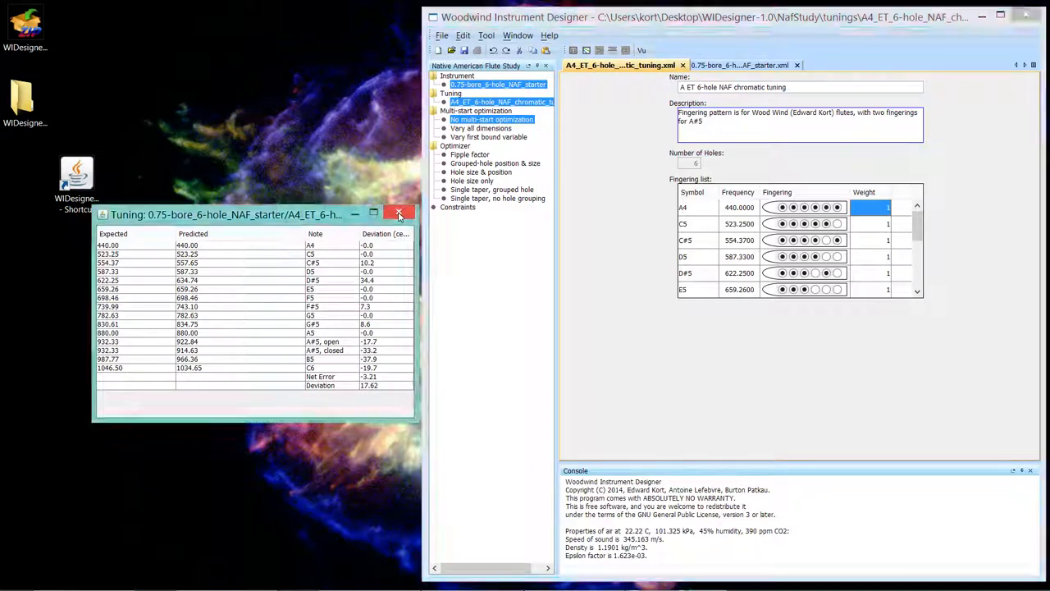
click(400, 214)
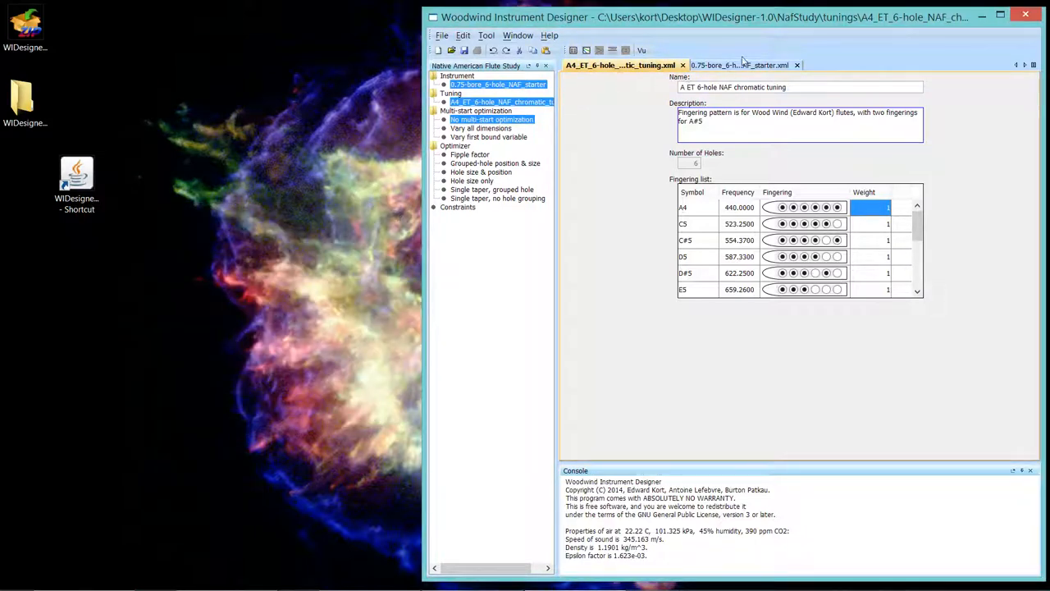
Step: Switch to the 0.75-bore_6-hole_NAF_starter.xml flute and select its Termination Flange Diameter field
click(734, 64)
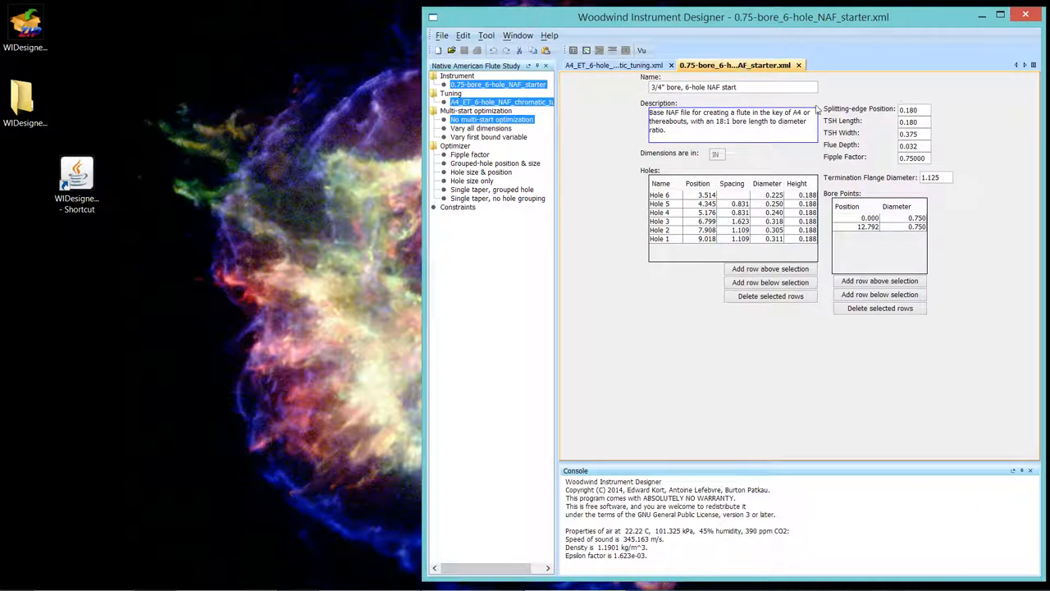
mouse_move(951, 170)
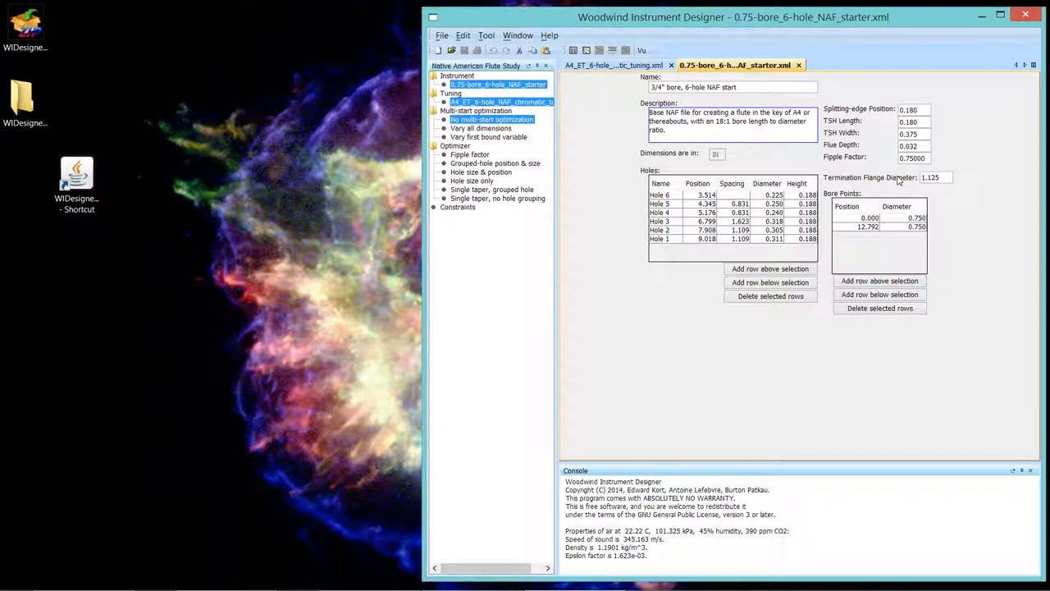
click(935, 178)
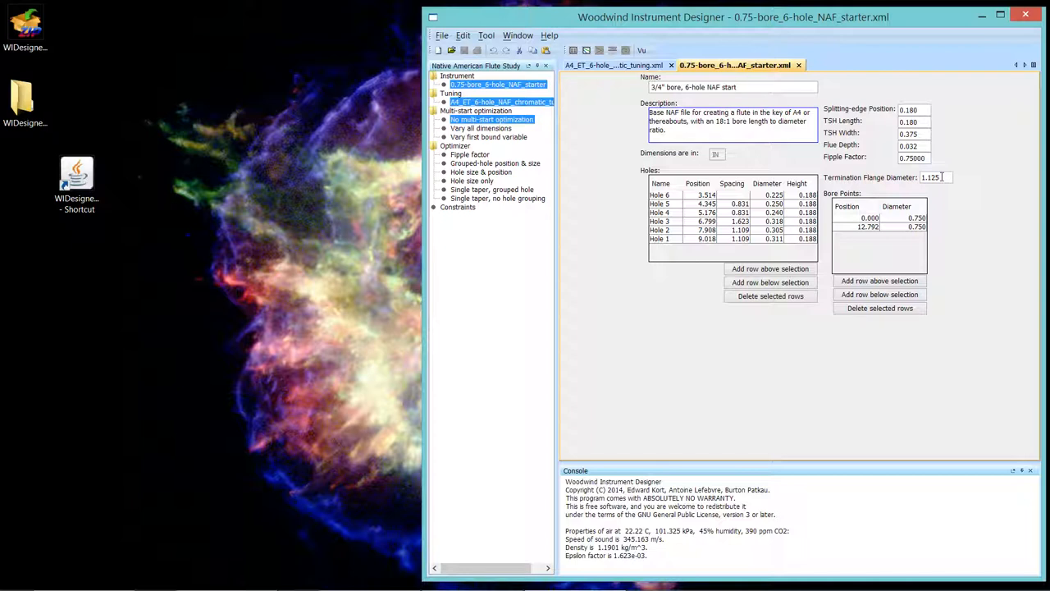
mouse_move(908, 188)
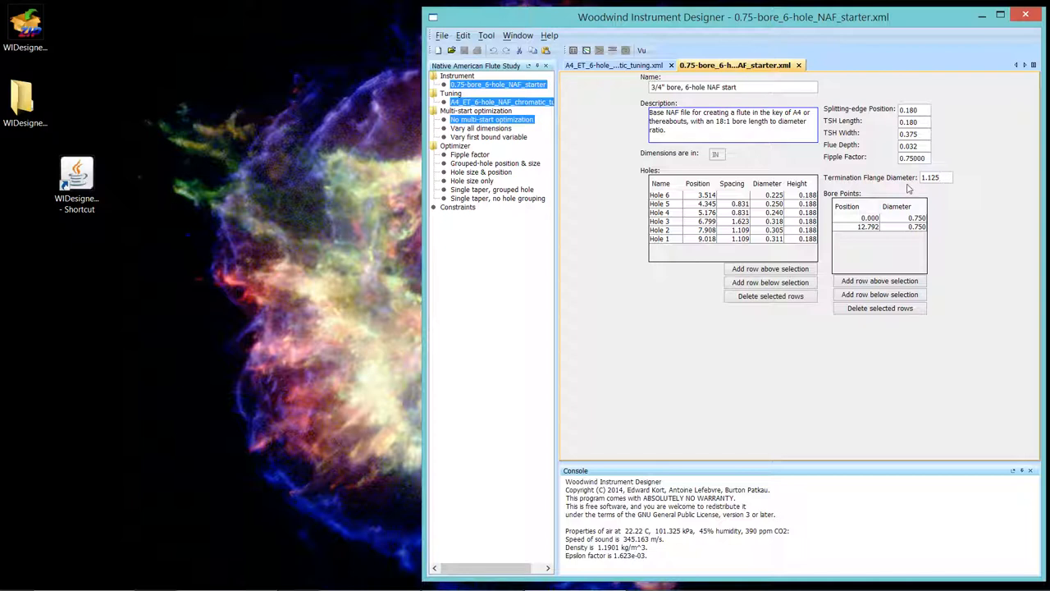
mouse_move(515, 135)
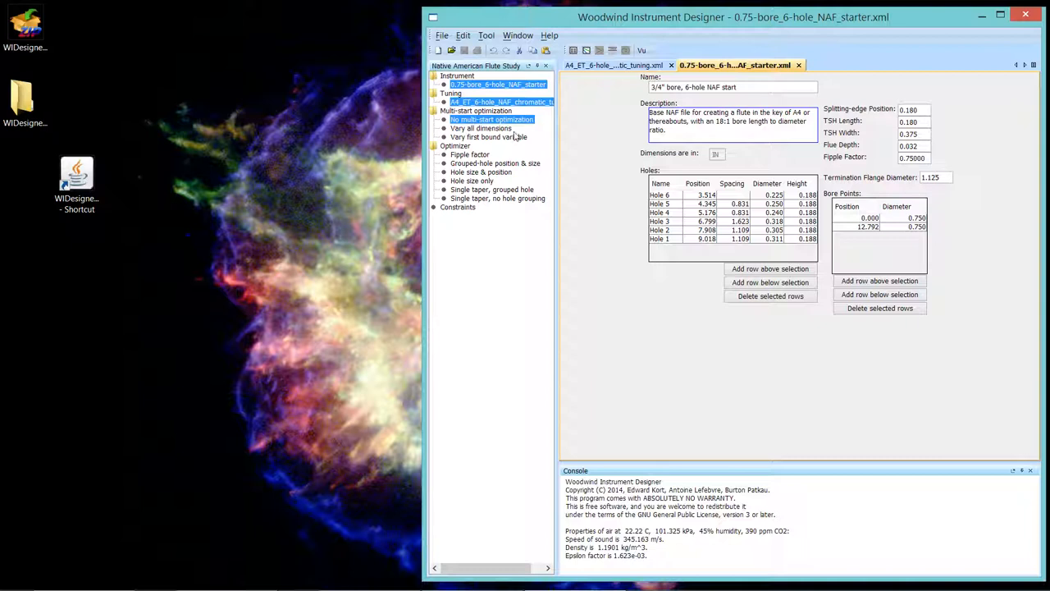
mouse_move(573, 50)
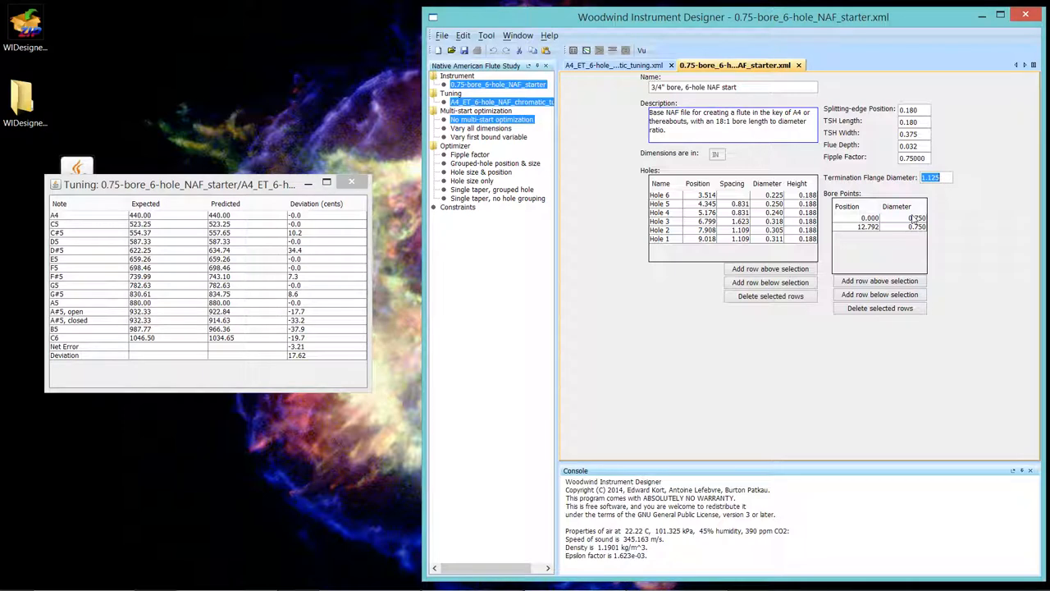
Step: Enter .75 as the termination flange diameter and confirm it
text(.75)
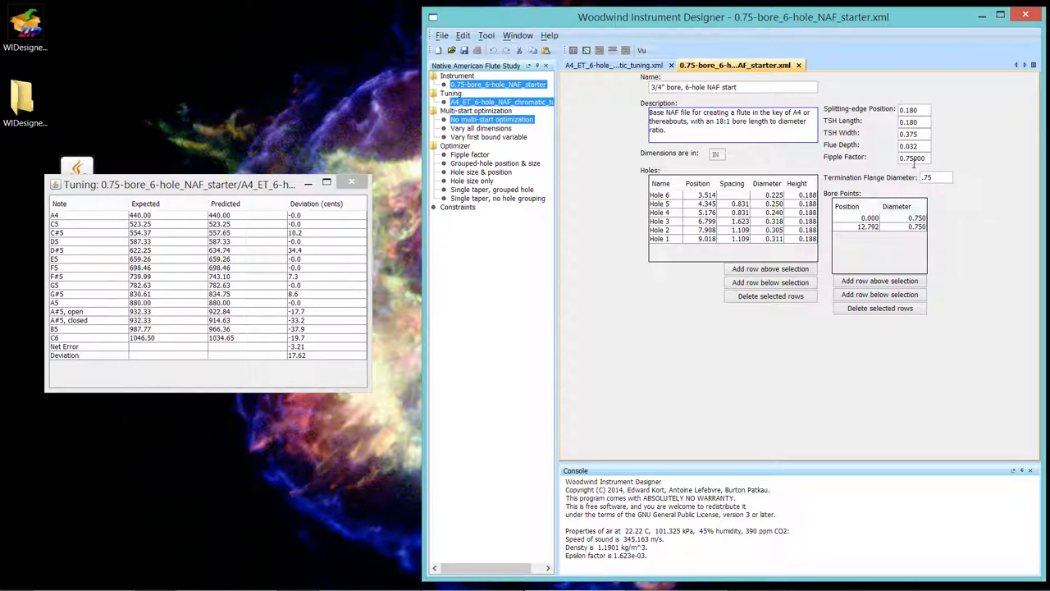
click(935, 177)
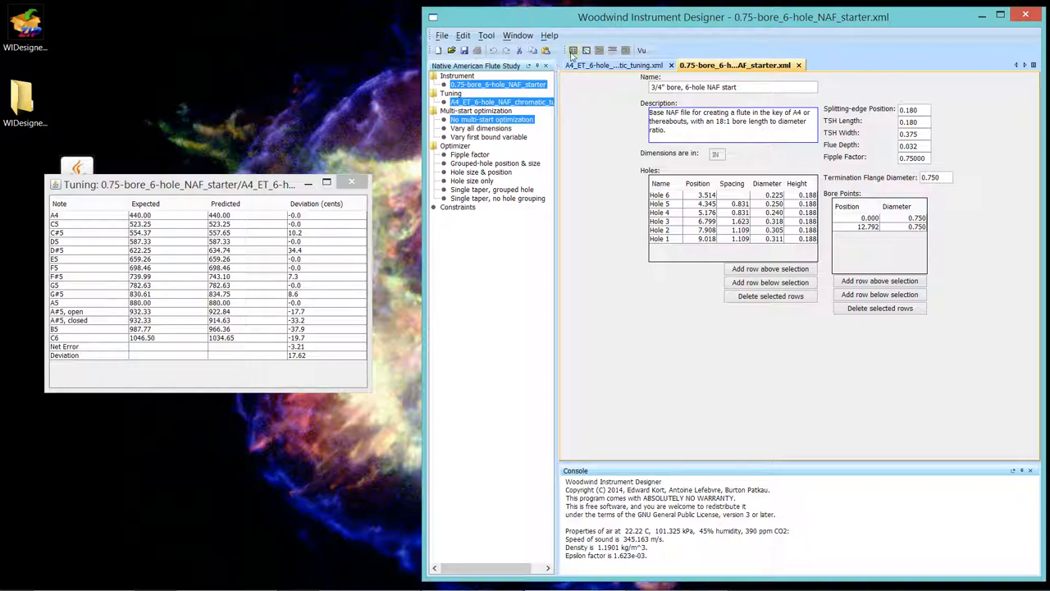
mouse_move(574, 51)
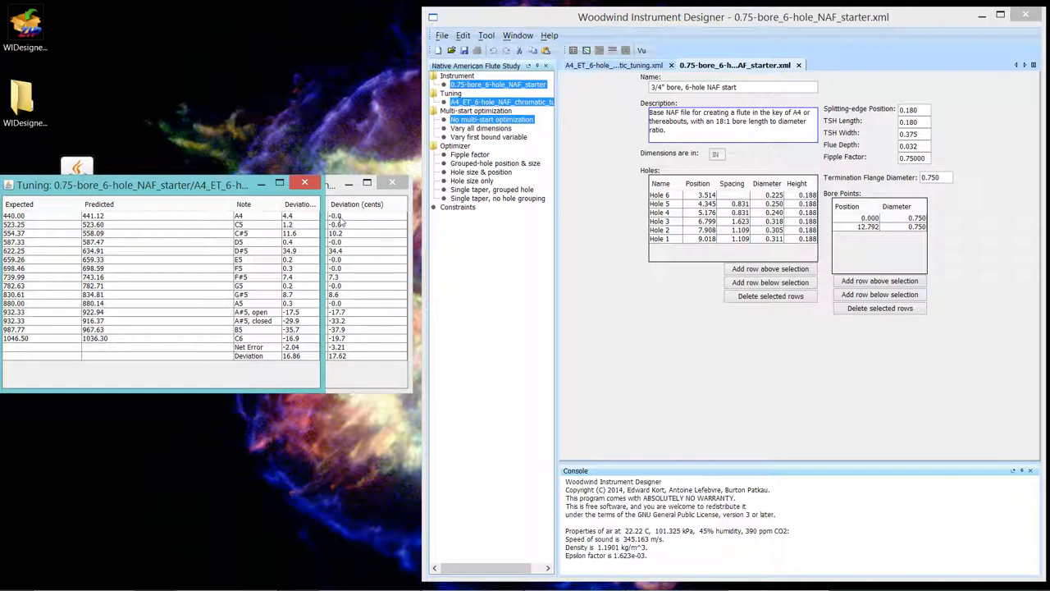
mouse_move(910, 281)
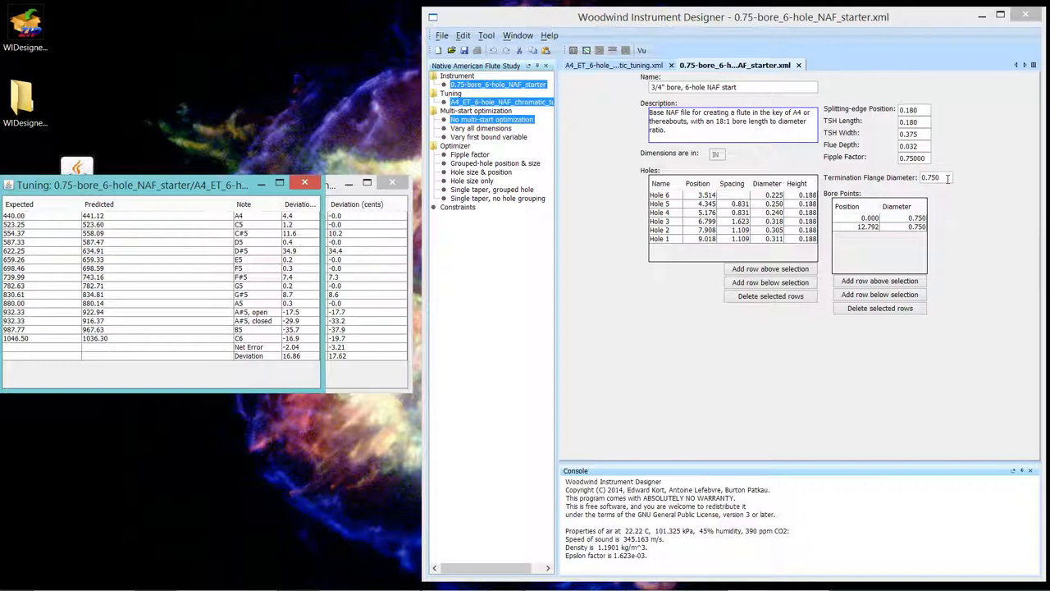
mouse_move(949, 184)
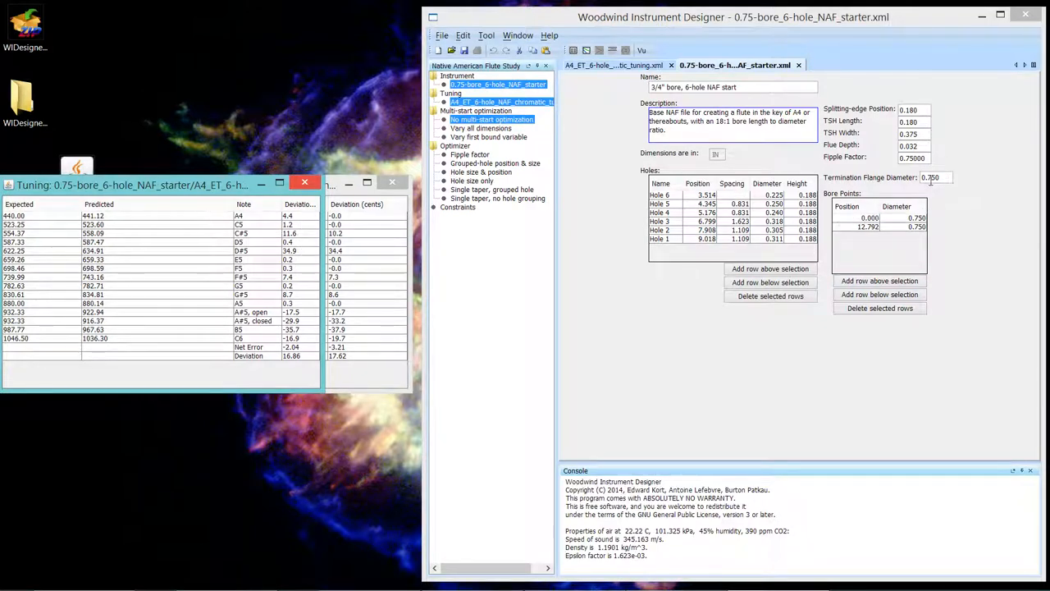
mouse_move(927, 188)
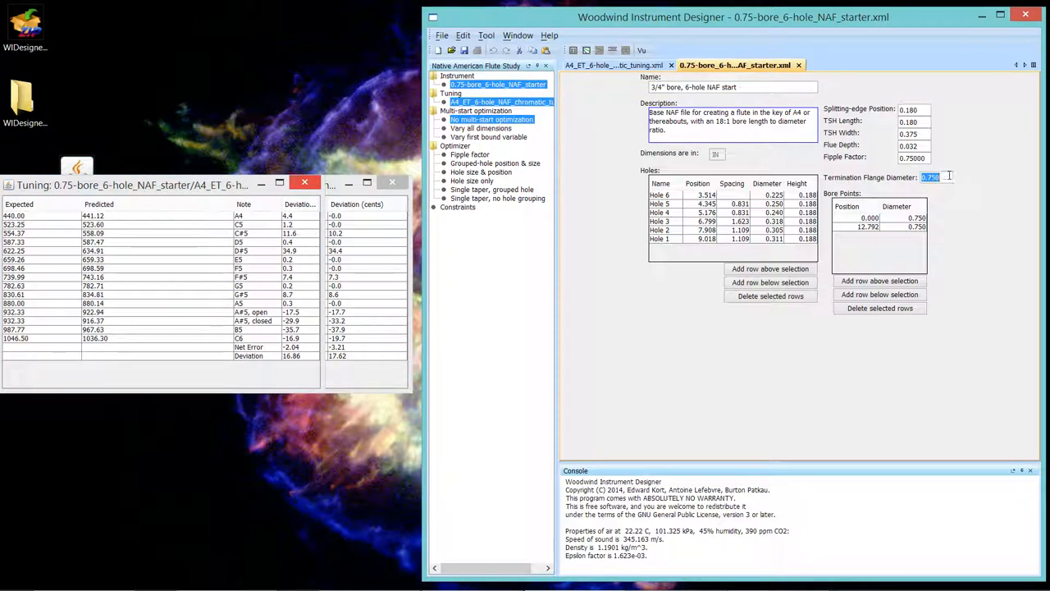
Step: Type 5 over the selected termination flange diameter value
text(5.000)
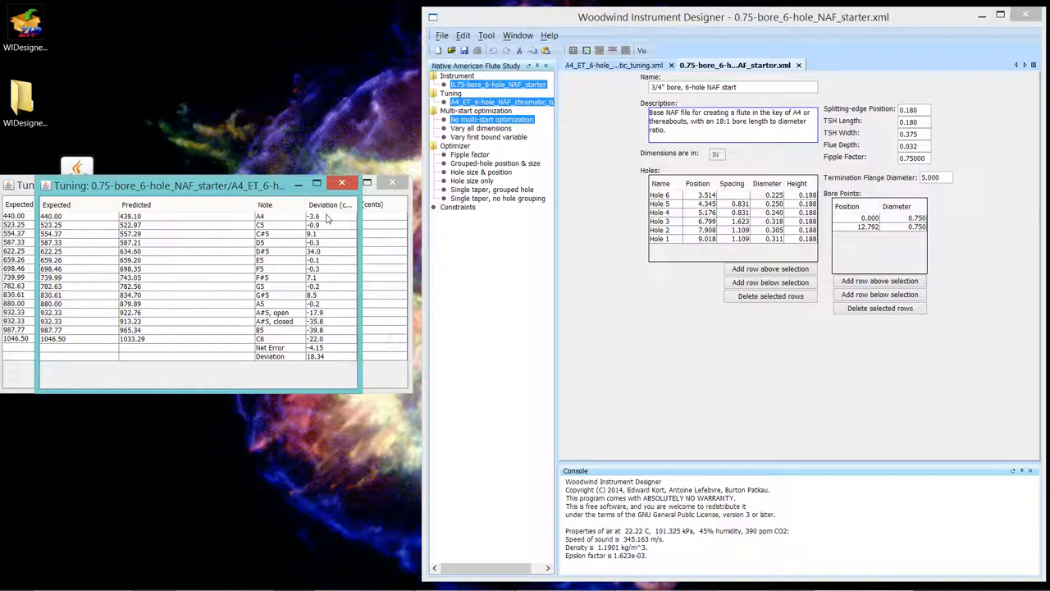
mouse_move(164, 266)
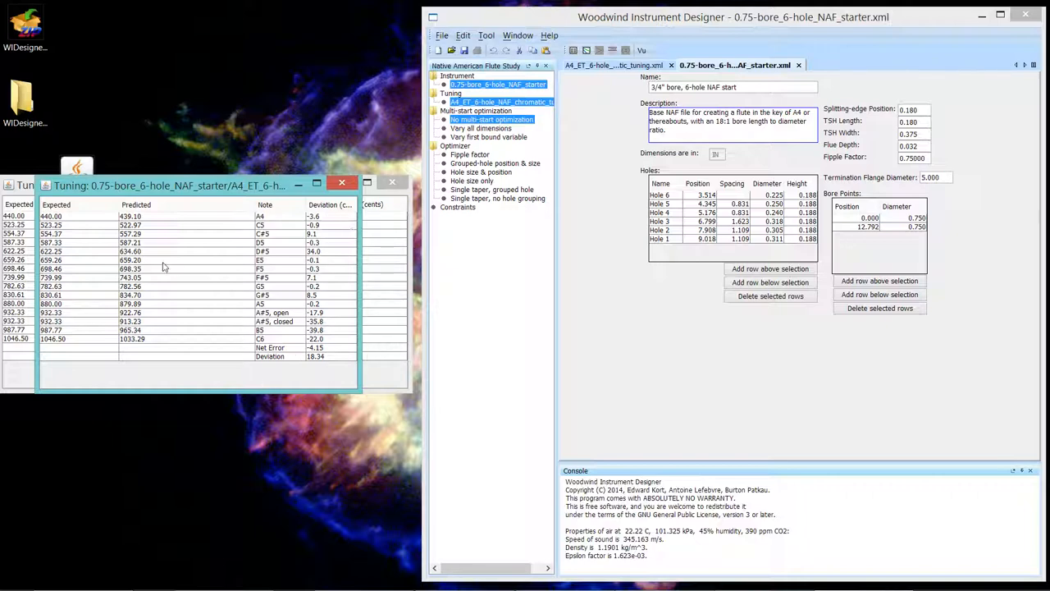
mouse_move(190, 197)
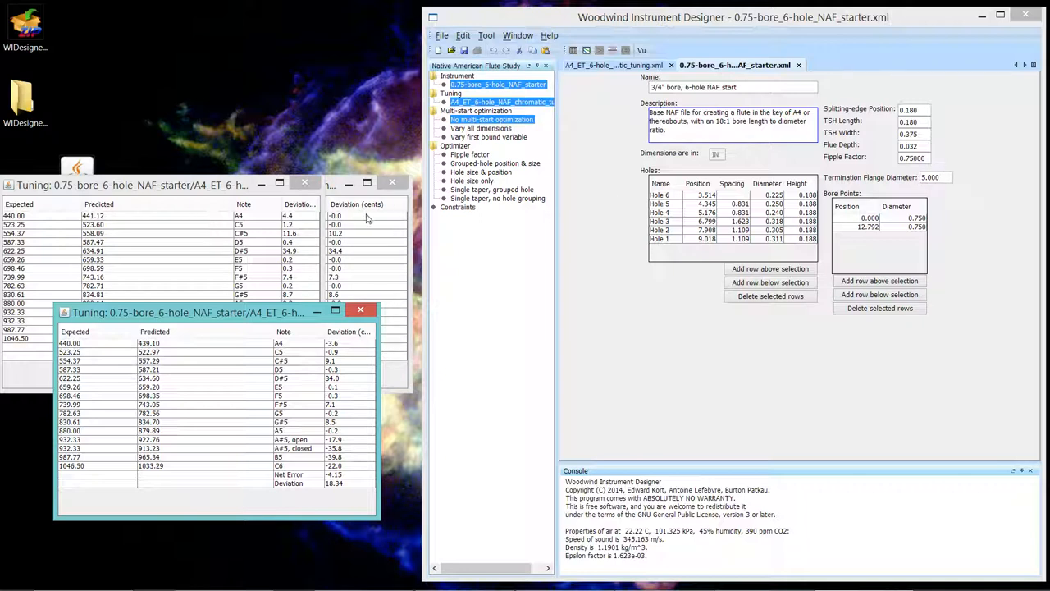
mouse_move(345, 352)
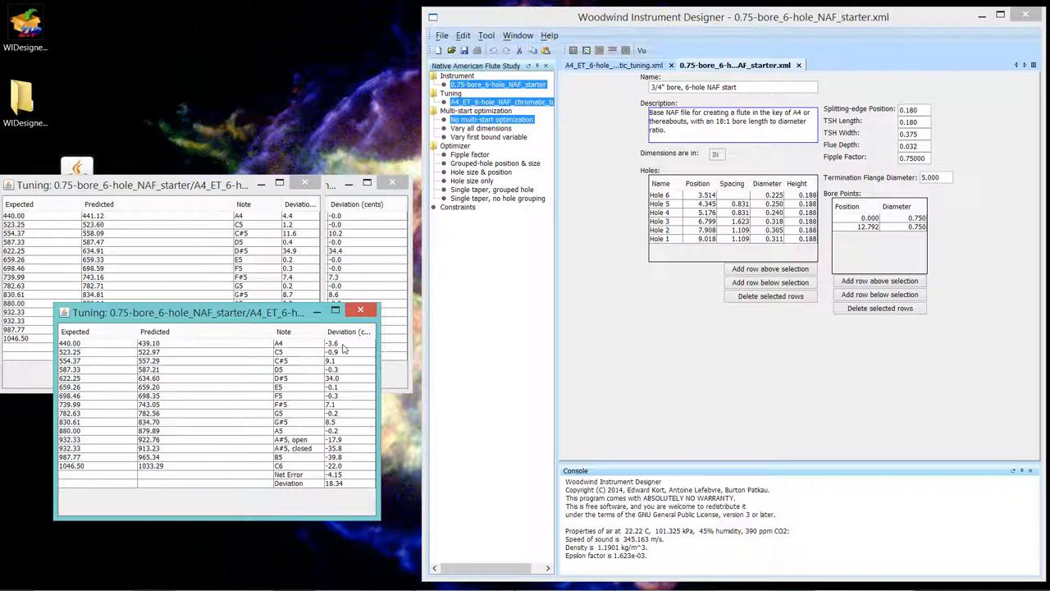
mouse_move(274, 325)
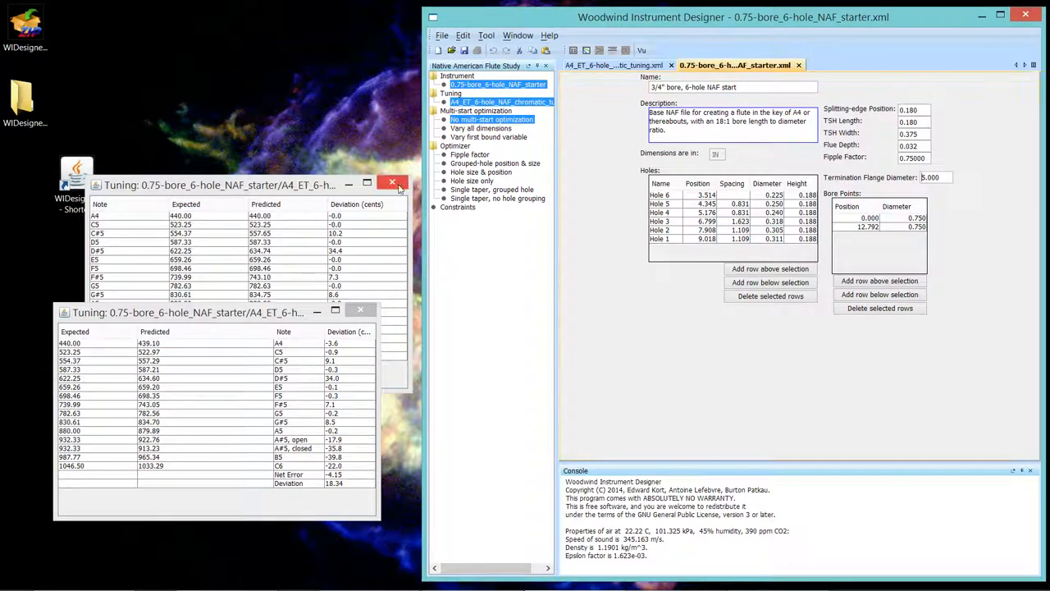
Step: Close the old tuning table, enter flange diameter 1.125, calculate tuning, and move the result aside
click(393, 182)
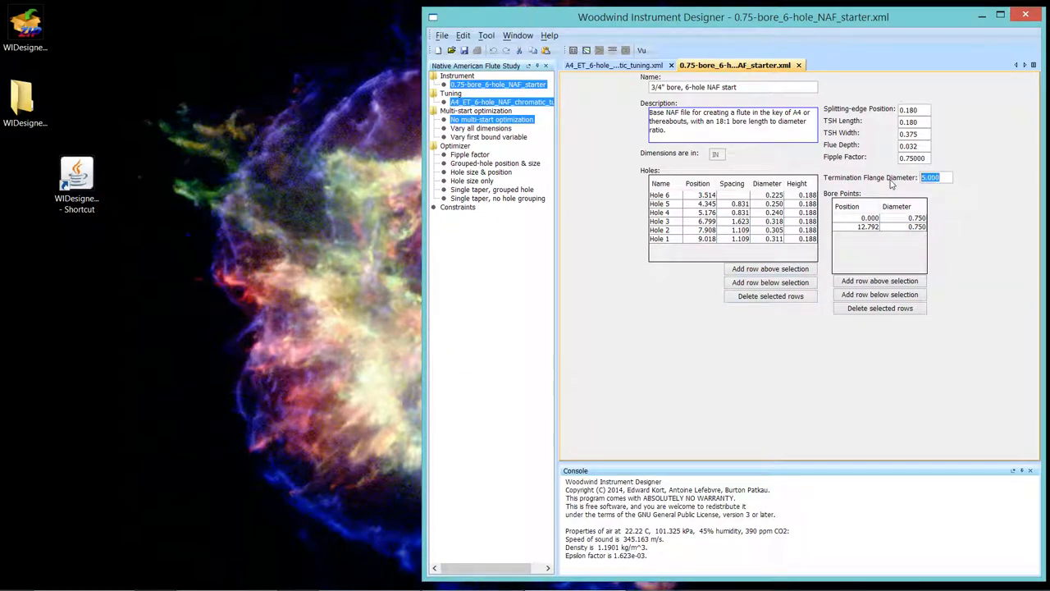
text(1.125)
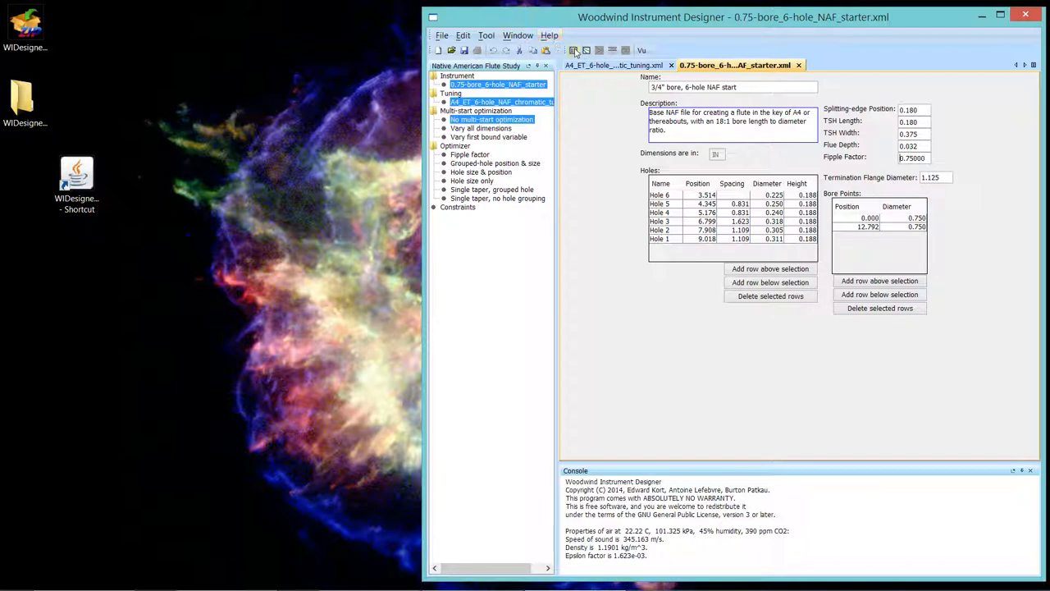
click(574, 50)
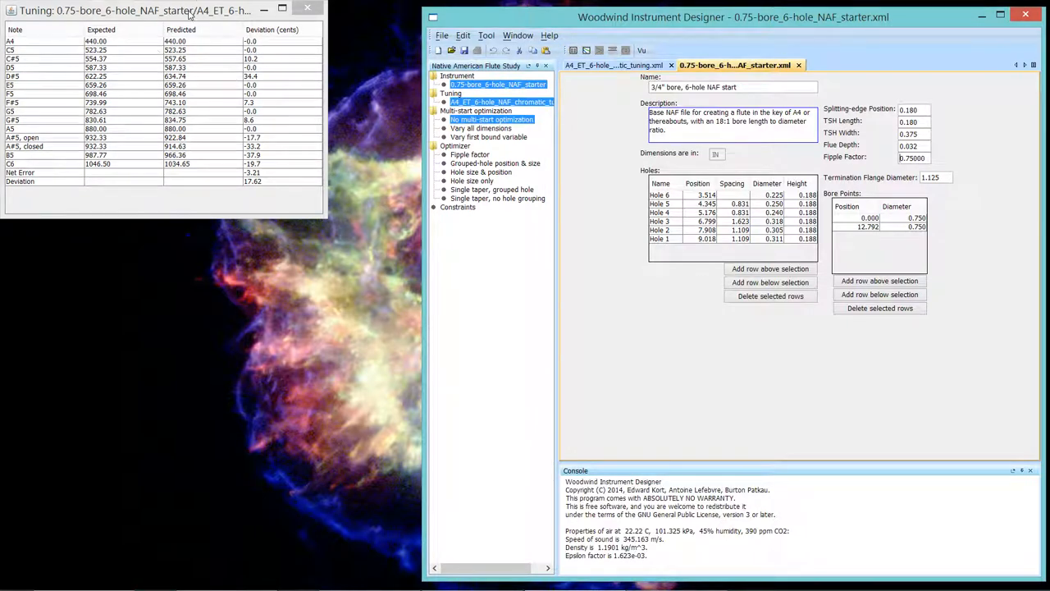
drag(131, 9, 184, 114)
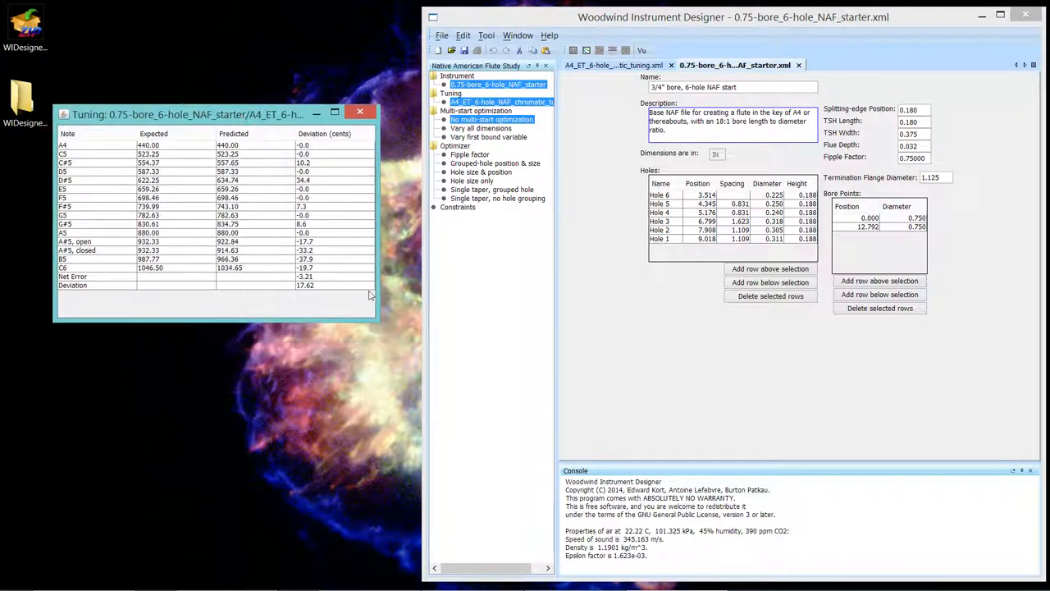
mouse_move(262, 263)
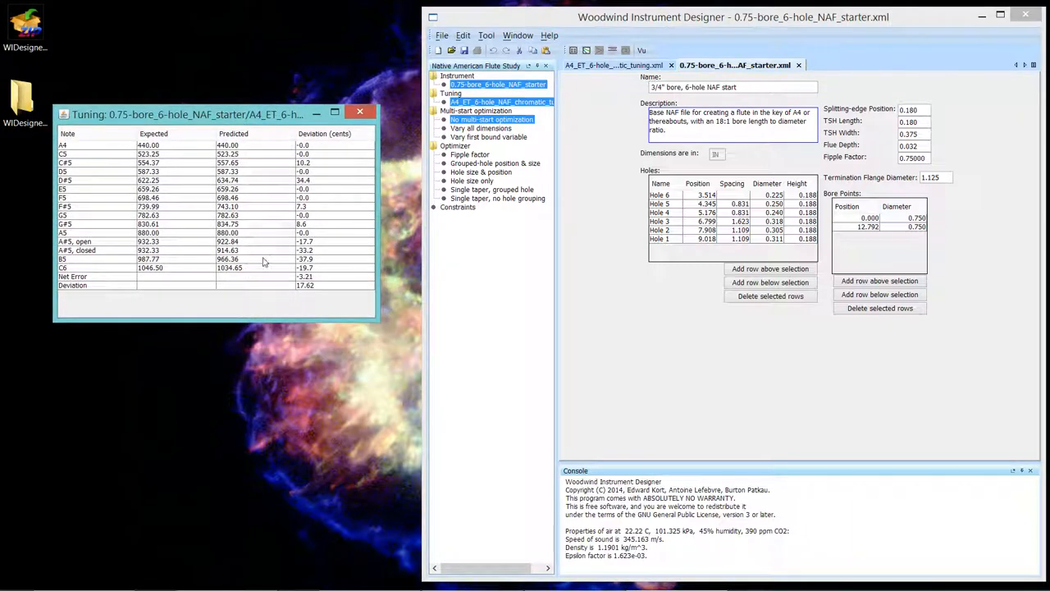
mouse_move(315, 260)
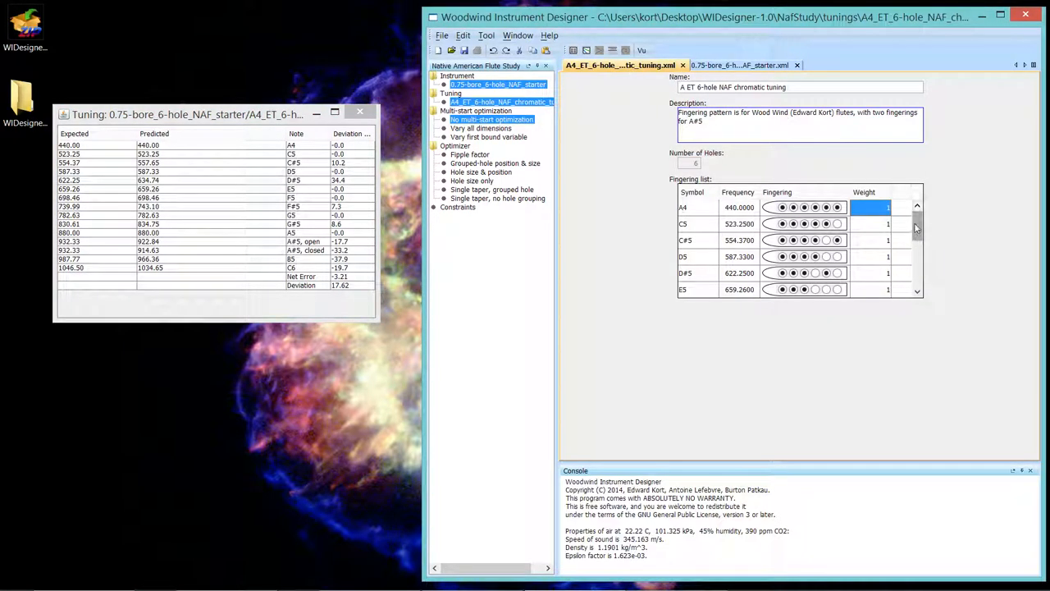
Step: Scroll the chromatic tuning's fingering list down to the B5 and C6 notes
scroll(down, 3)
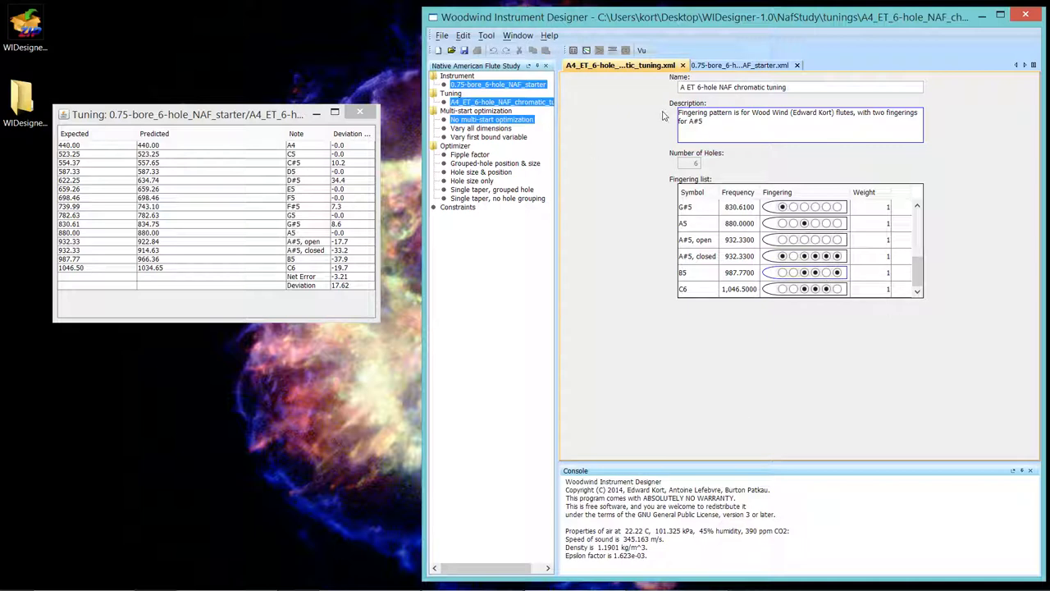
mouse_move(611, 110)
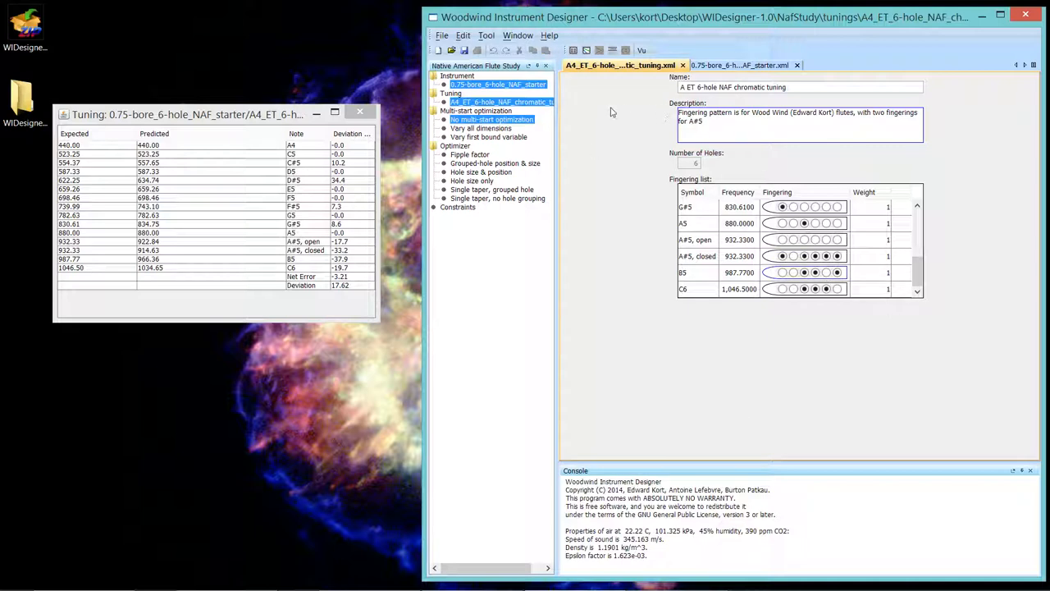
Step: Toggle a hole in the B5 fingering diagram
click(572, 50)
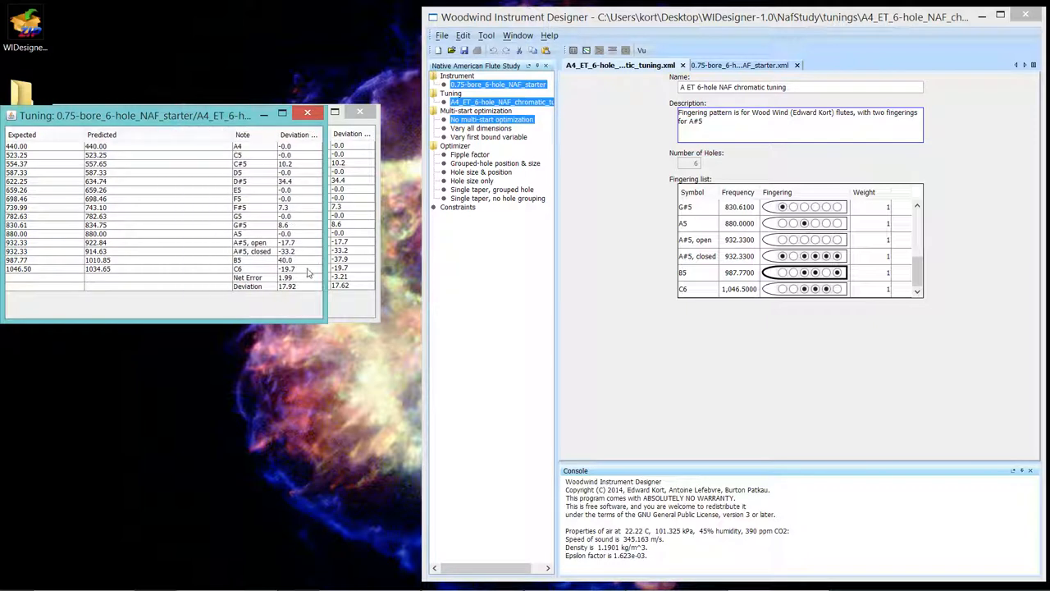
mouse_move(303, 269)
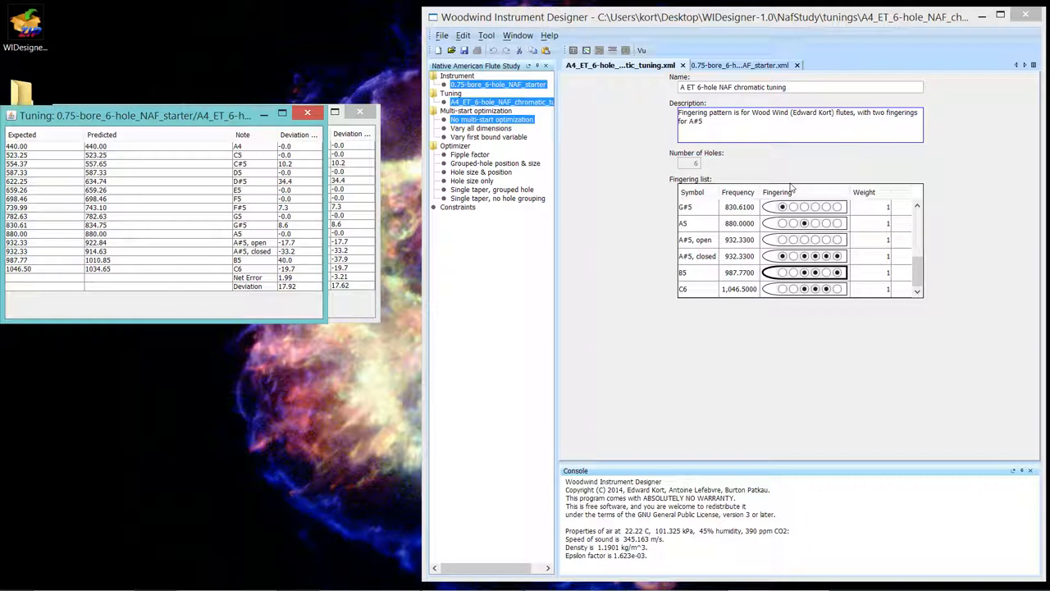
mouse_move(769, 260)
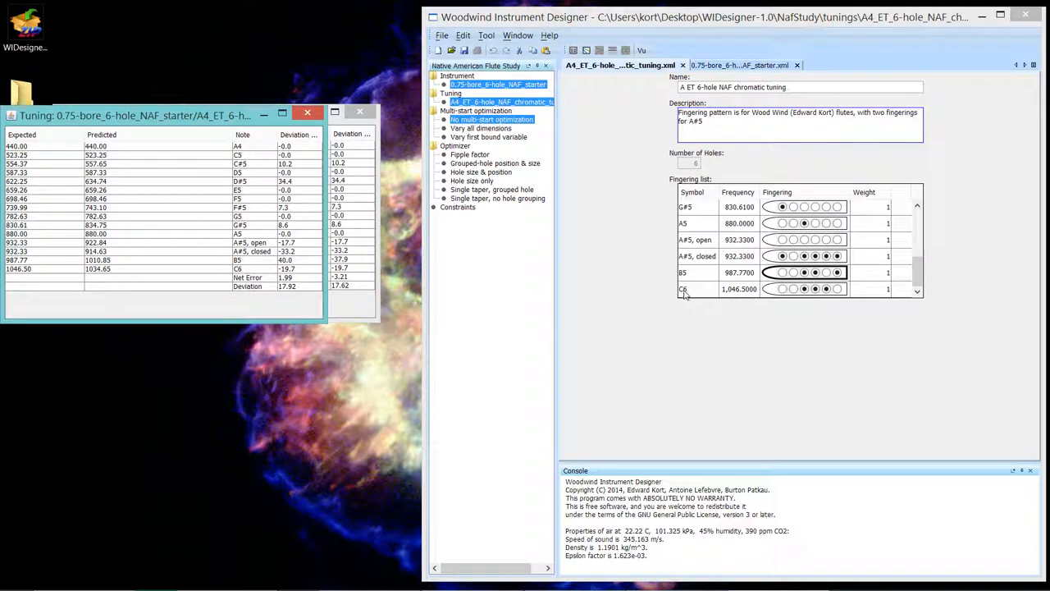
mouse_move(544, 266)
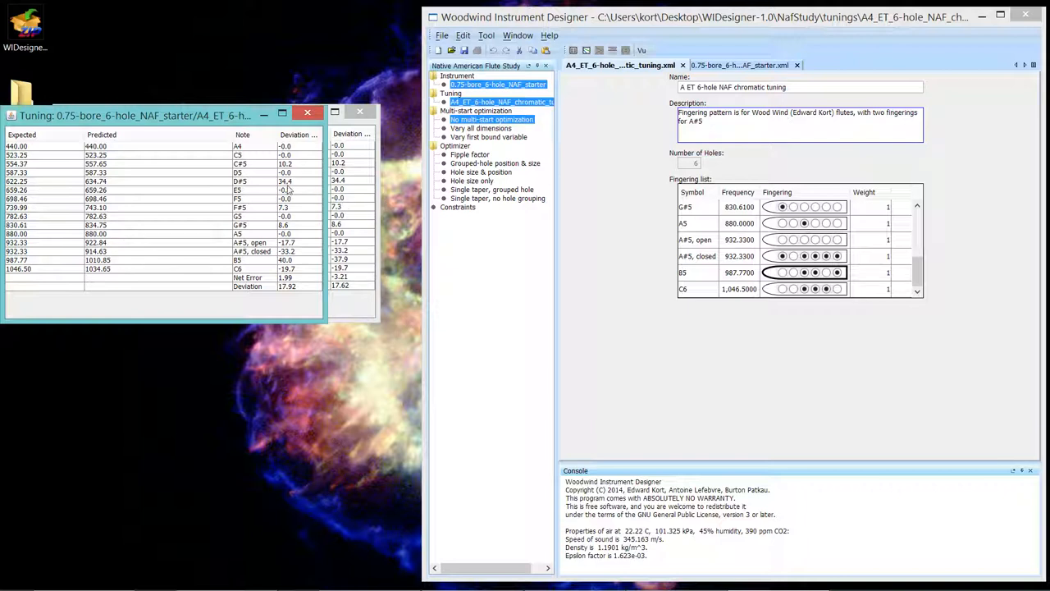
mouse_move(297, 182)
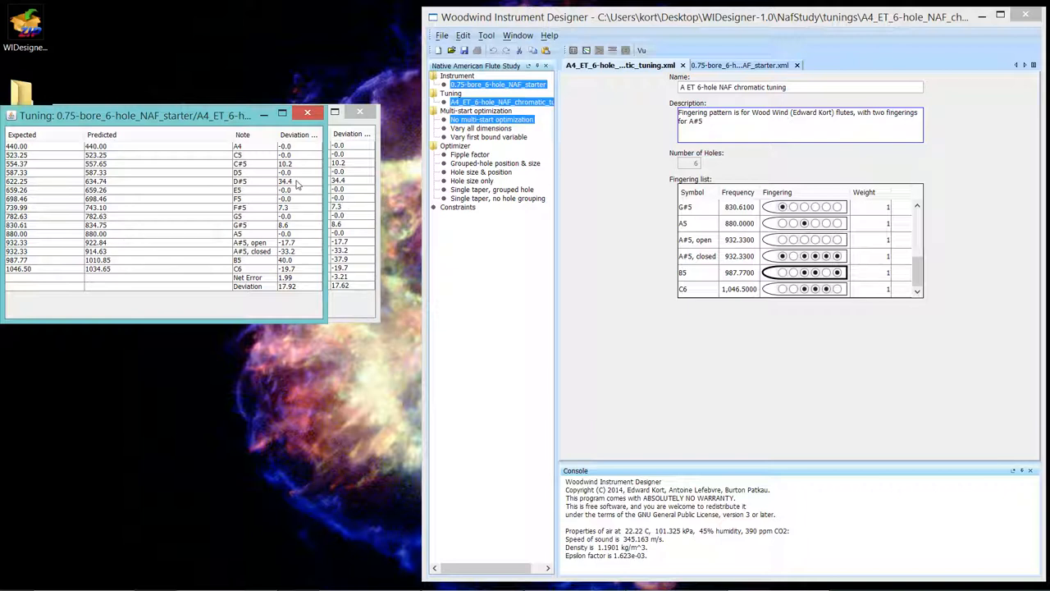
mouse_move(292, 184)
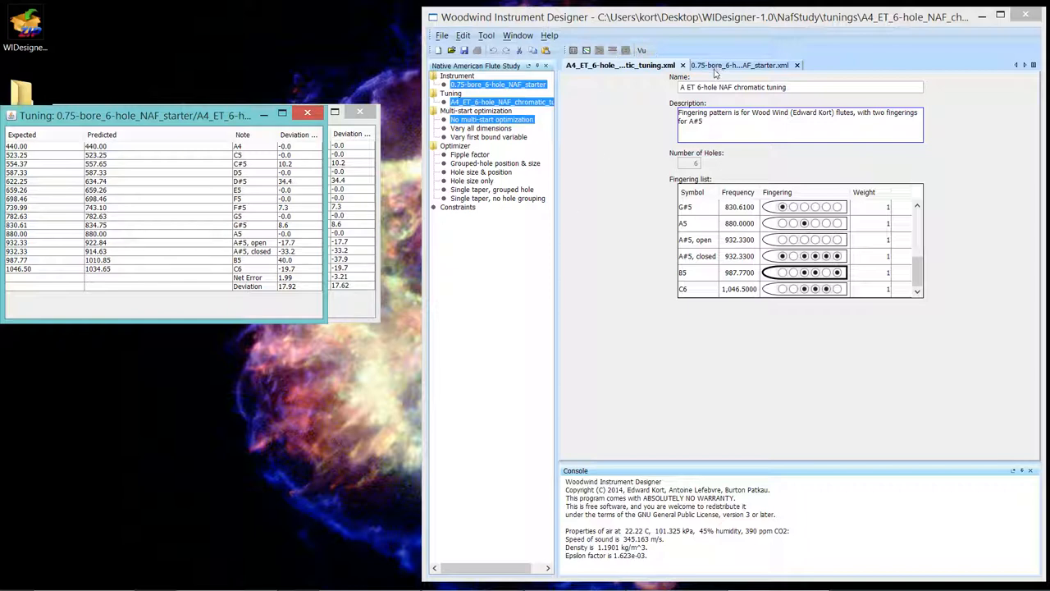
click(738, 65)
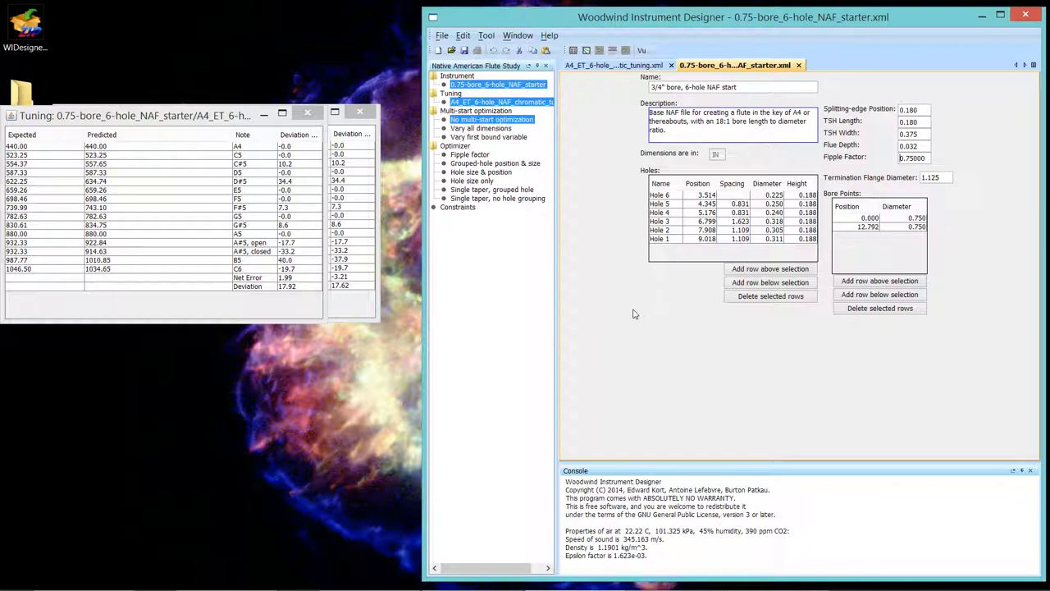
mouse_move(548, 236)
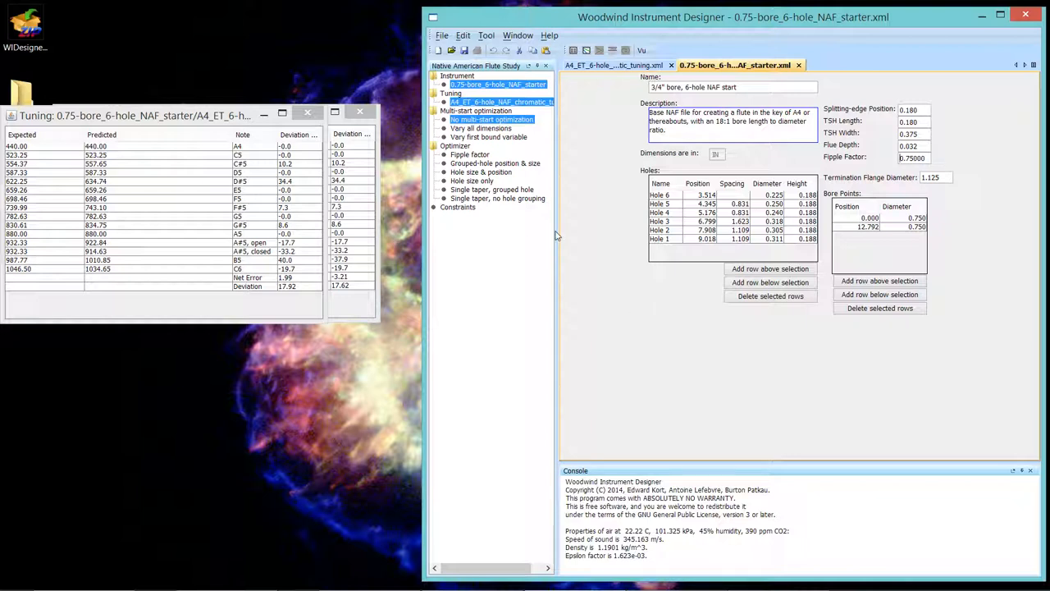
mouse_move(373, 215)
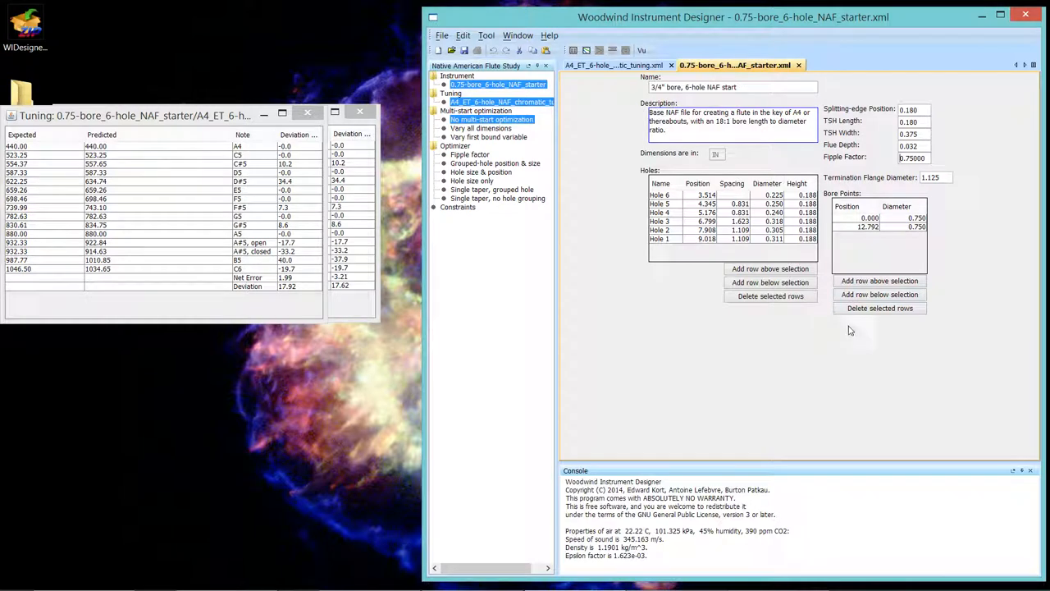
mouse_move(856, 324)
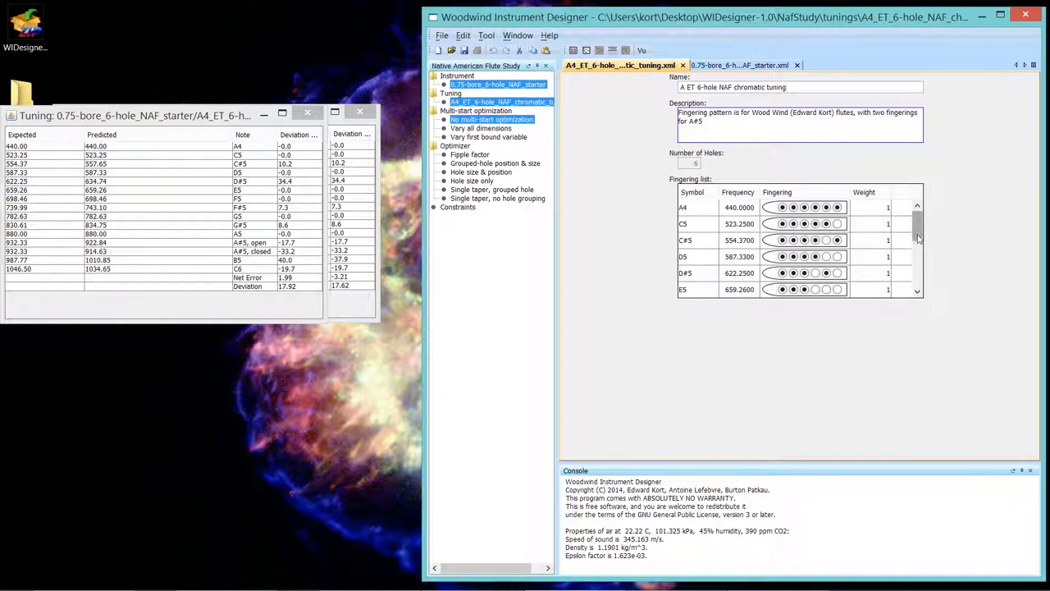
Step: Scroll to B5, revert its fingering to the original, and select its weight field
scroll(down, 3)
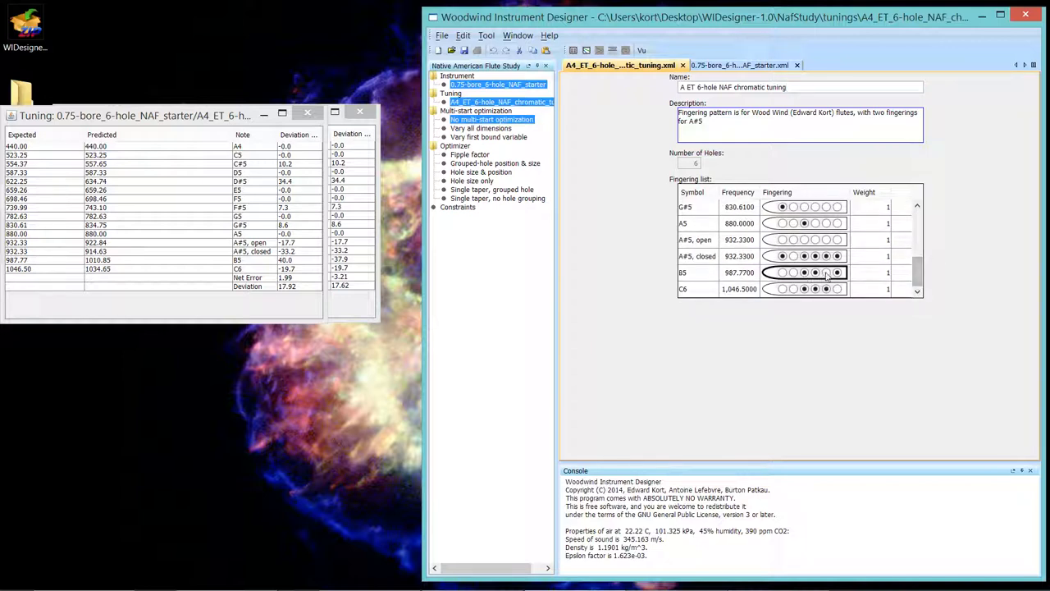
click(804, 273)
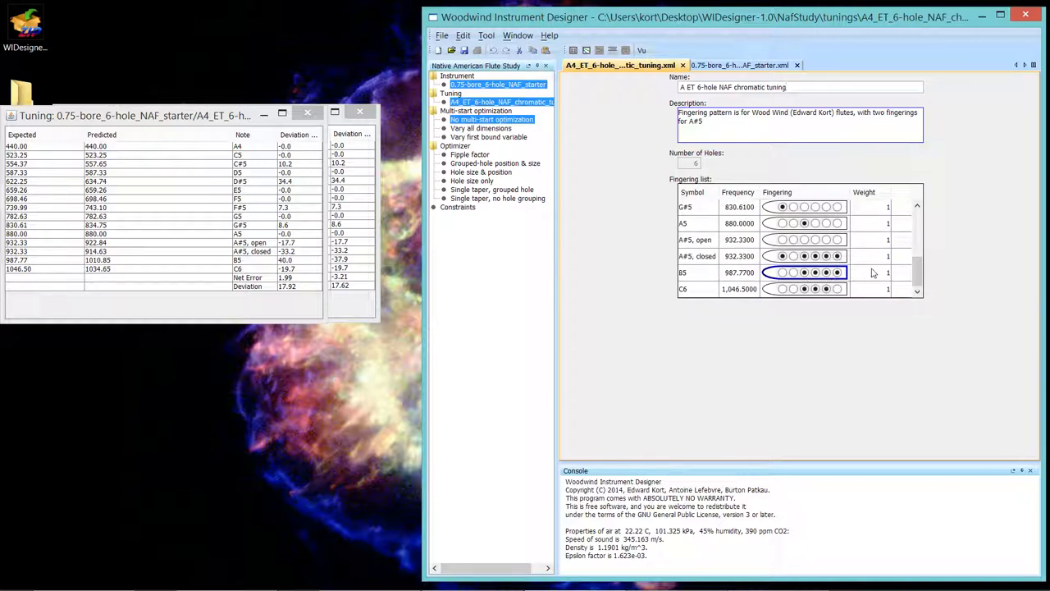
click(870, 272)
text(00)
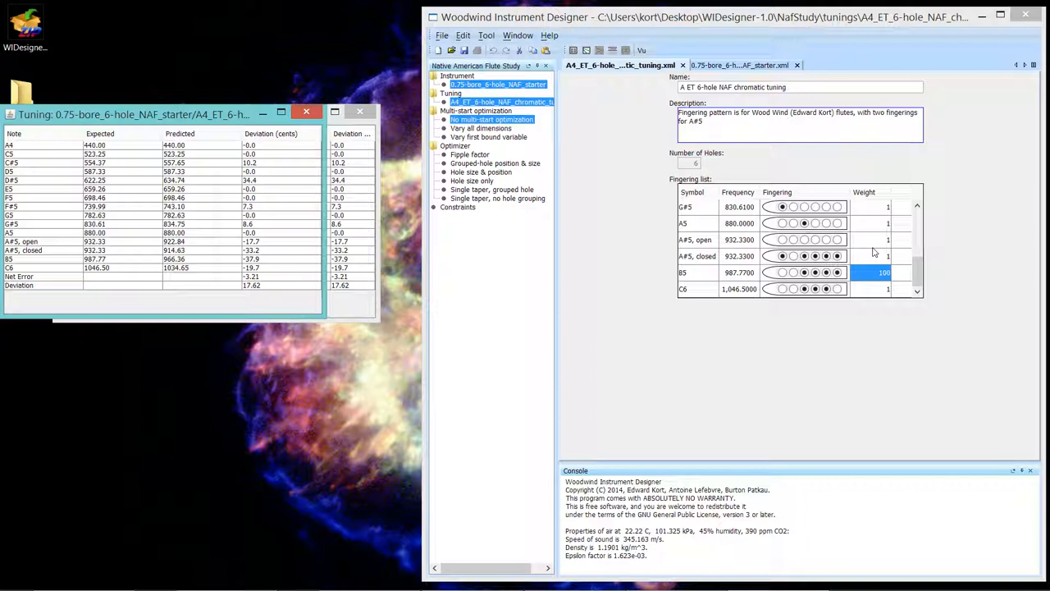
mouse_move(874, 252)
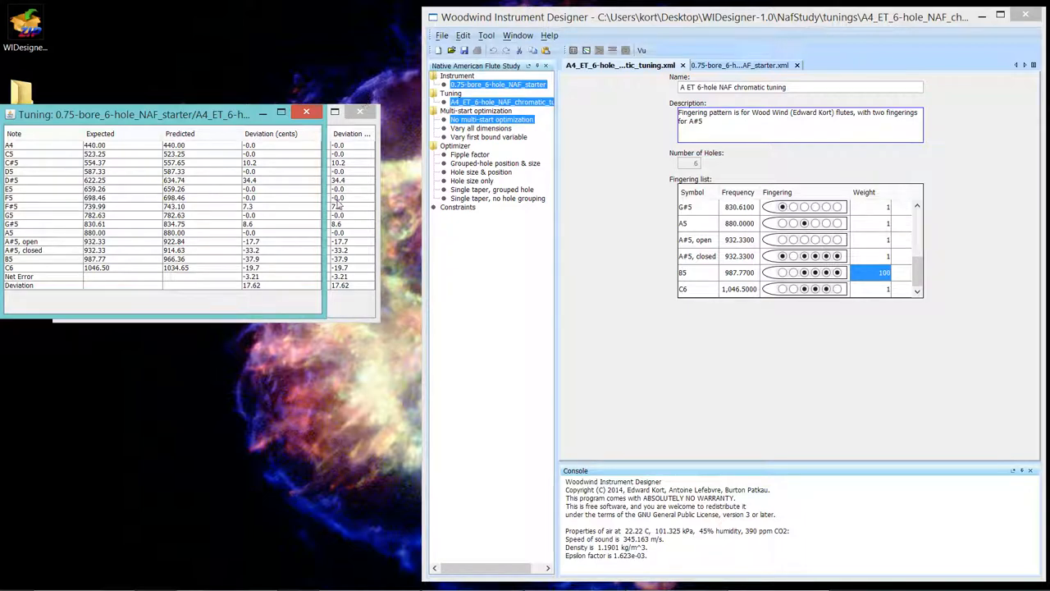
mouse_move(354, 187)
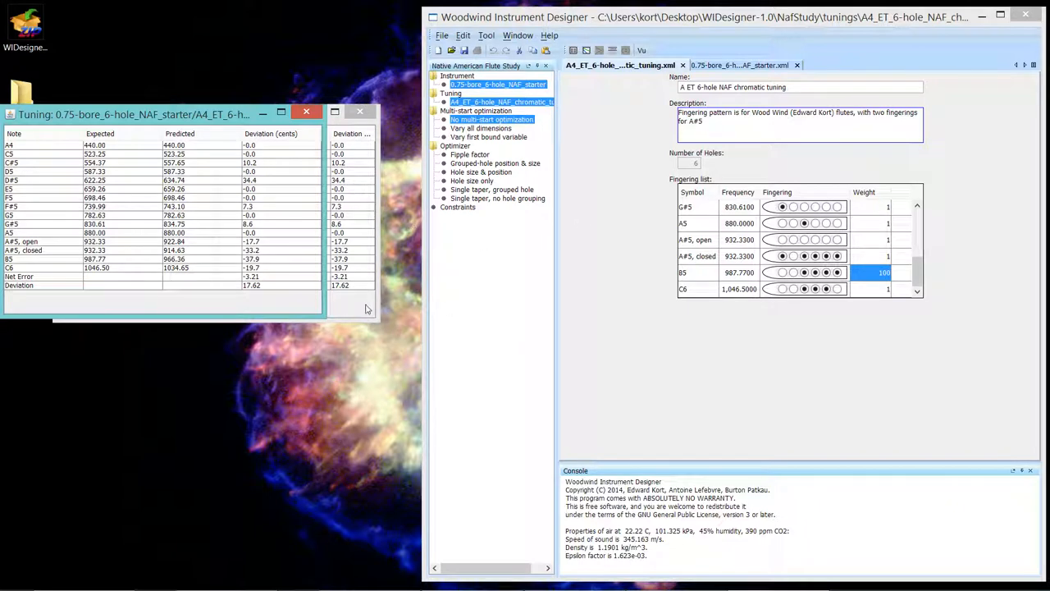
mouse_move(393, 236)
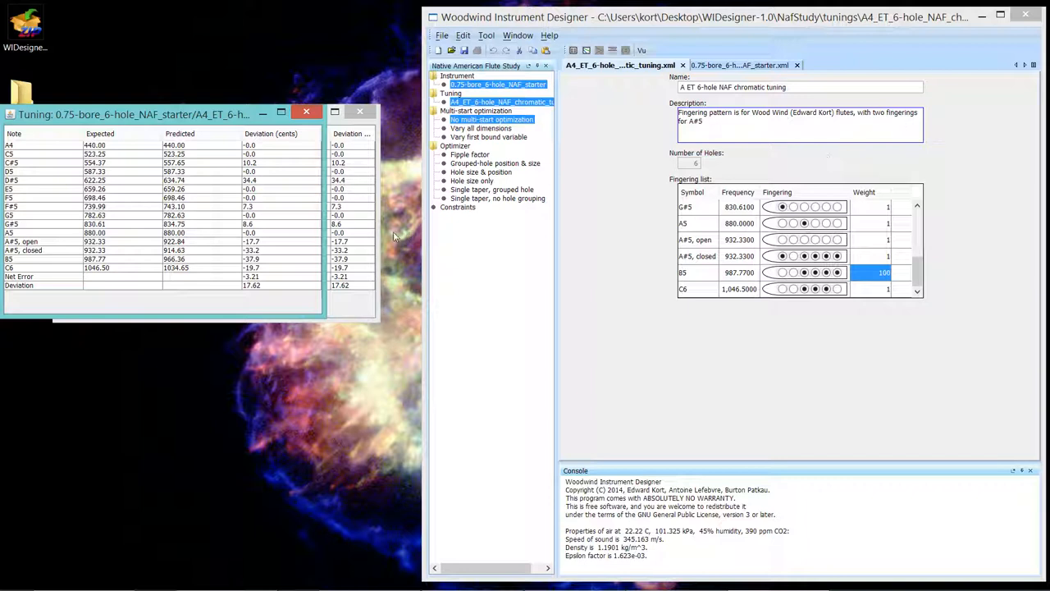